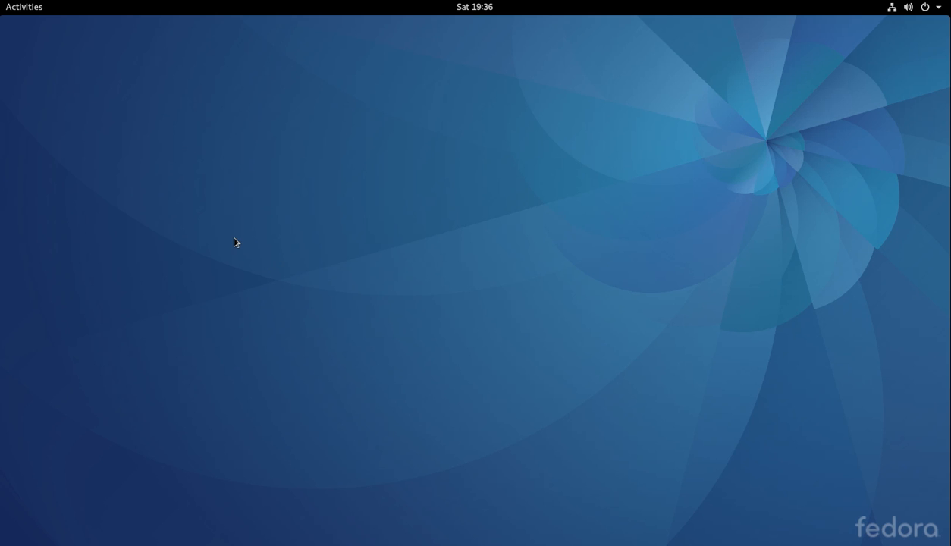
{"action": "mouse_move", "coordinate": [24, 11]}
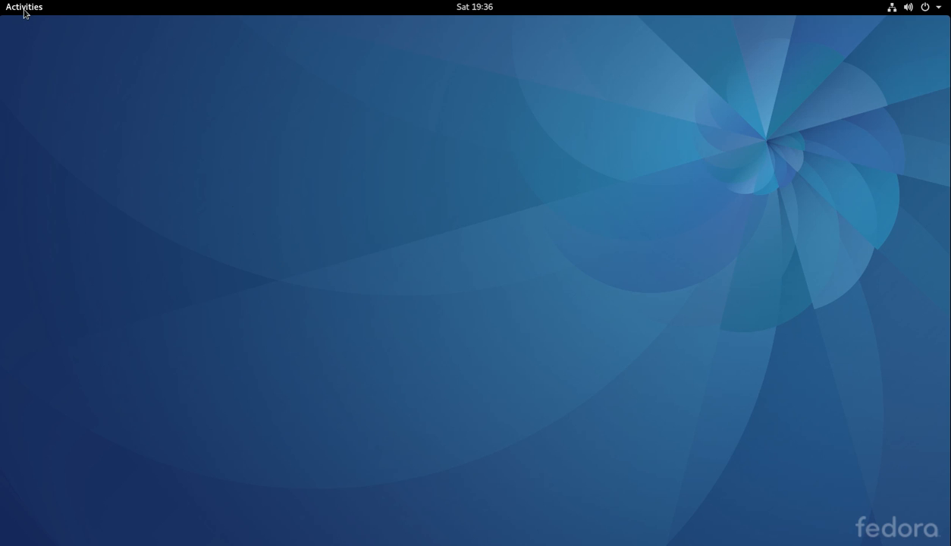
Launch Visual Studio Code from the GNOME Activities dash
{"action": "left_click", "coordinate": [23, 7]}
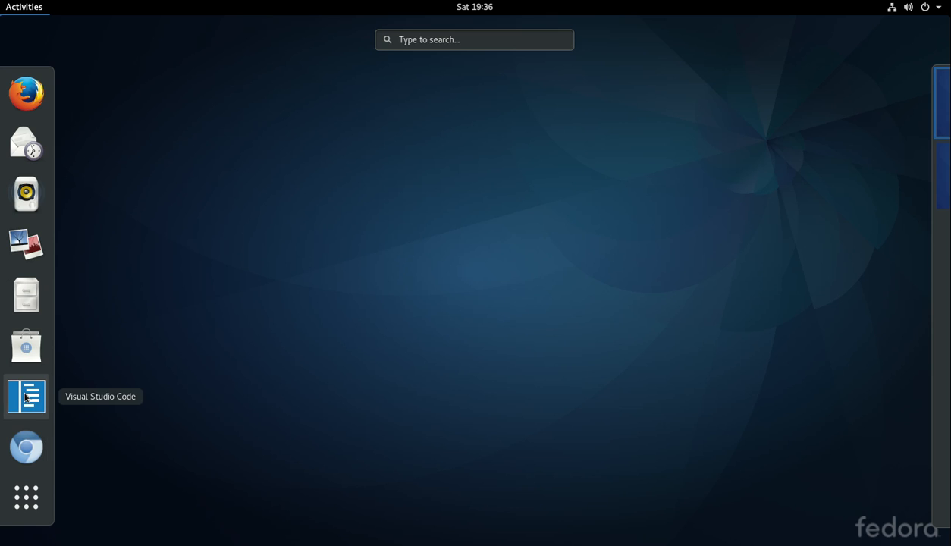
{"action": "left_click", "coordinate": [26, 397]}
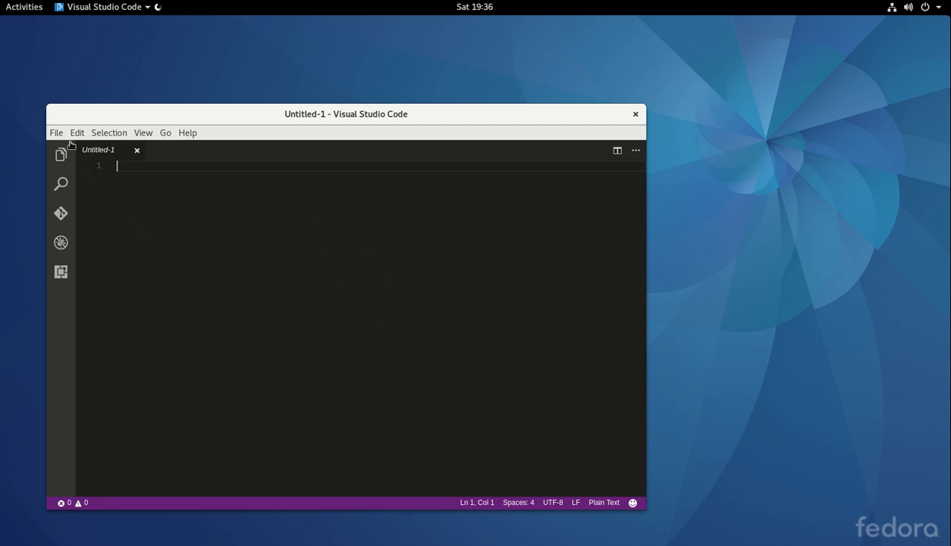
Create a dart_apps folder under Documents in the Open Folder dialog
{"action": "left_click", "coordinate": [56, 132]}
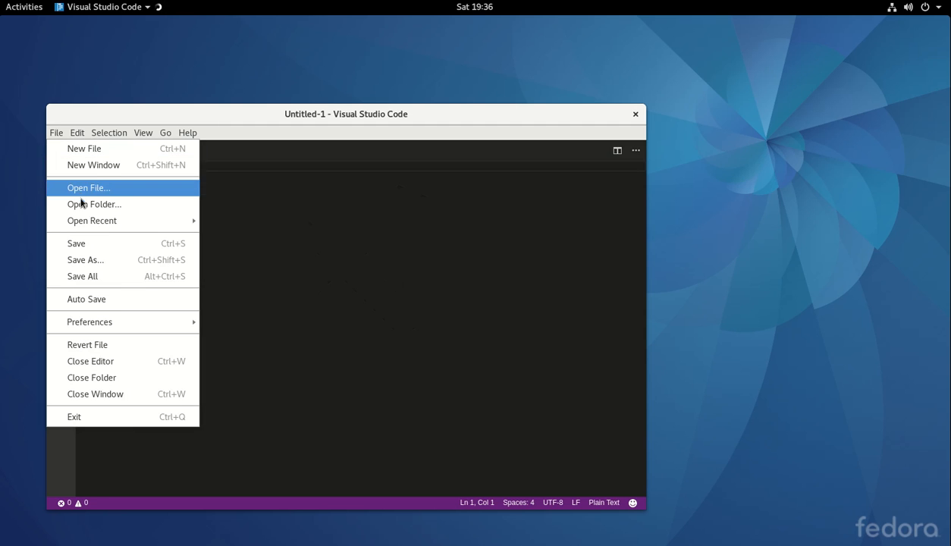
{"action": "left_click", "coordinate": [88, 188]}
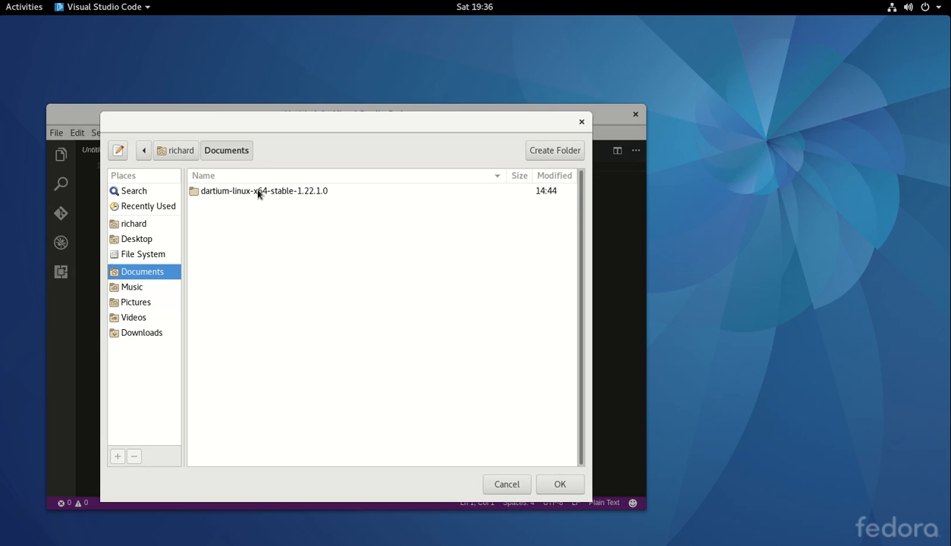
{"action": "left_click", "coordinate": [181, 149]}
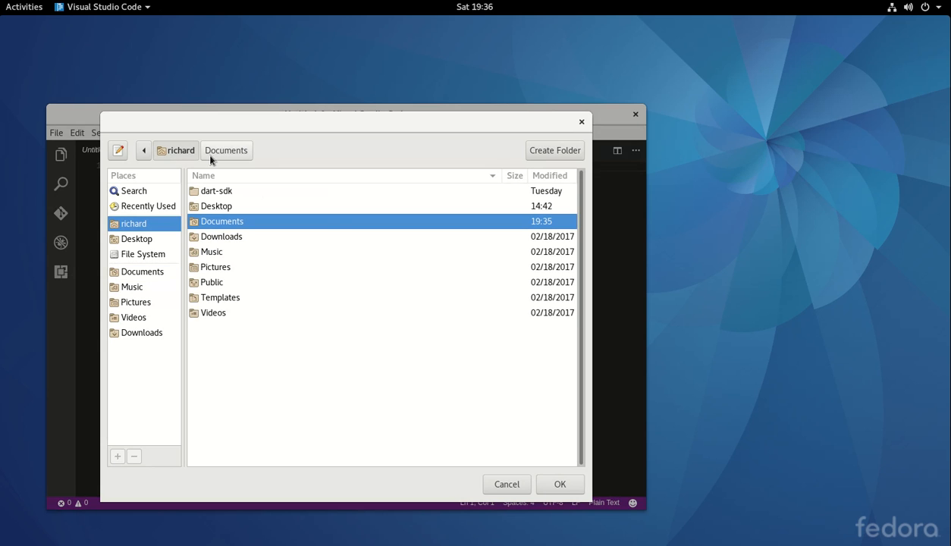
{"action": "double_click", "coordinate": [222, 220]}
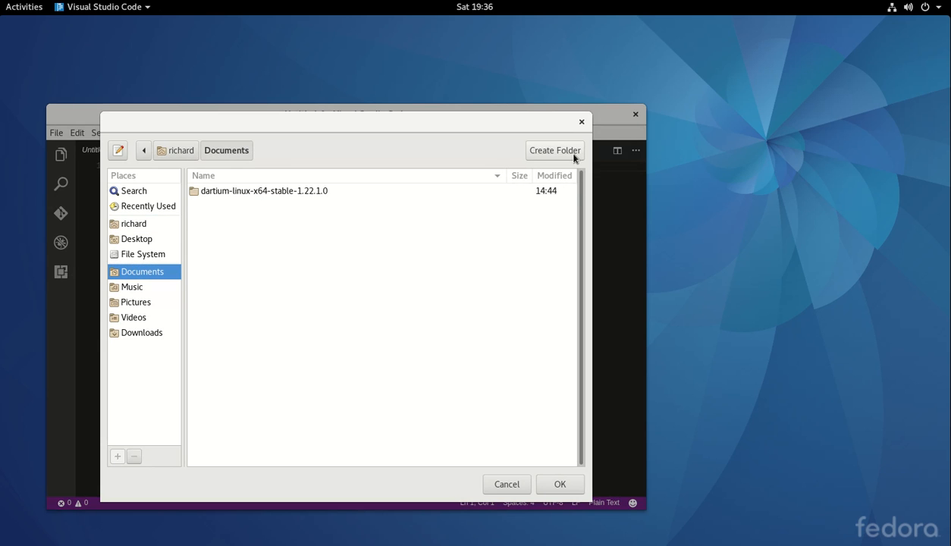
{"action": "left_click", "coordinate": [555, 150]}
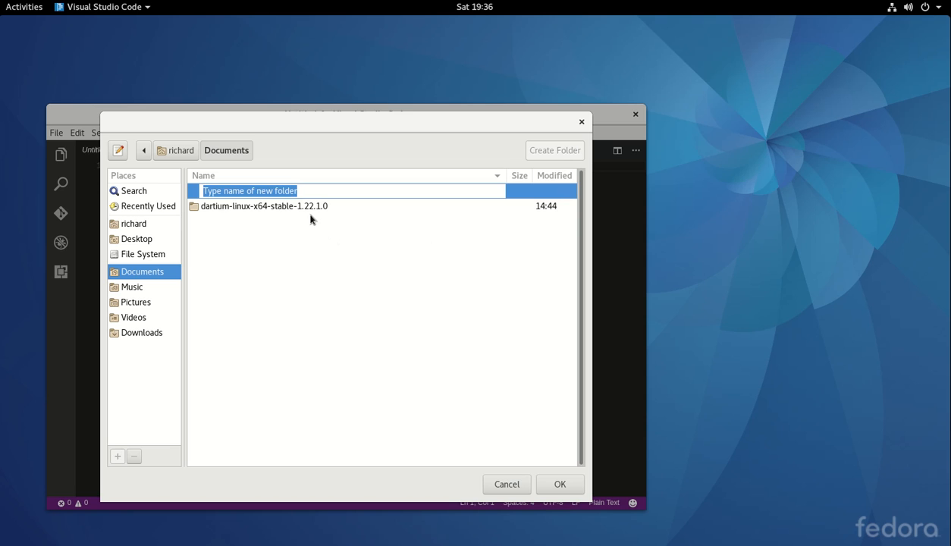
{"action": "type", "text": "dar"}
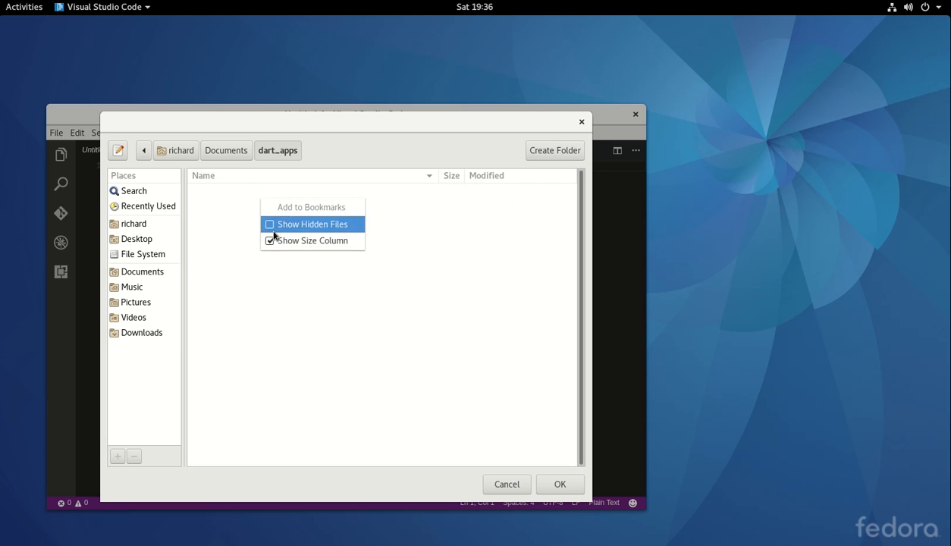
Create console-simple inside dart_apps and open it as the workspace
{"action": "left_click", "coordinate": [554, 150]}
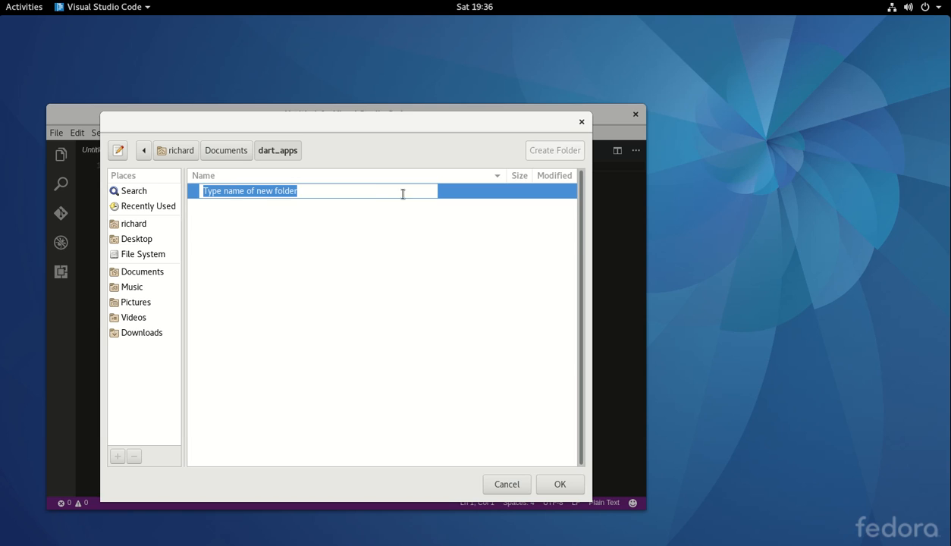
{"action": "mouse_move", "coordinate": [547, 168]}
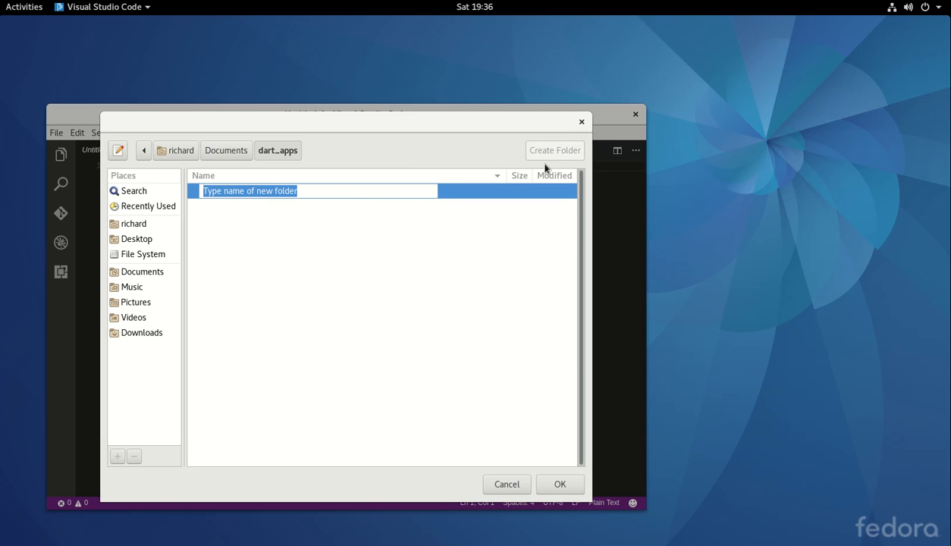
{"action": "mouse_move", "coordinate": [544, 157]}
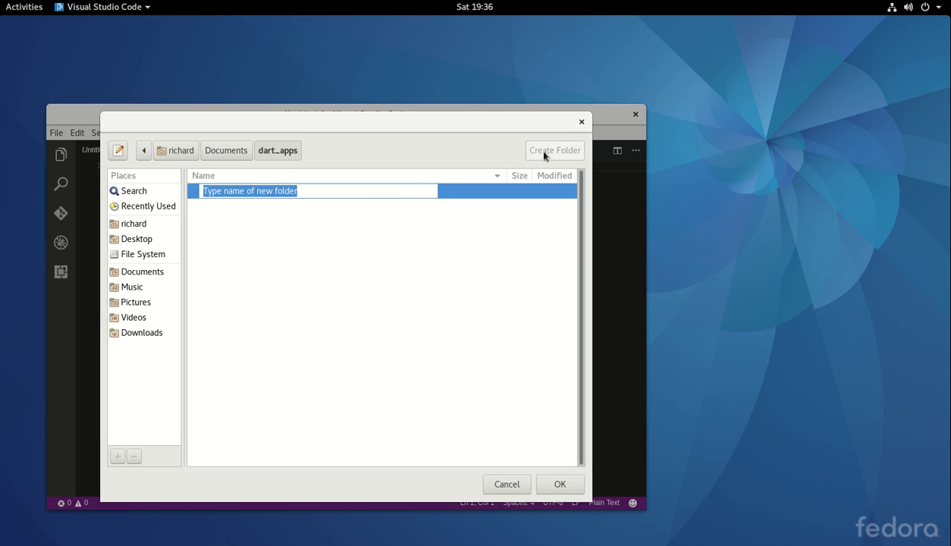
{"action": "left_click", "coordinate": [315, 190]}
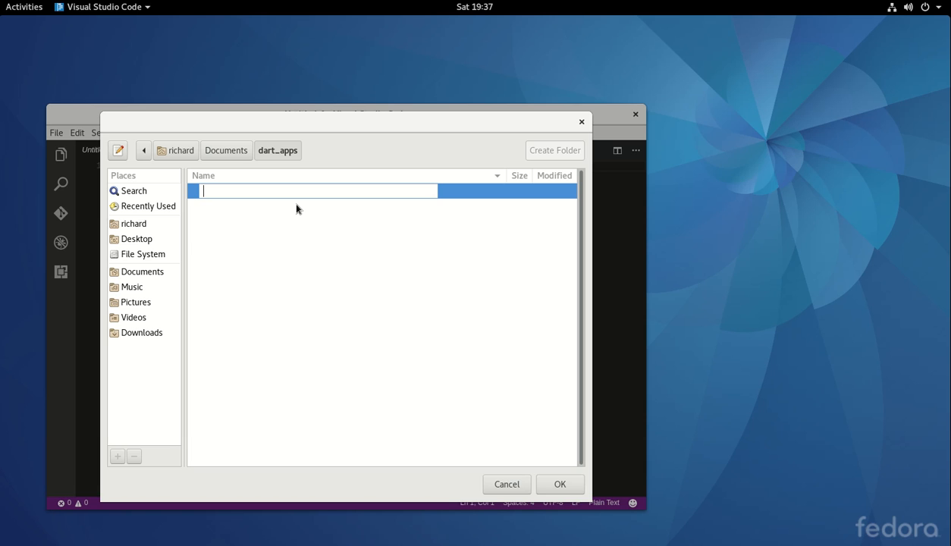
{"action": "type", "text": "con"}
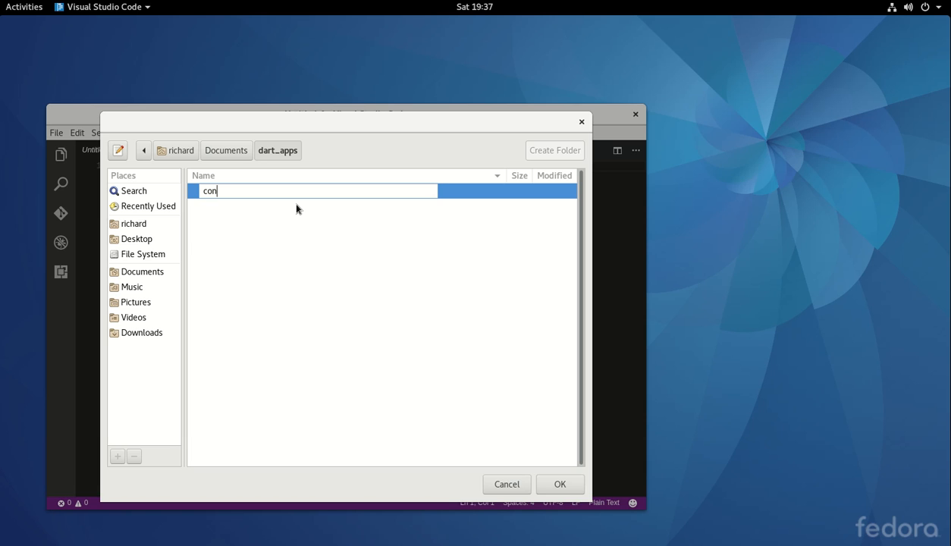
{"action": "type", "text": "soles"}
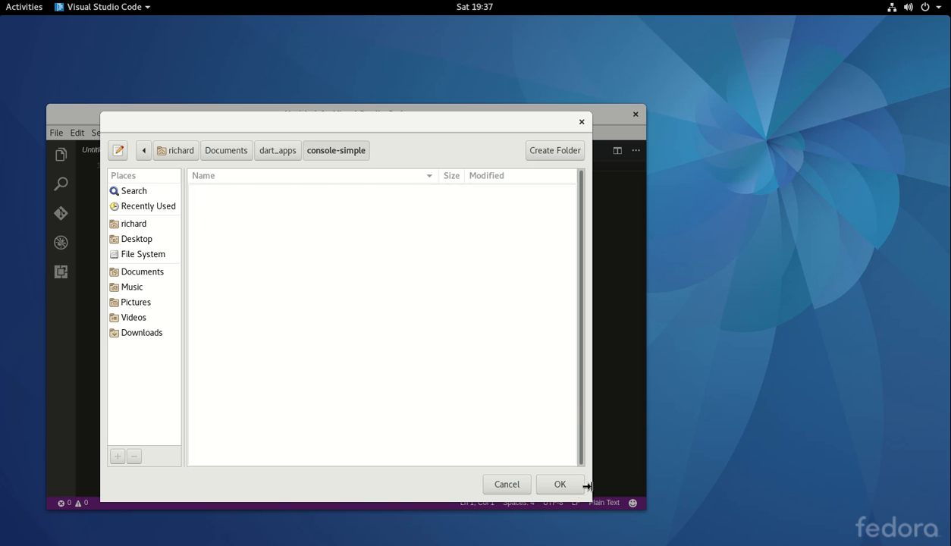
{"action": "left_click", "coordinate": [506, 484]}
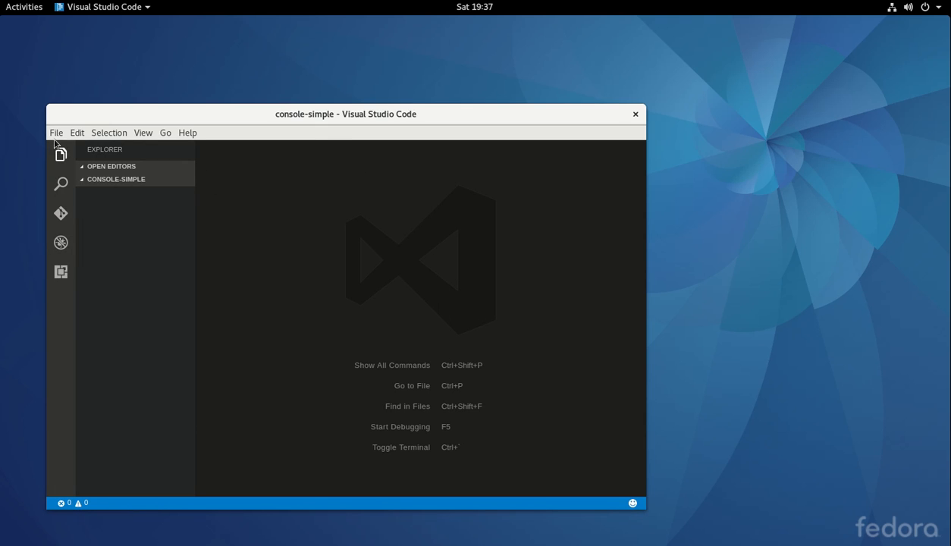
Dismiss the File menu and show the Debug view
{"action": "left_click", "coordinate": [56, 132]}
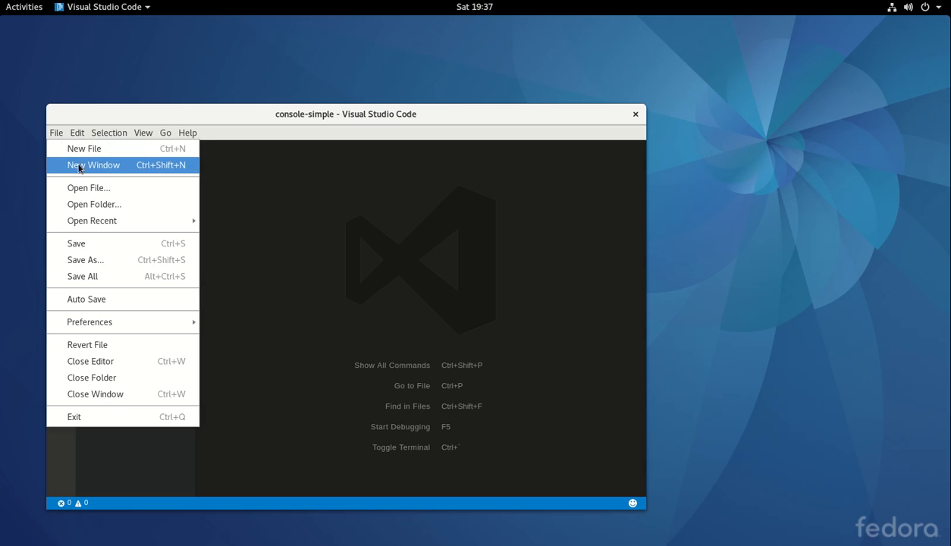
{"action": "left_click", "coordinate": [60, 155]}
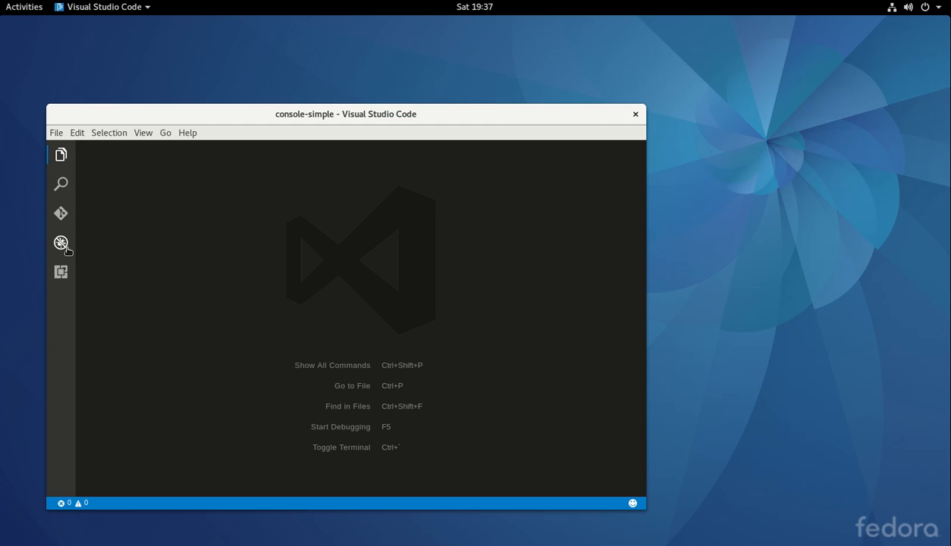
{"action": "left_click", "coordinate": [61, 242]}
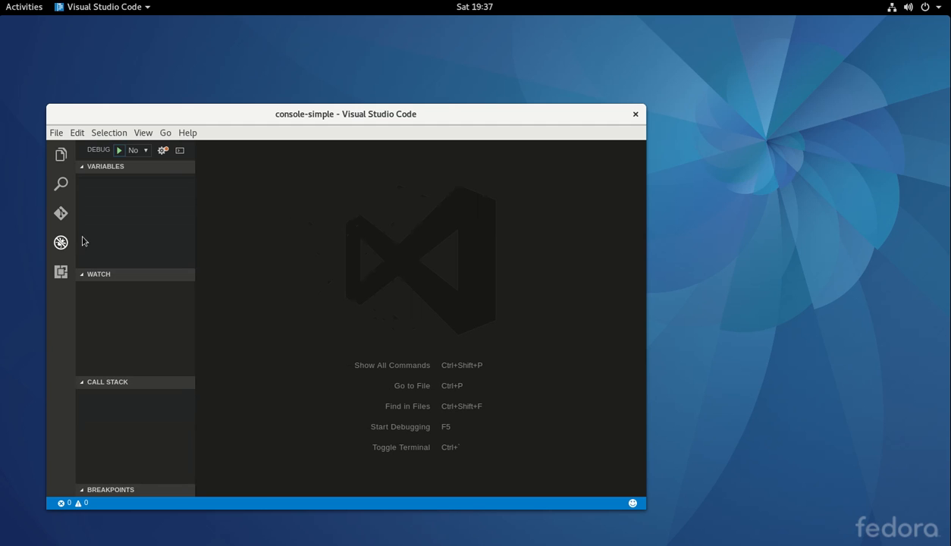
{"action": "mouse_move", "coordinate": [181, 150]}
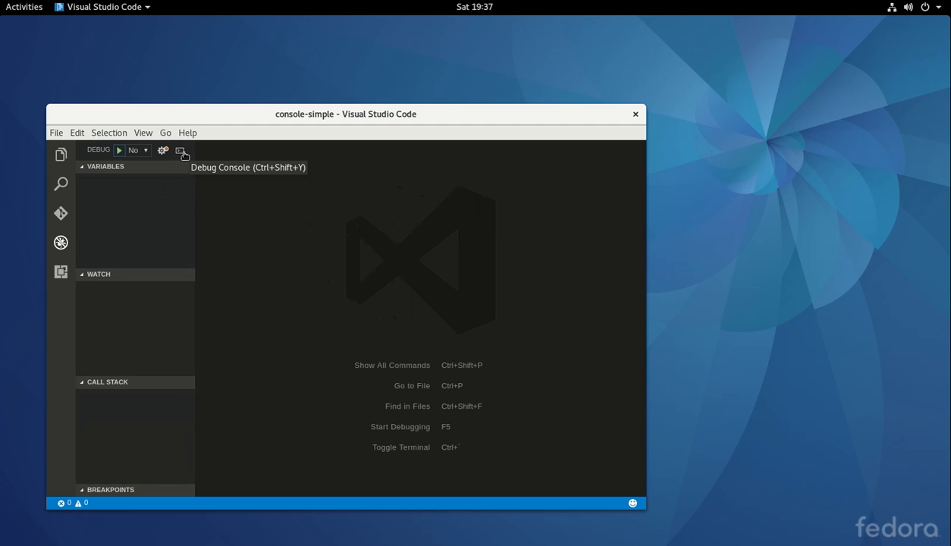
Open the integrated bash terminal in the bottom panel
{"action": "left_click", "coordinate": [181, 150]}
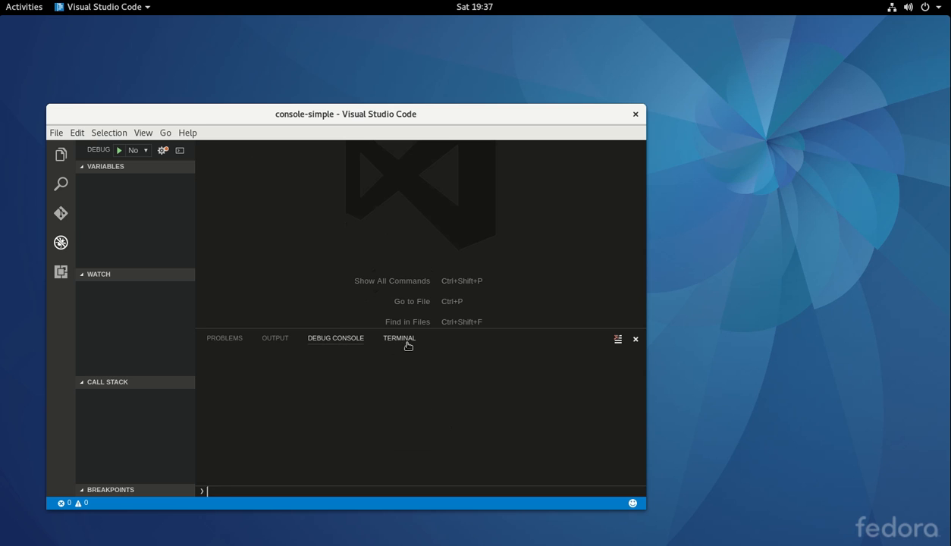
{"action": "left_click", "coordinate": [399, 338]}
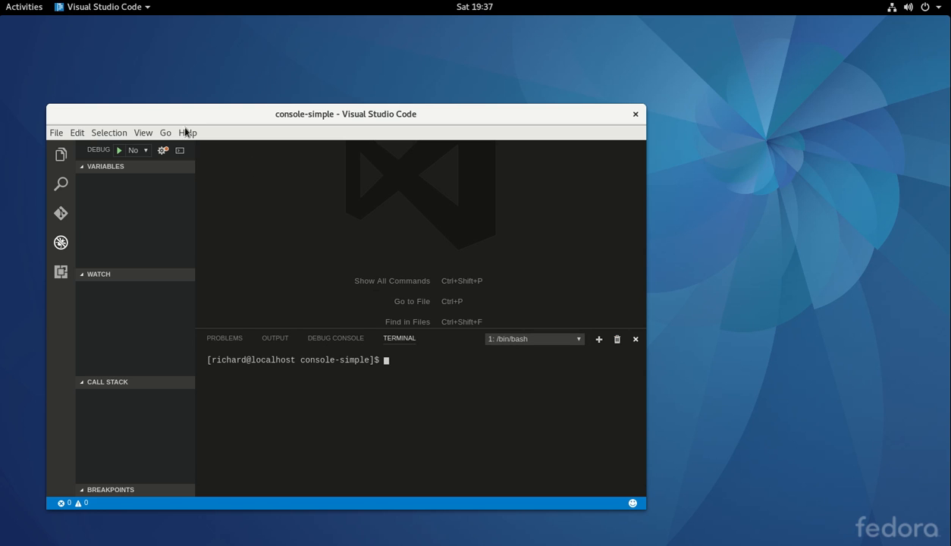
{"action": "left_click", "coordinate": [23, 7]}
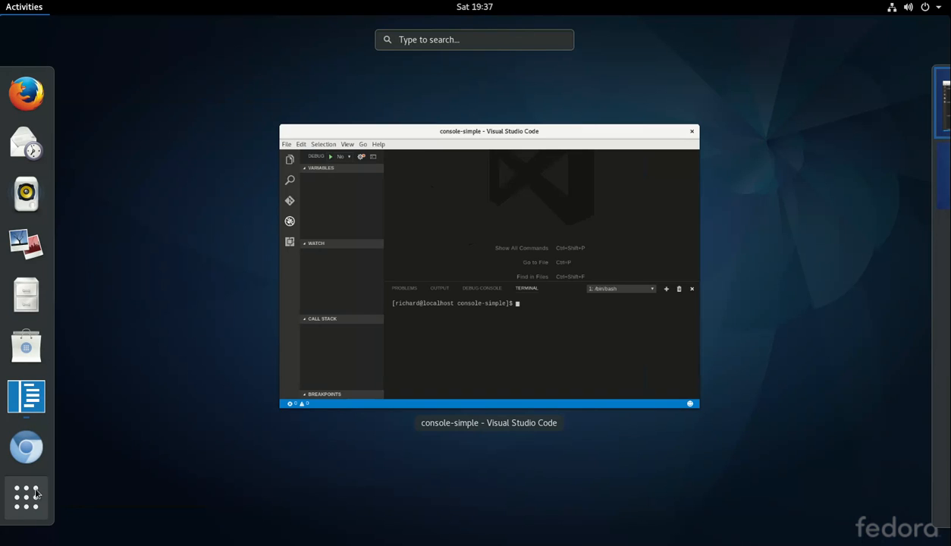
{"action": "type", "text": "ter"}
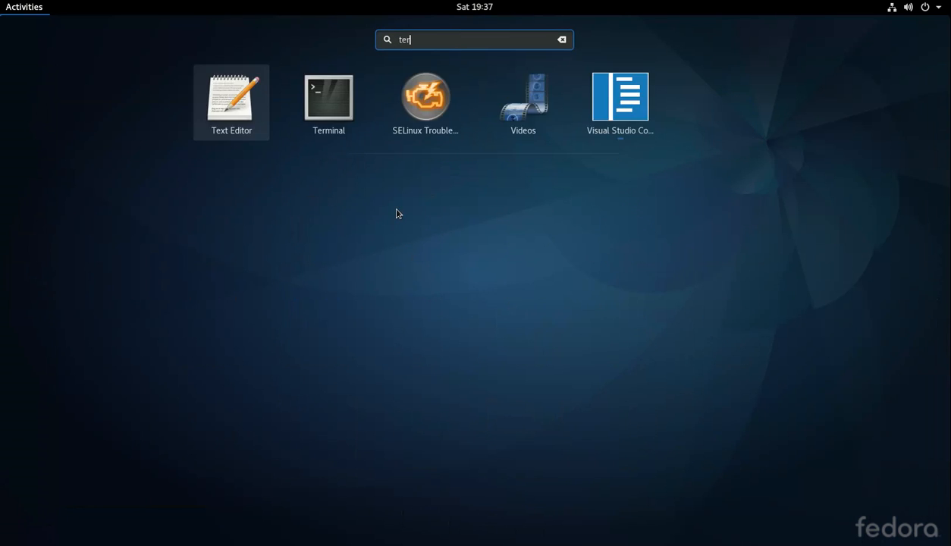
{"action": "left_click", "coordinate": [619, 96]}
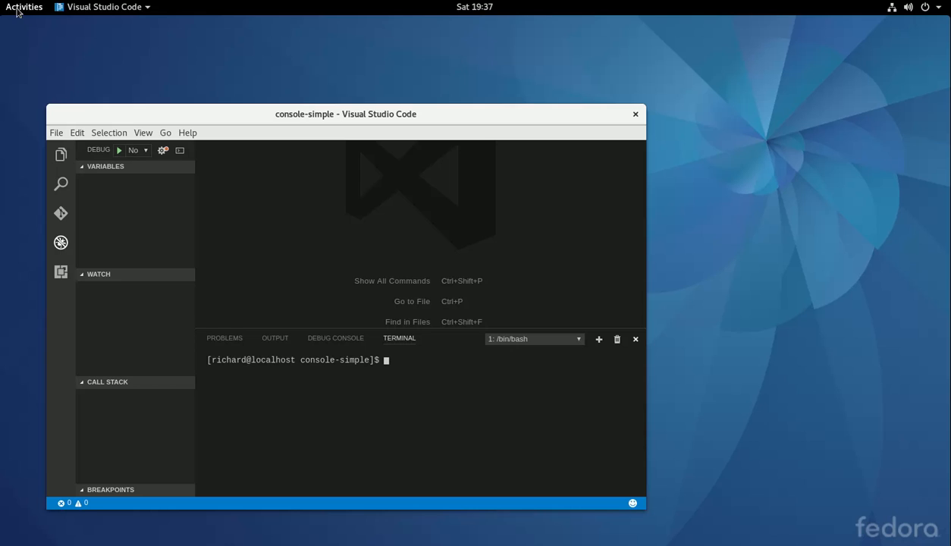
{"action": "mouse_move", "coordinate": [409, 369]}
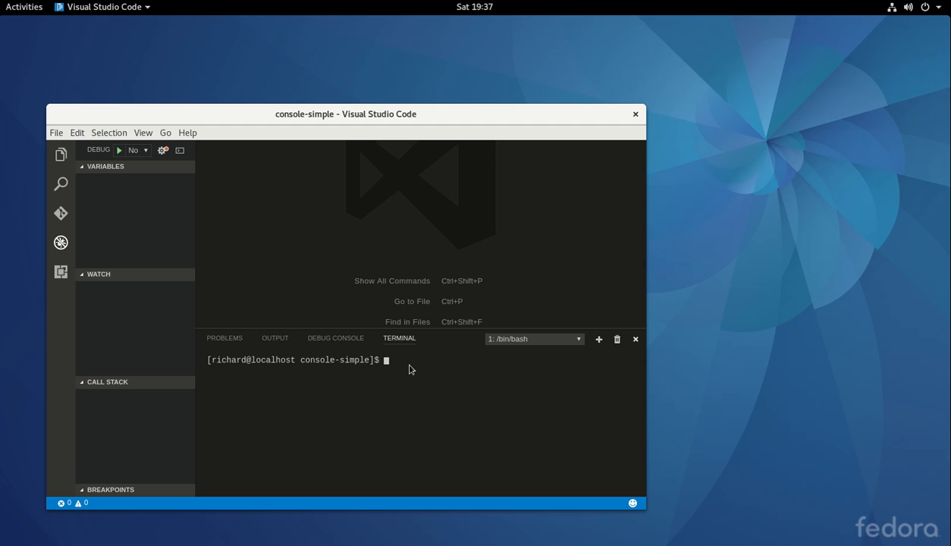
Run 'stagehand console-simple' in the terminal to generate the project files
{"action": "type", "text": "stagehand"}
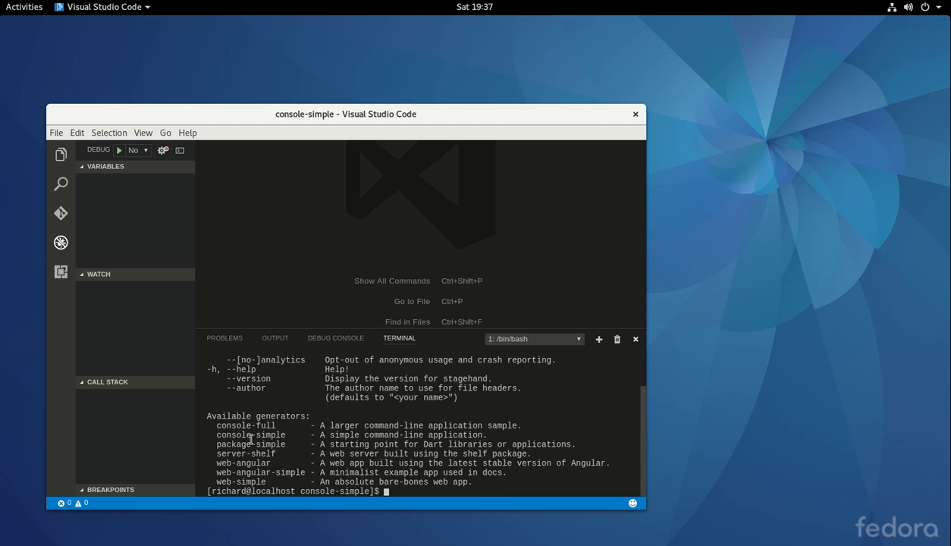
{"action": "type", "text": "stagehand"}
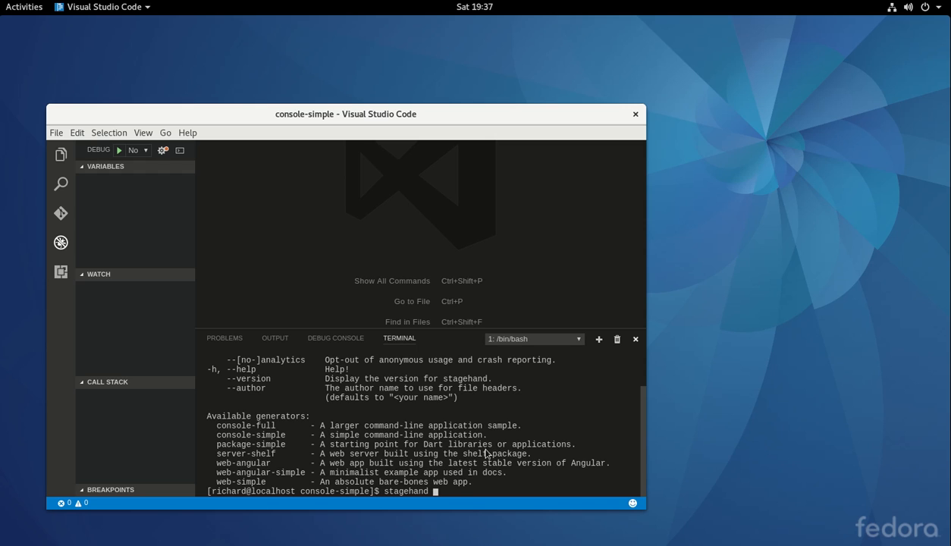
{"action": "type", "text": "console-simple"}
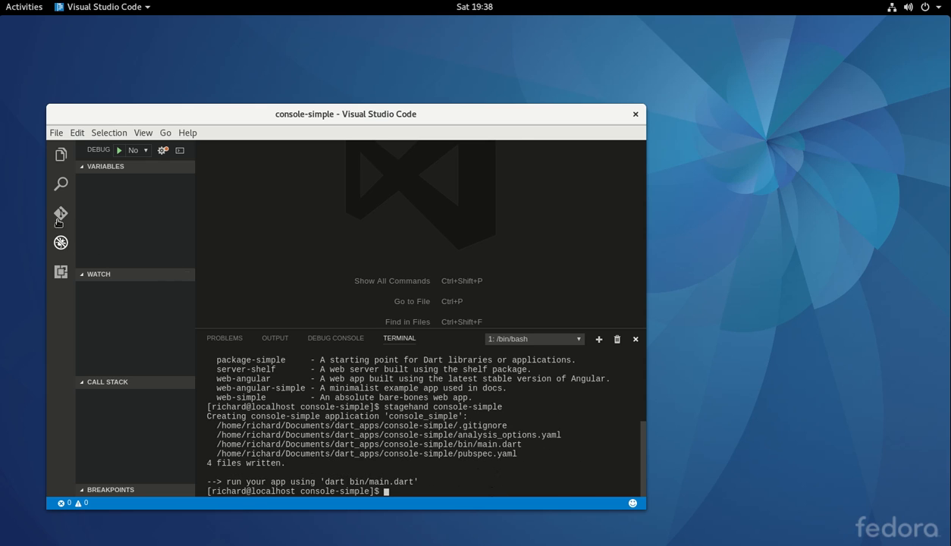
{"action": "mouse_move", "coordinate": [60, 155]}
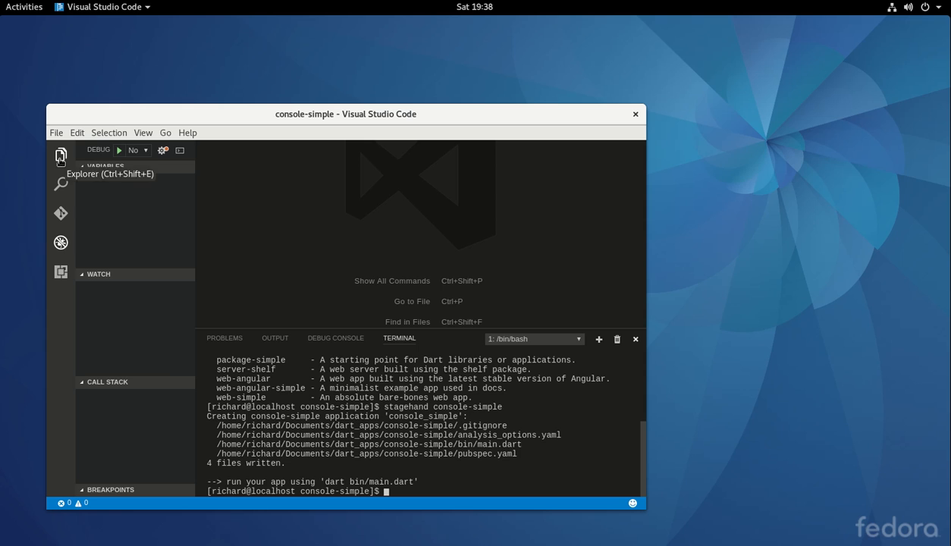
Open bin/main.dart from the explorer and browse the File and Selection menus
{"action": "left_click", "coordinate": [61, 154]}
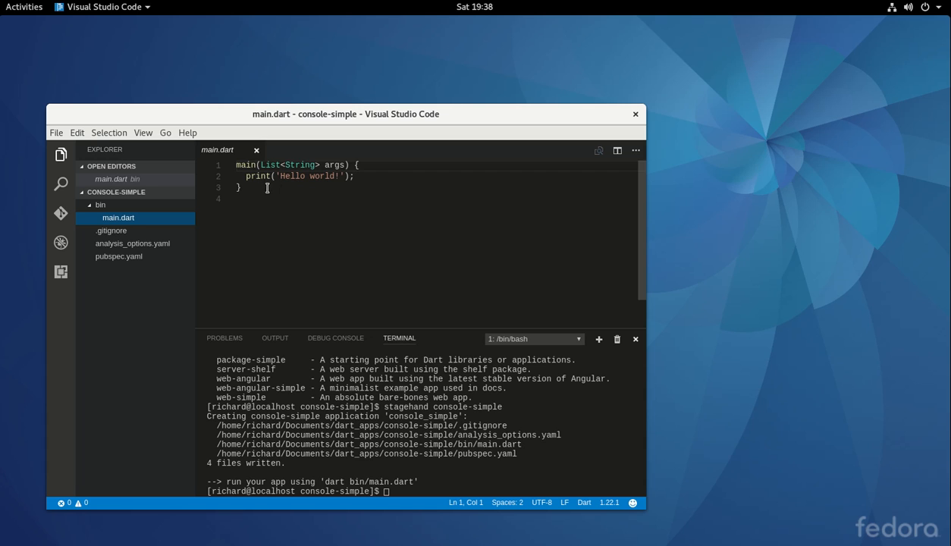
{"action": "key", "text": "ctrl+a"}
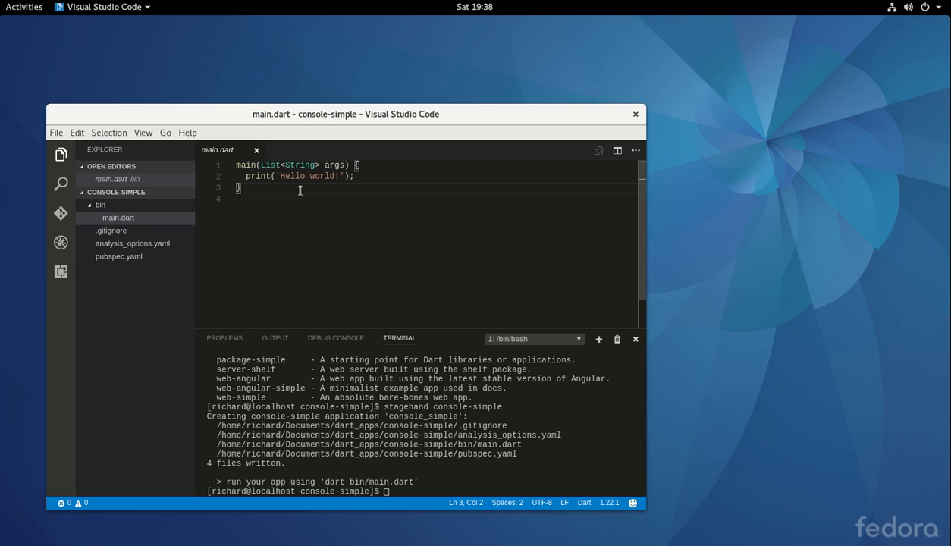
{"action": "left_click", "coordinate": [55, 132]}
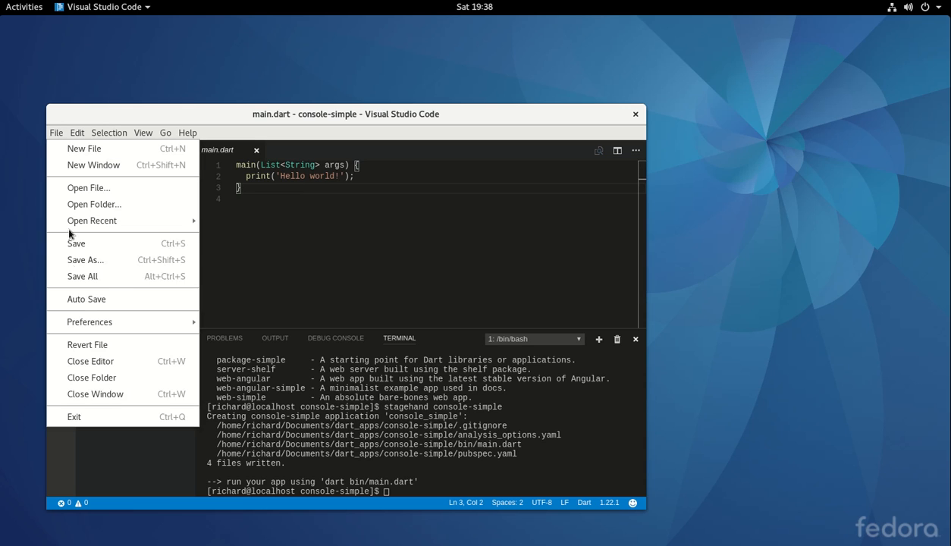
{"action": "mouse_move", "coordinate": [94, 204]}
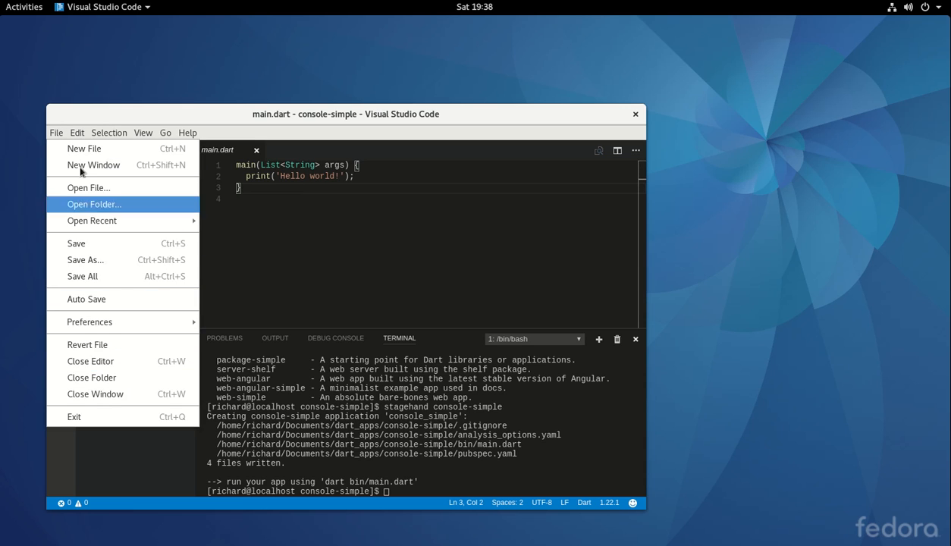
{"action": "left_click", "coordinate": [109, 132]}
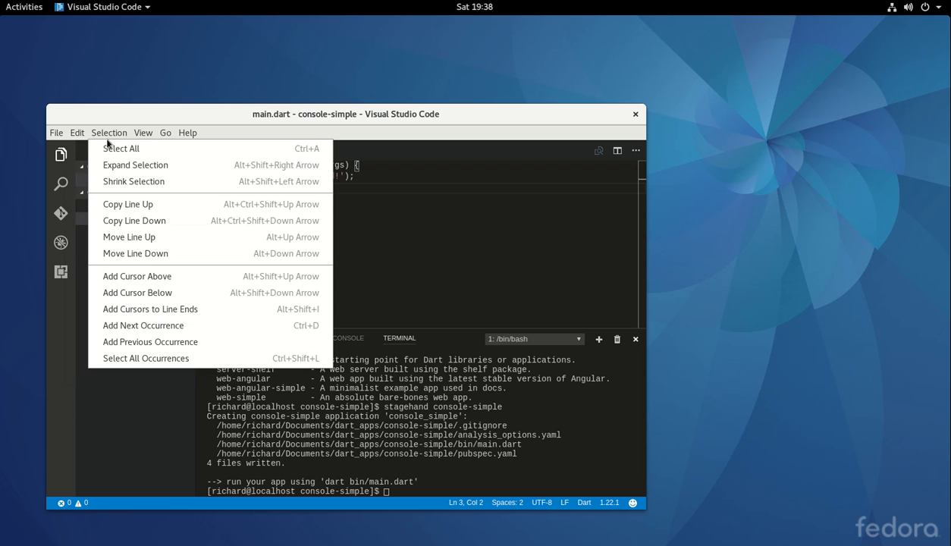
{"action": "left_click", "coordinate": [142, 132]}
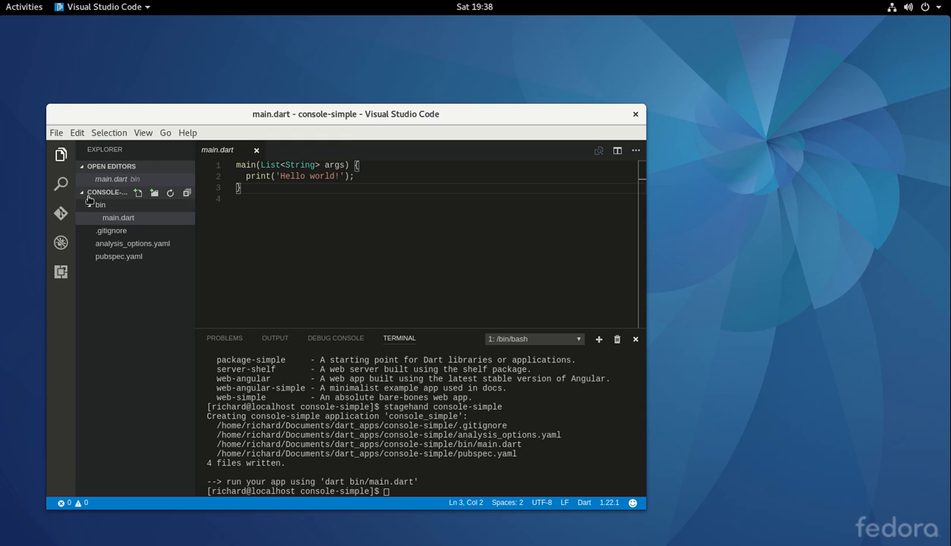
Browse the View menu, then cycle Explorer and Search to the Git view
{"action": "left_click", "coordinate": [143, 132]}
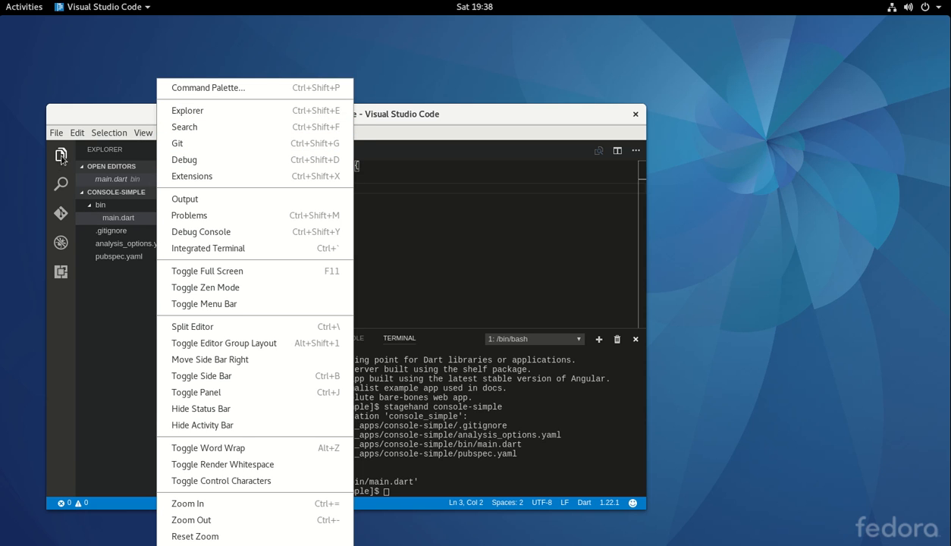
{"action": "left_click", "coordinate": [85, 286]}
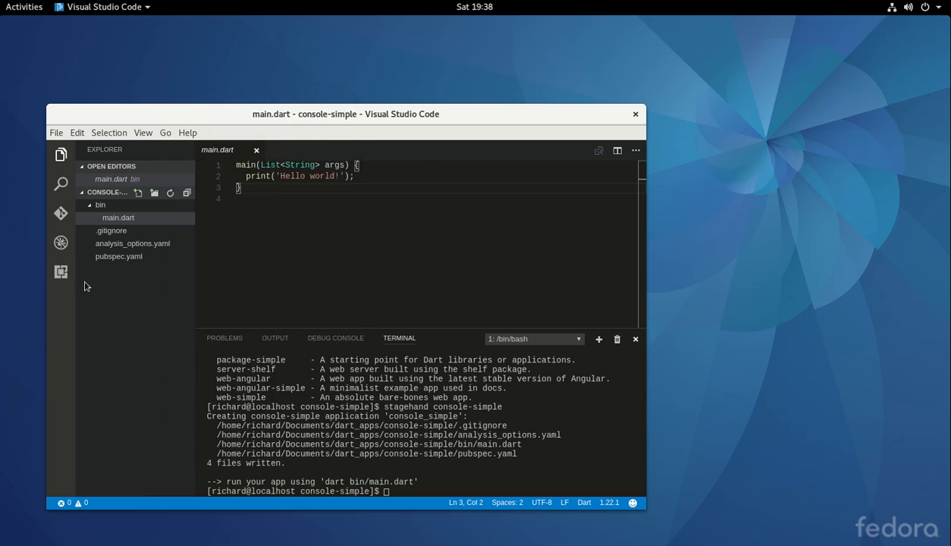
{"action": "left_click", "coordinate": [142, 133]}
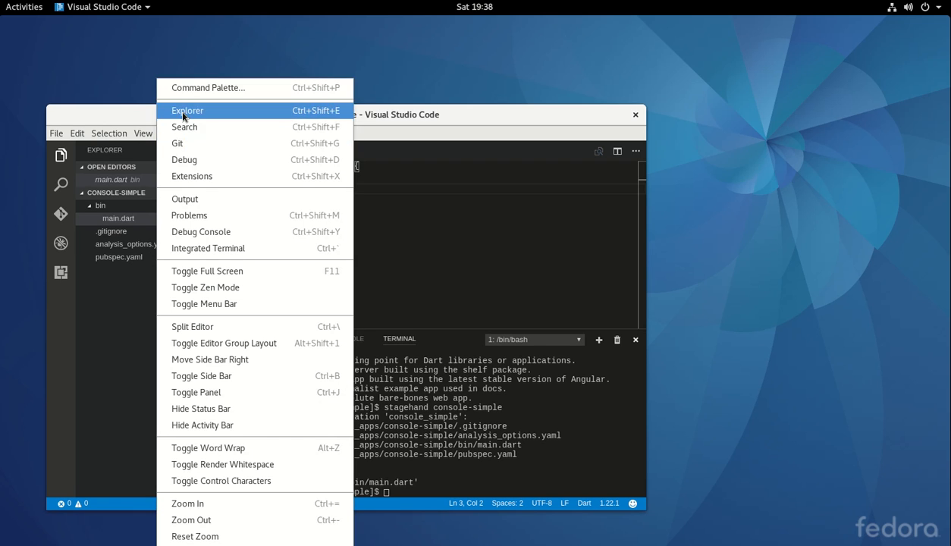
{"action": "left_click", "coordinate": [187, 110]}
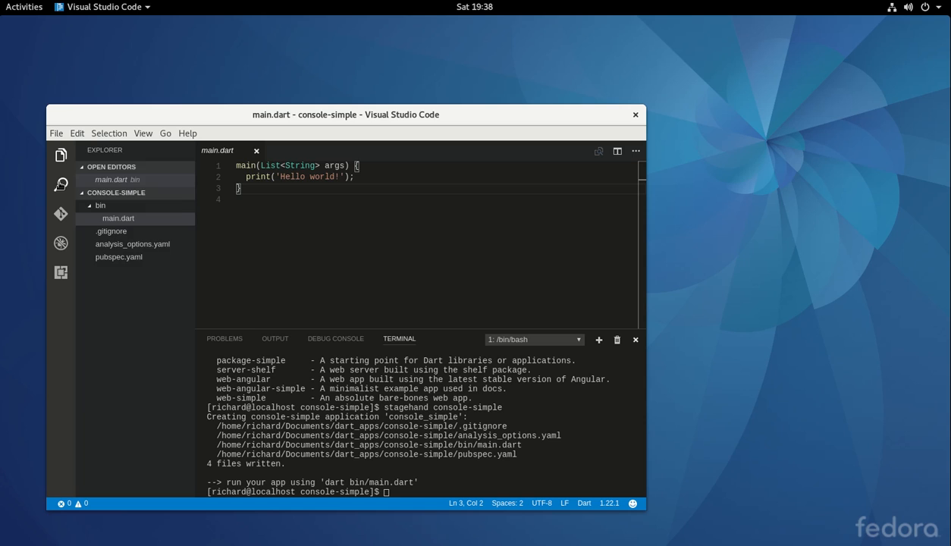
{"action": "left_click", "coordinate": [61, 184]}
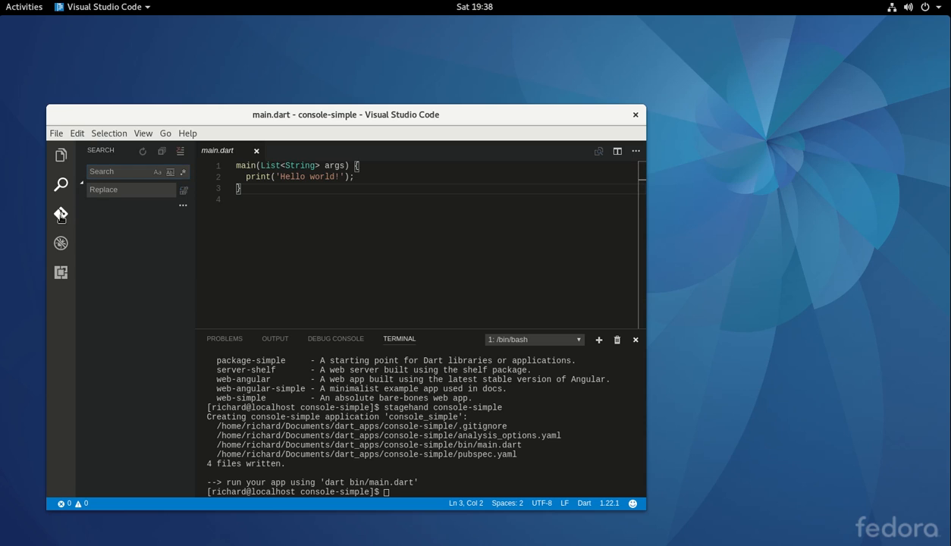
{"action": "left_click", "coordinate": [61, 214]}
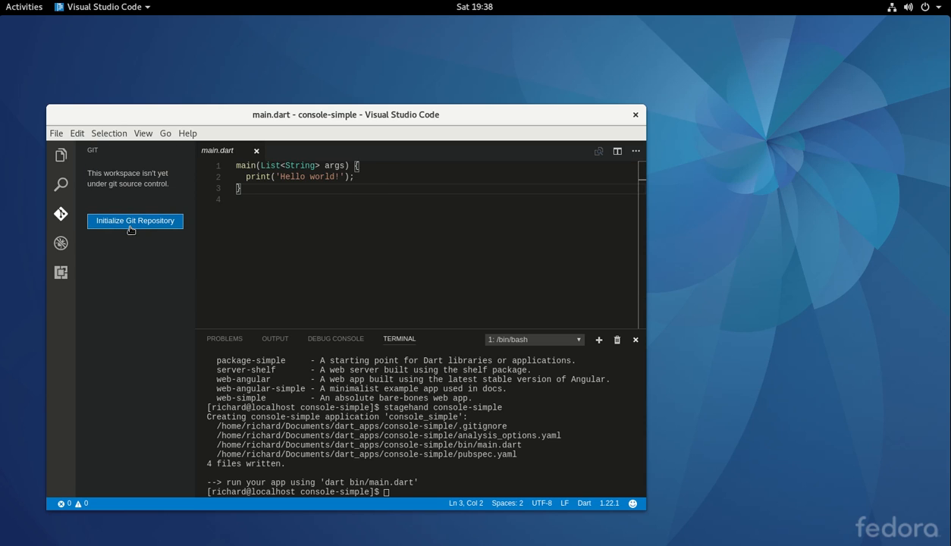
{"action": "mouse_move", "coordinate": [140, 246]}
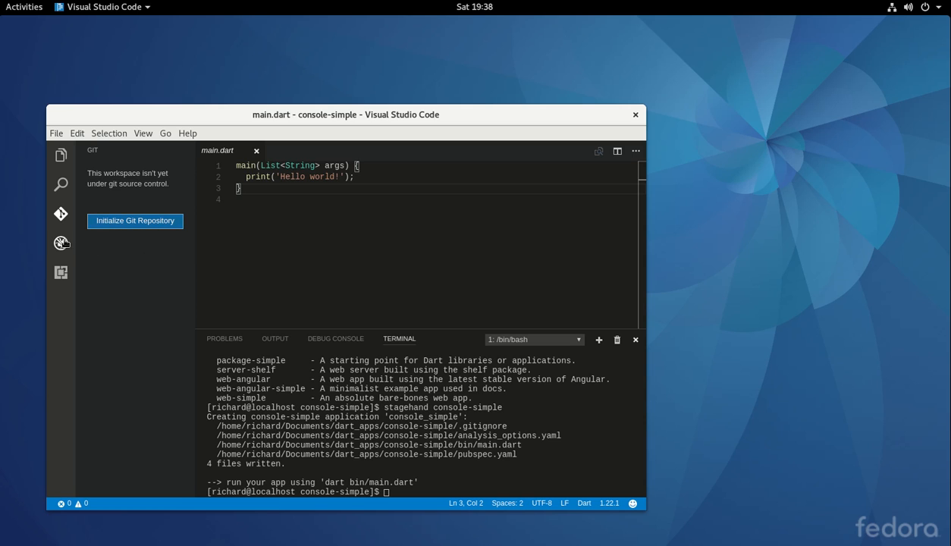
Generate a Dart command line launch.json via Start Debugging, returning to main.dart
{"action": "left_click", "coordinate": [60, 244]}
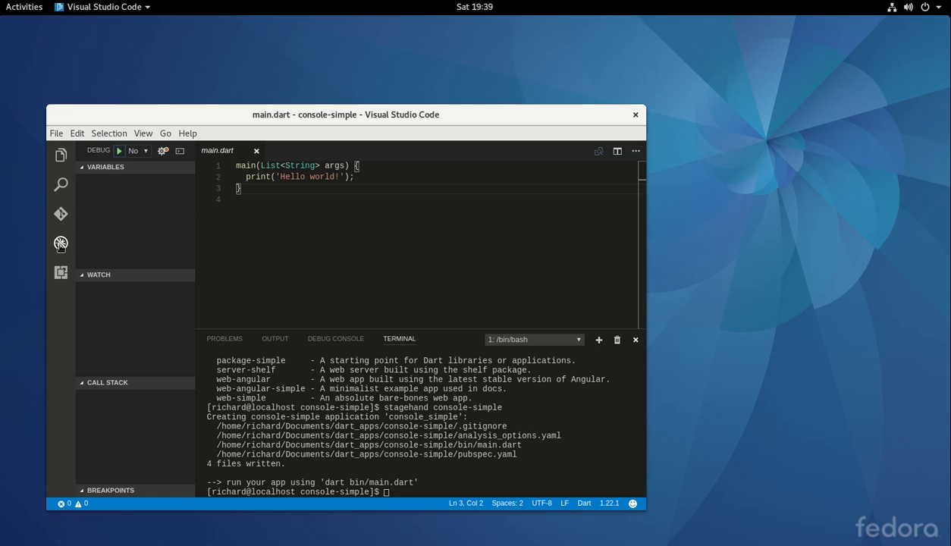
{"action": "mouse_move", "coordinate": [60, 251]}
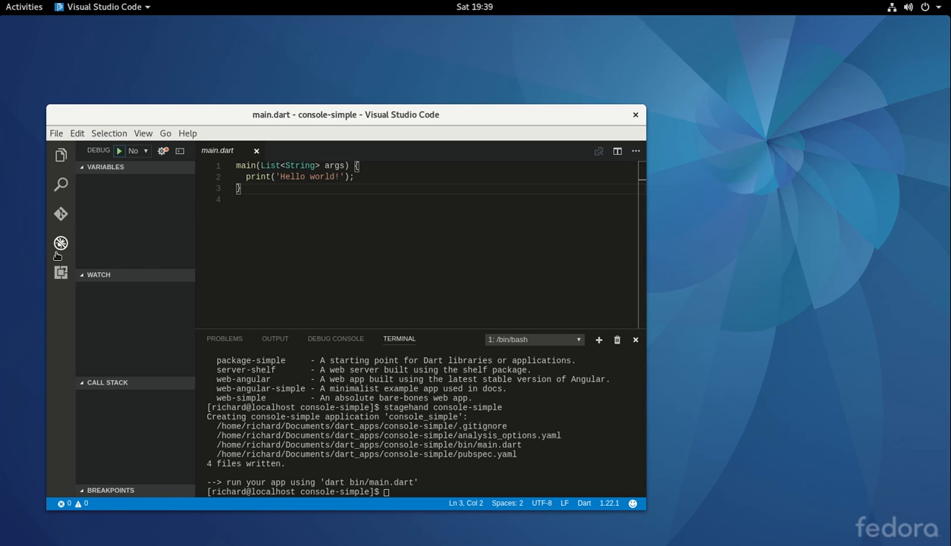
{"action": "left_click", "coordinate": [61, 274]}
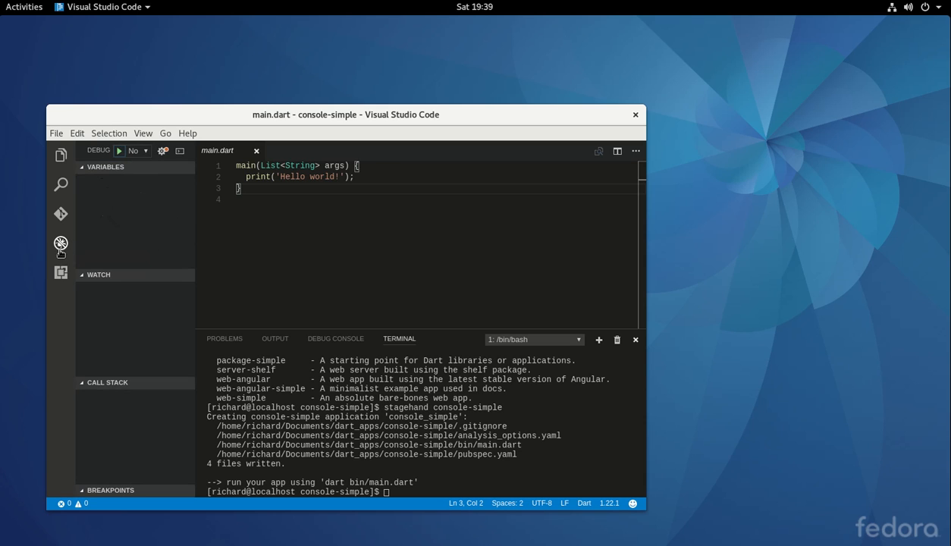
{"action": "mouse_move", "coordinate": [119, 151]}
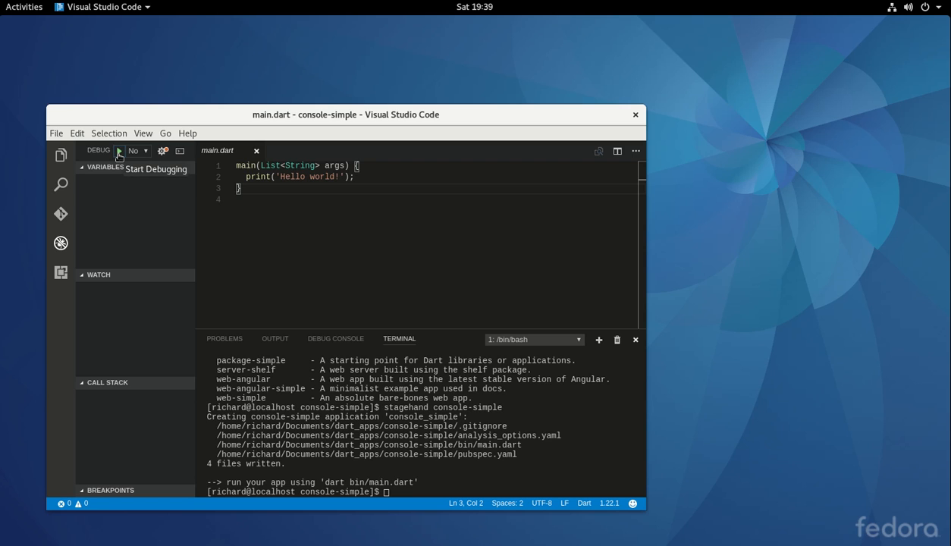
{"action": "left_click", "coordinate": [119, 151]}
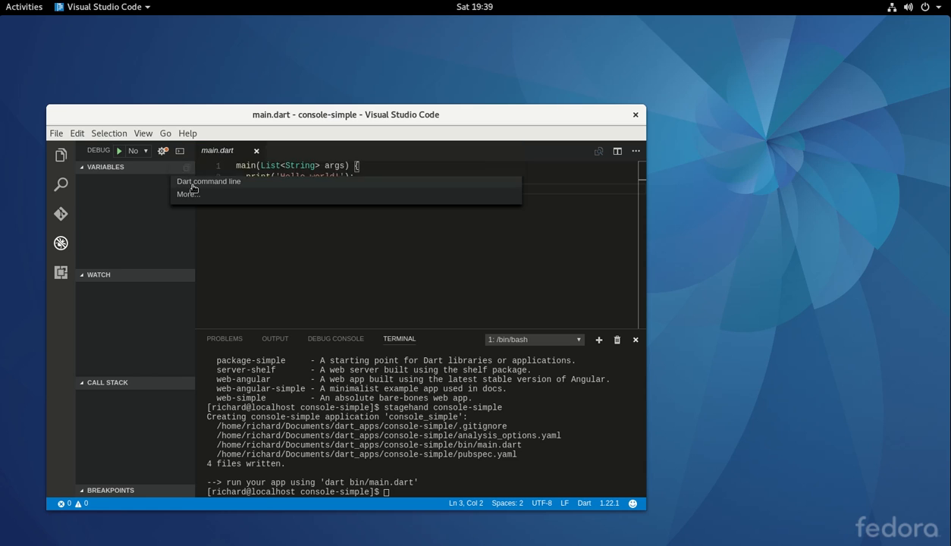
{"action": "left_click", "coordinate": [208, 181]}
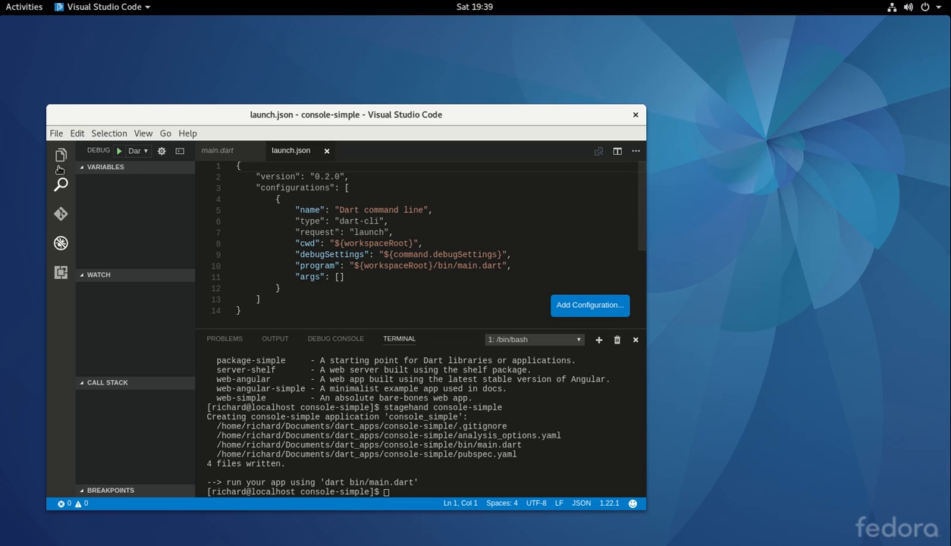
{"action": "left_click", "coordinate": [60, 155]}
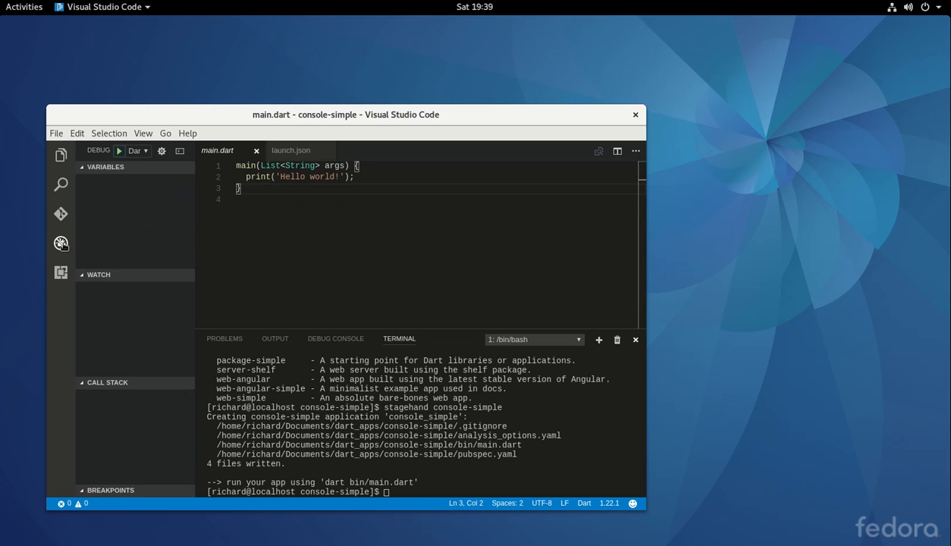
Run main.dart under the debugger twice, printing 'Hello world!' and 'finished'
{"action": "left_click", "coordinate": [118, 150]}
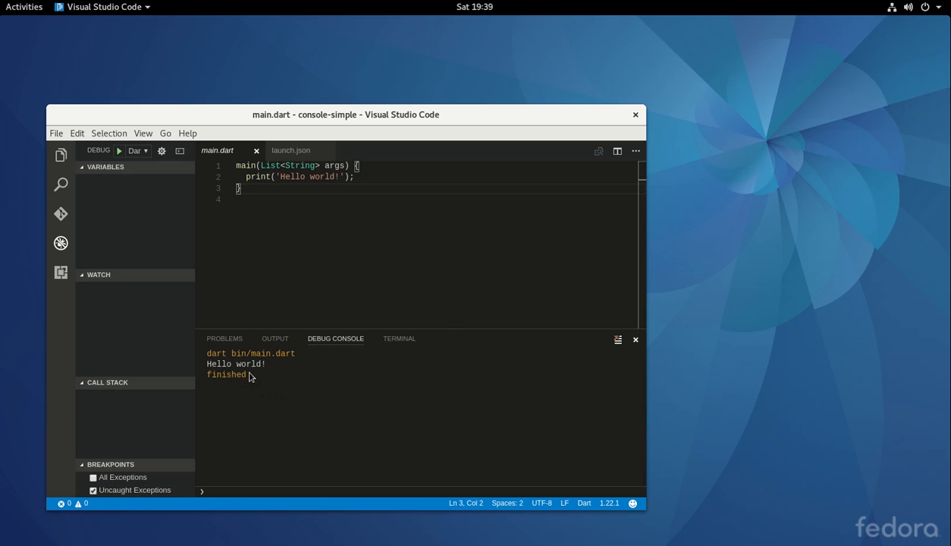
{"action": "mouse_move", "coordinate": [335, 338]}
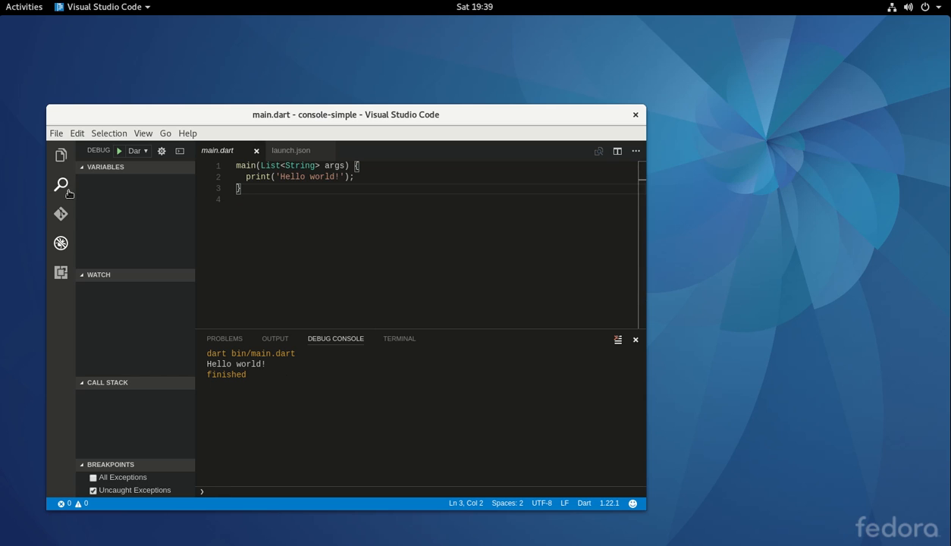
{"action": "mouse_move", "coordinate": [244, 329]}
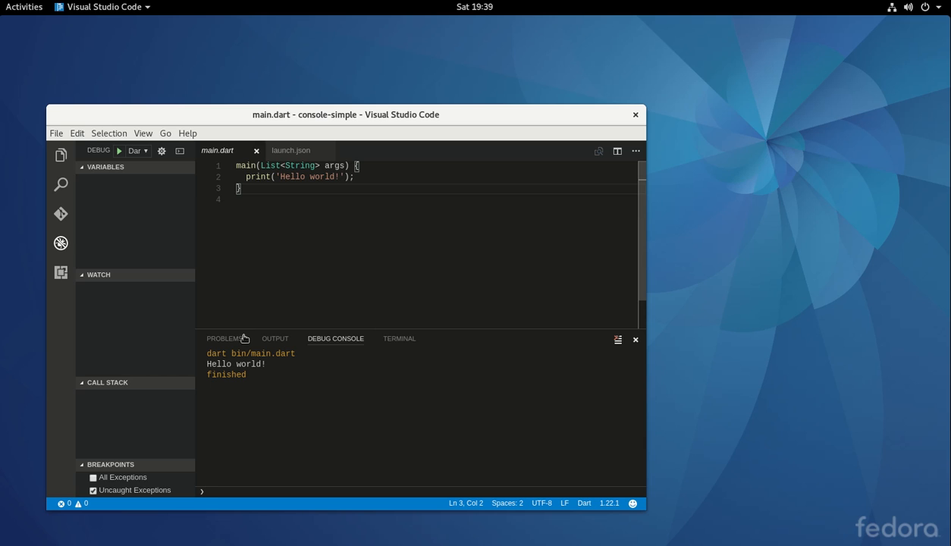
{"action": "left_click", "coordinate": [119, 150]}
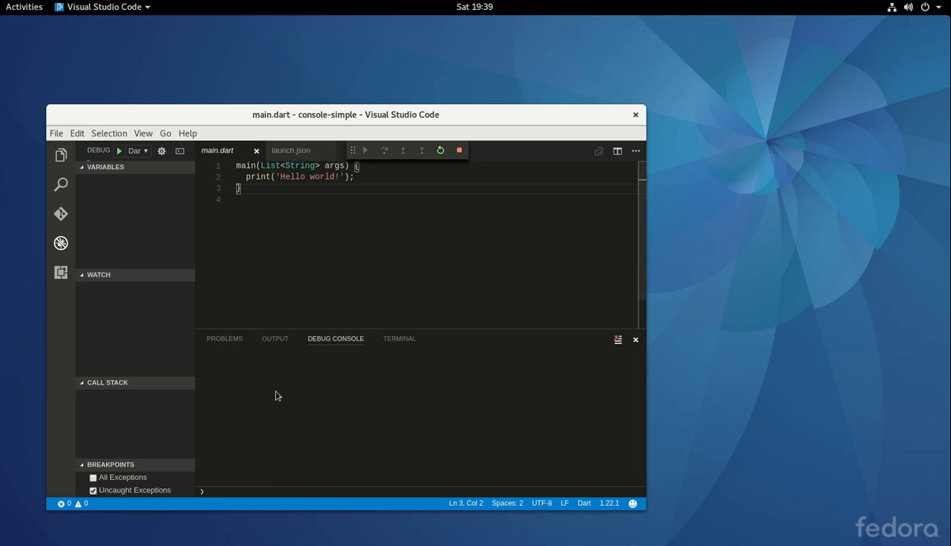
{"action": "left_click", "coordinate": [364, 150]}
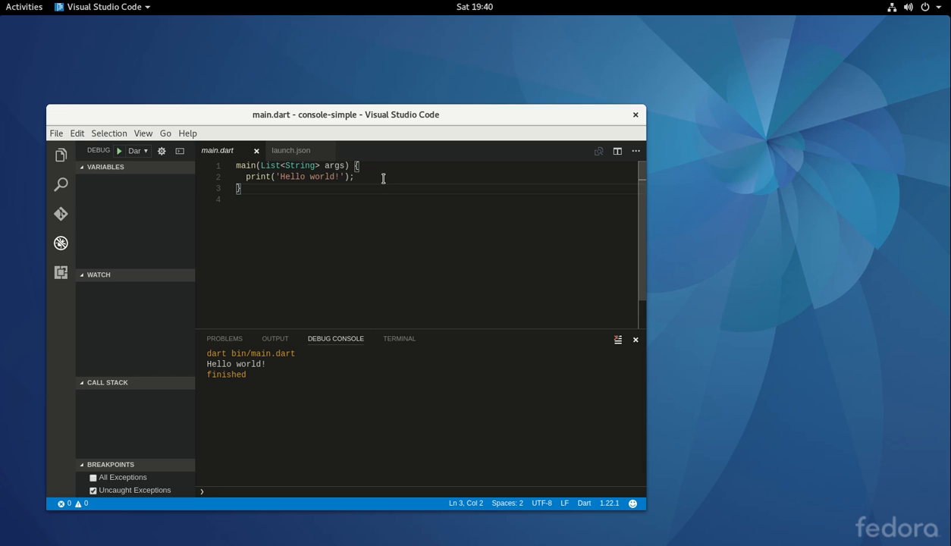
{"action": "mouse_move", "coordinate": [370, 153]}
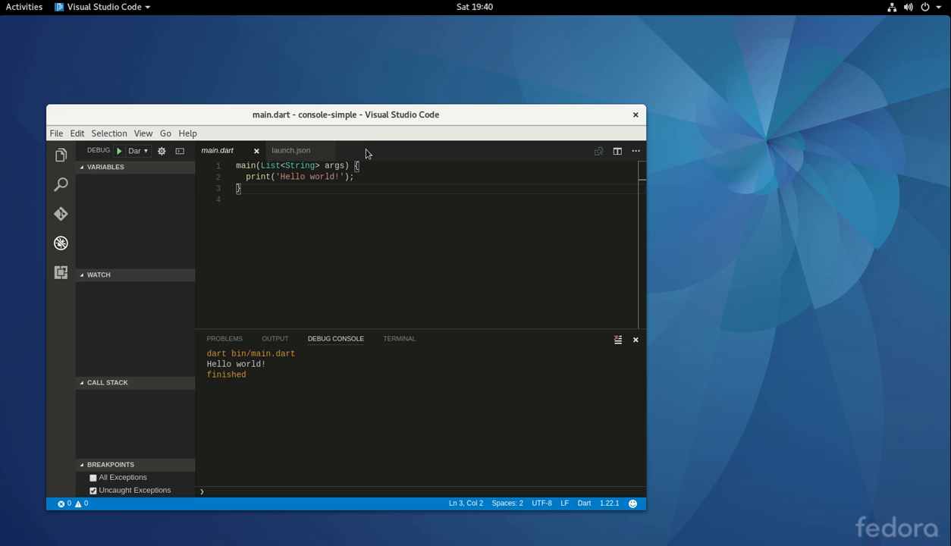
{"action": "mouse_move", "coordinate": [342, 145]}
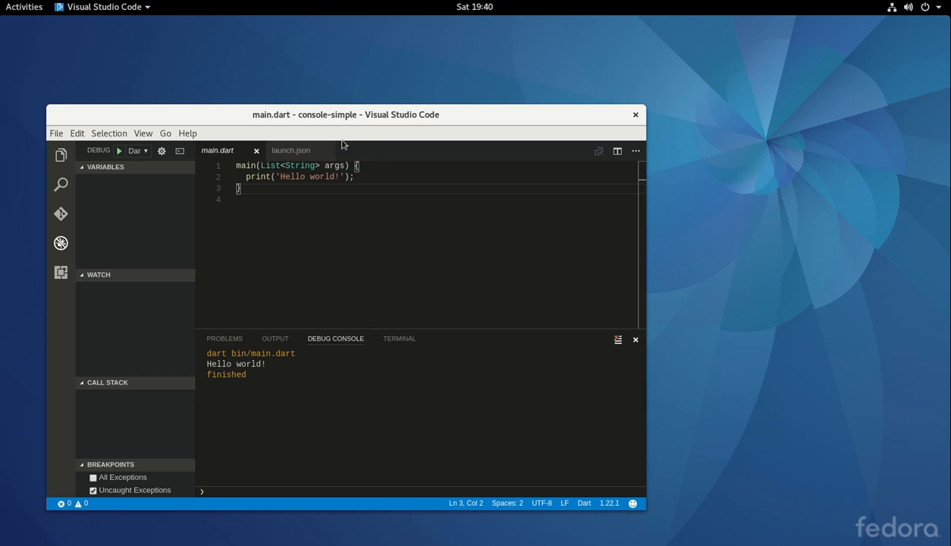
Open Files on the home folder and select the dart-sdk folder
{"action": "left_click", "coordinate": [23, 6]}
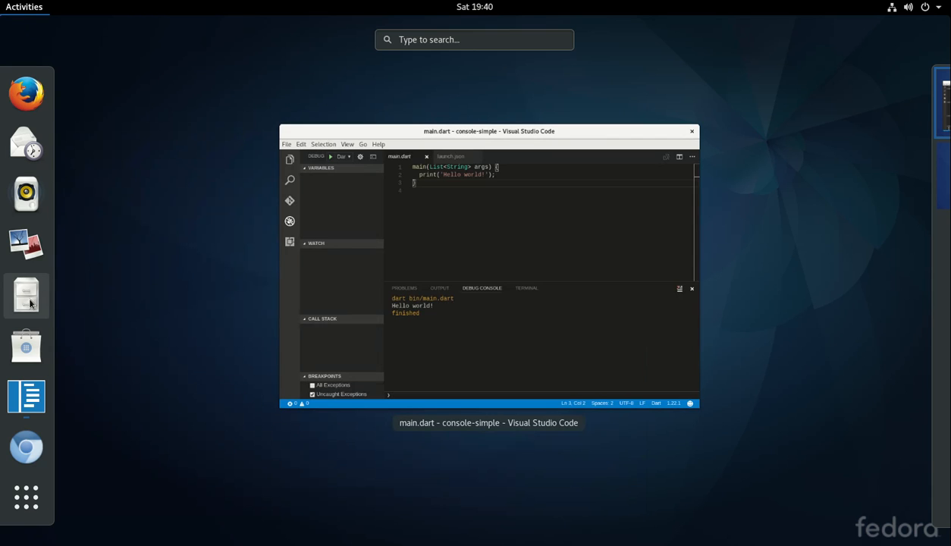
{"action": "left_click", "coordinate": [26, 295]}
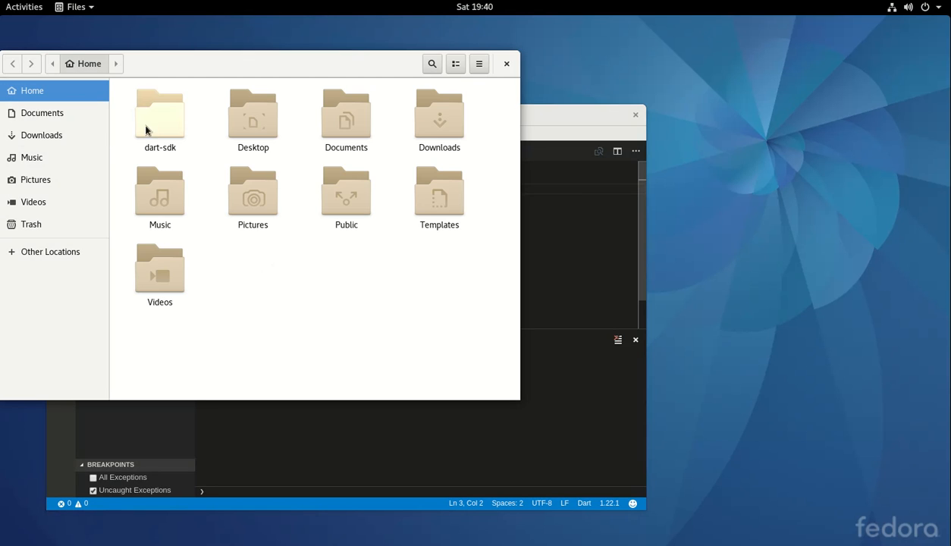
{"action": "mouse_move", "coordinate": [140, 184]}
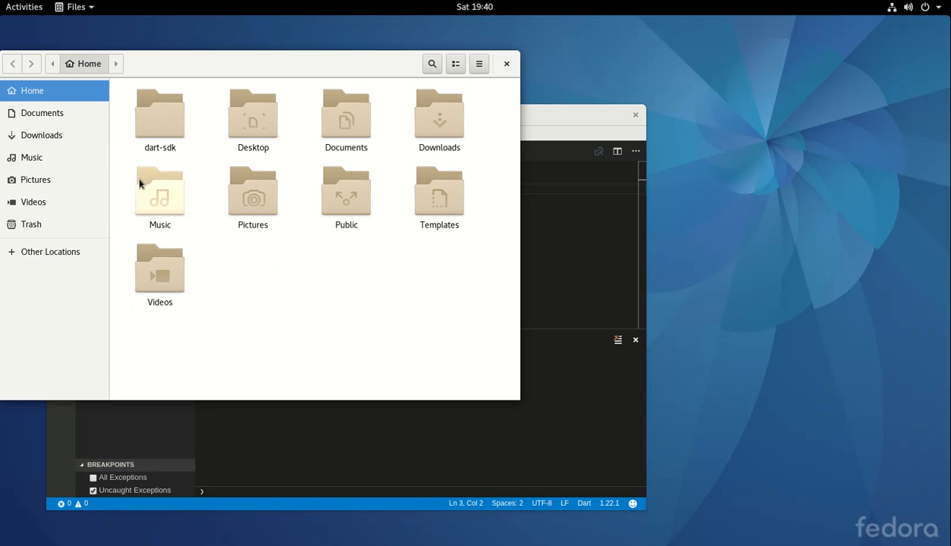
{"action": "right_click", "coordinate": [159, 114]}
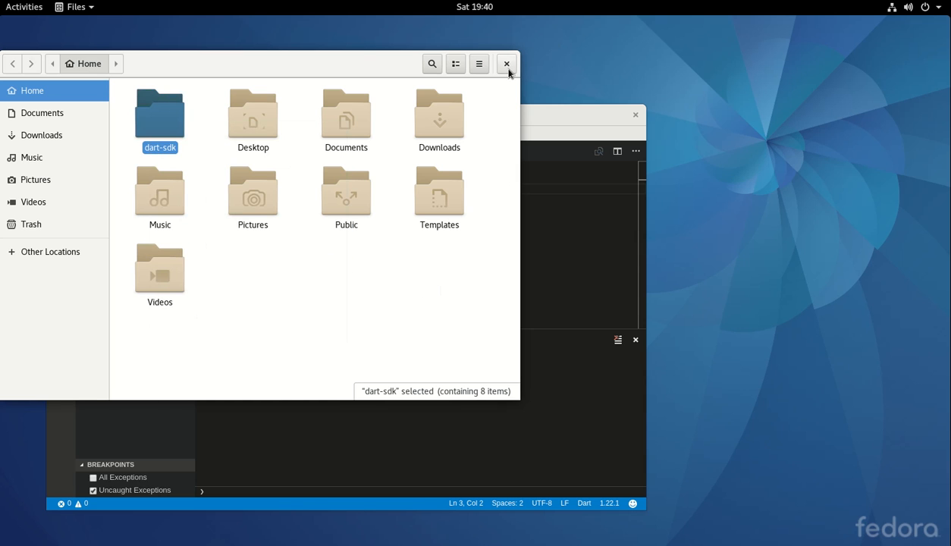
{"action": "mouse_move", "coordinate": [160, 121]}
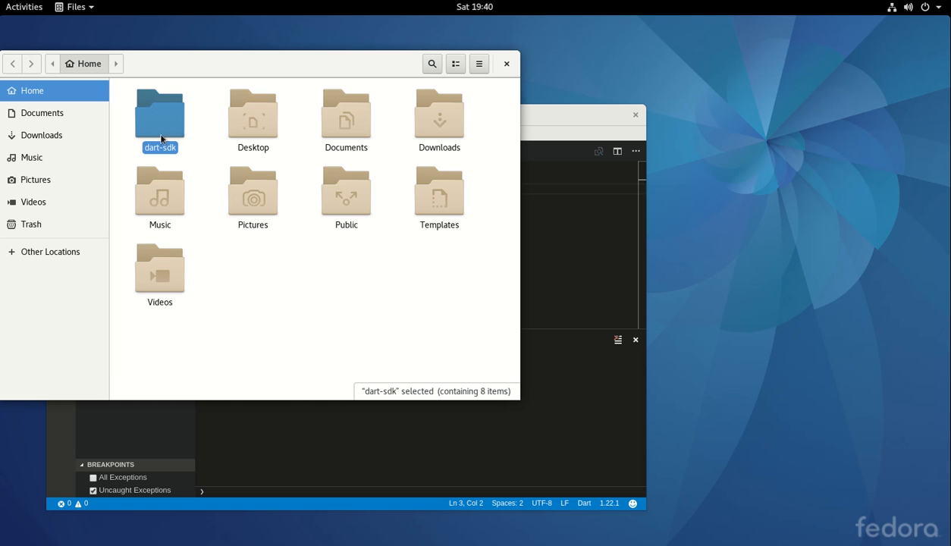
{"action": "mouse_move", "coordinate": [171, 127]}
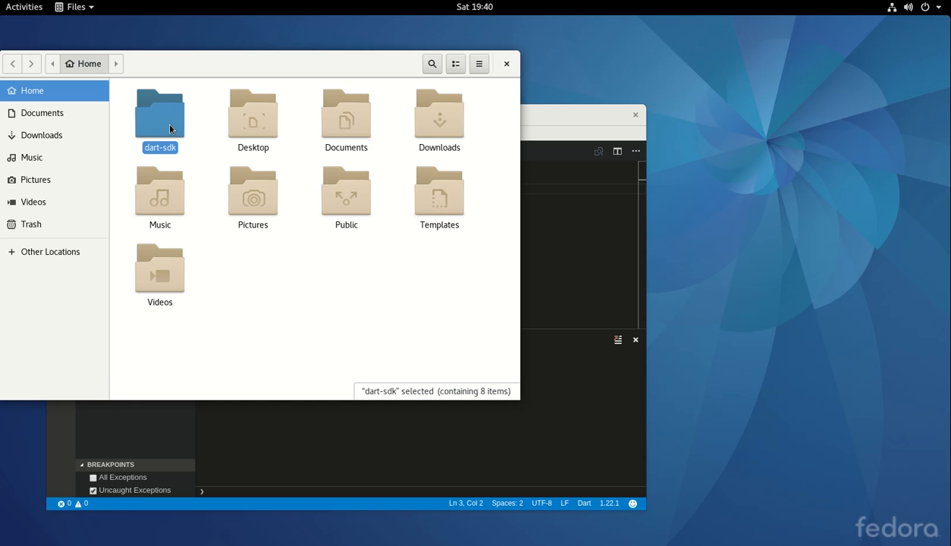
{"action": "mouse_move", "coordinate": [516, 90]}
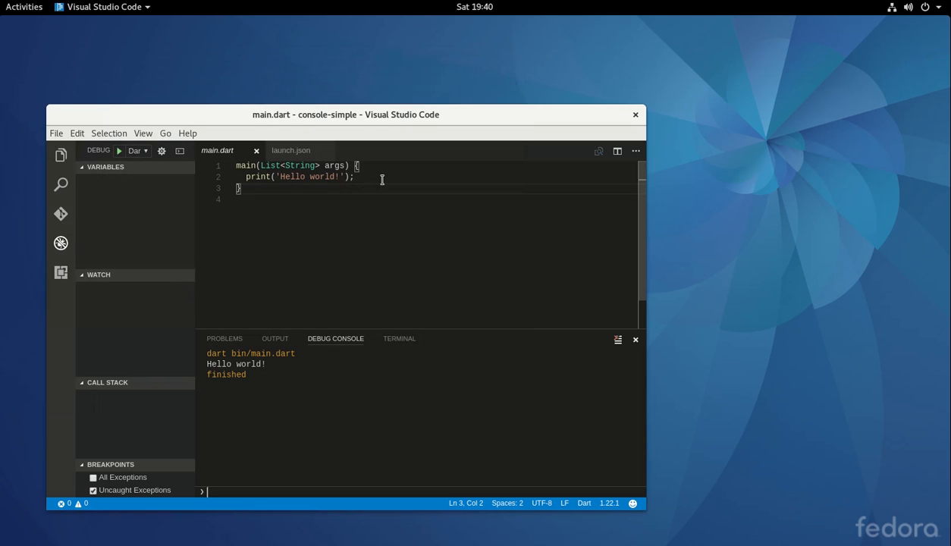
Add a new line in main, erase a half-typed 'pr', and enter 'ddf'
{"action": "key", "text": "Enter"}
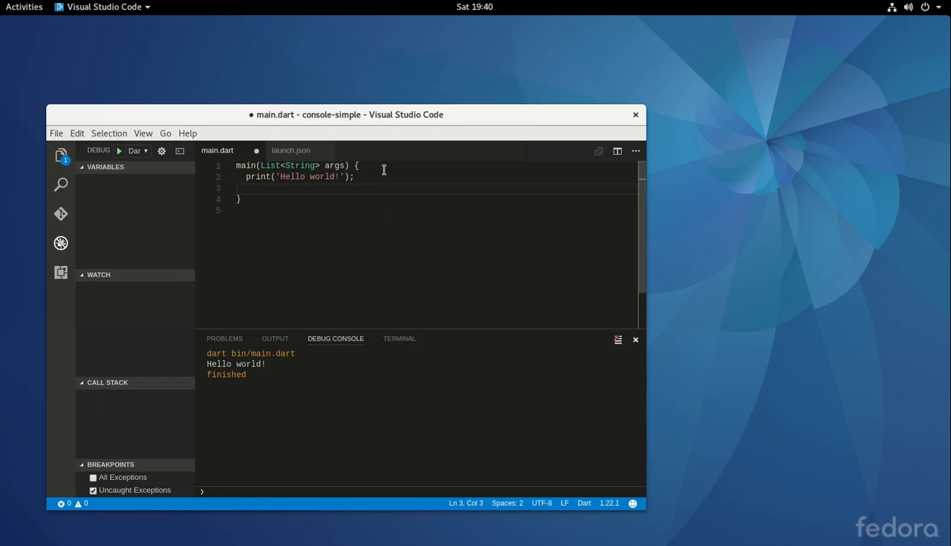
{"action": "type", "text": "prin"}
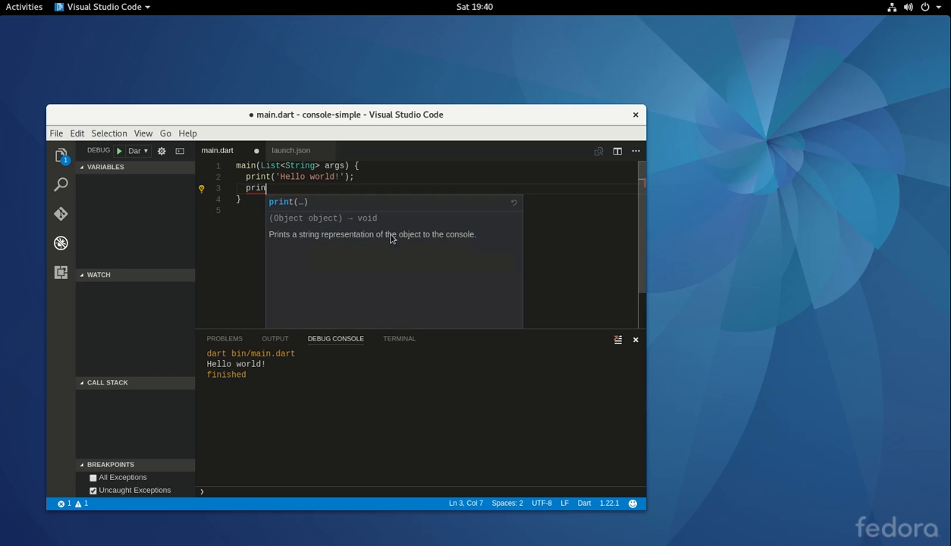
{"action": "mouse_move", "coordinate": [336, 245]}
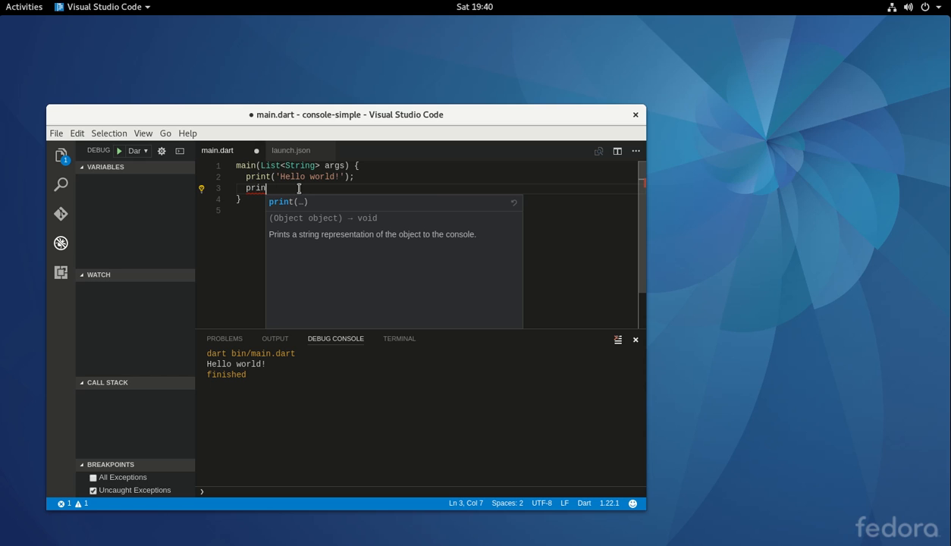
{"action": "key", "text": "BackSpace"}
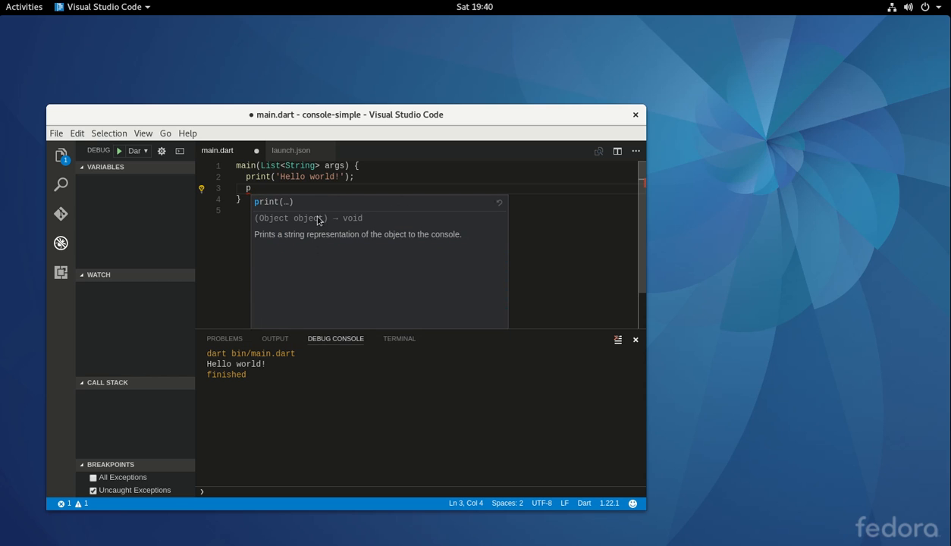
{"action": "mouse_move", "coordinate": [291, 203]}
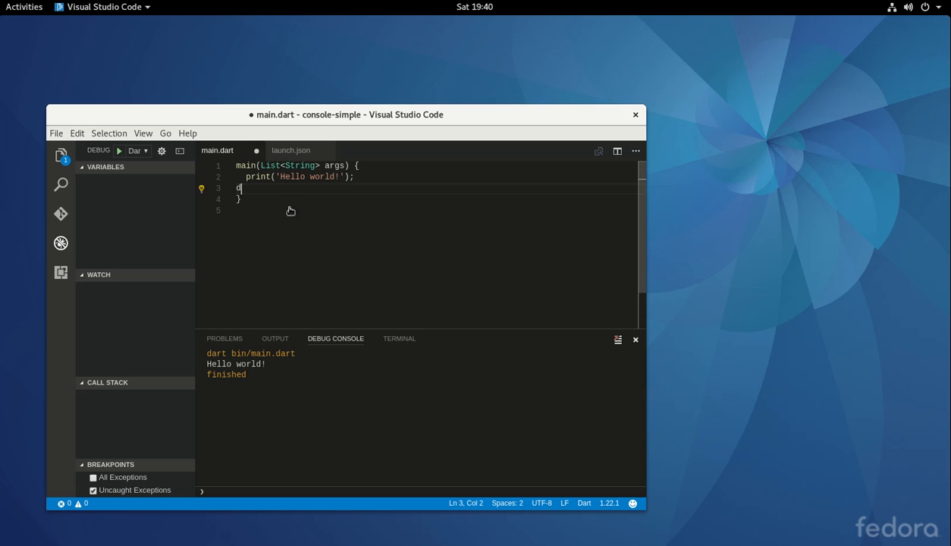
{"action": "type", "text": "df"}
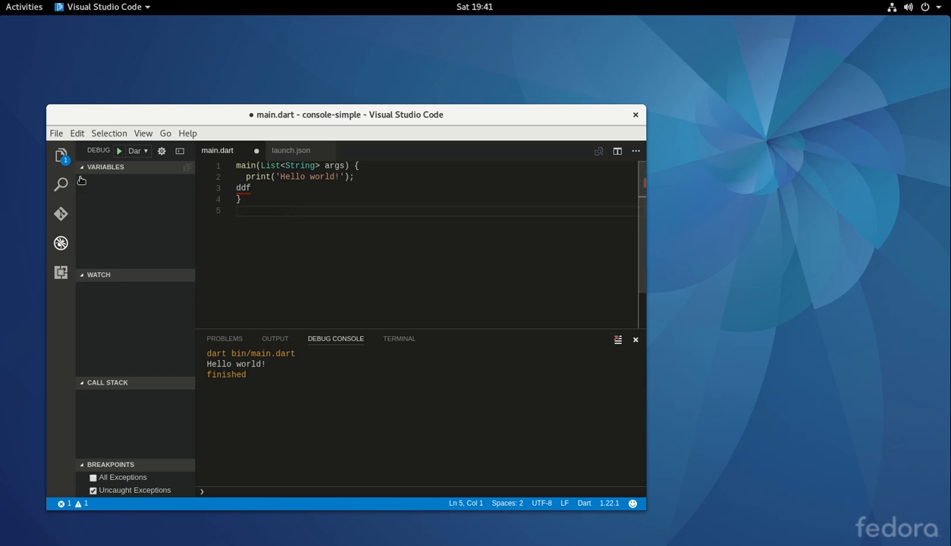
Run main.dart, review the ddf errors in Problems, and delete the stray 'ddf'
{"action": "left_click", "coordinate": [118, 151]}
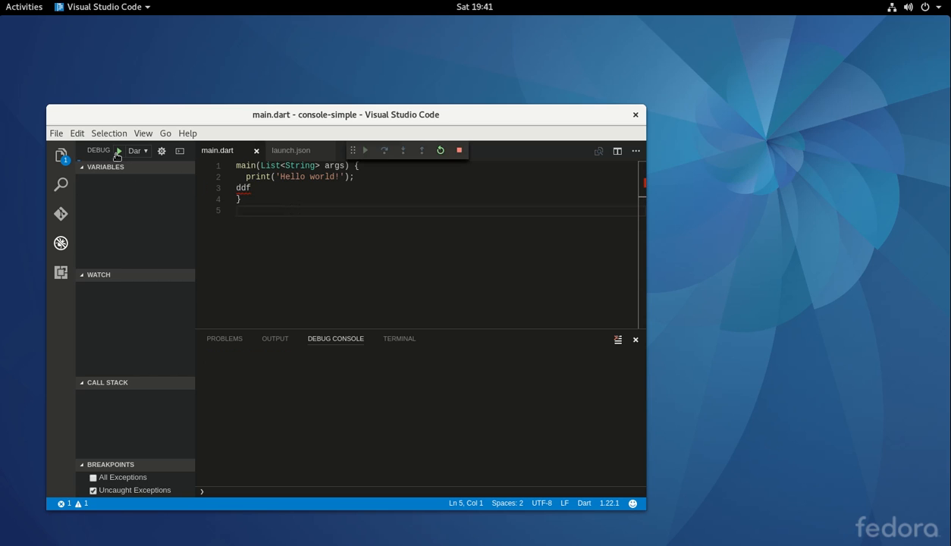
{"action": "left_click", "coordinate": [365, 150]}
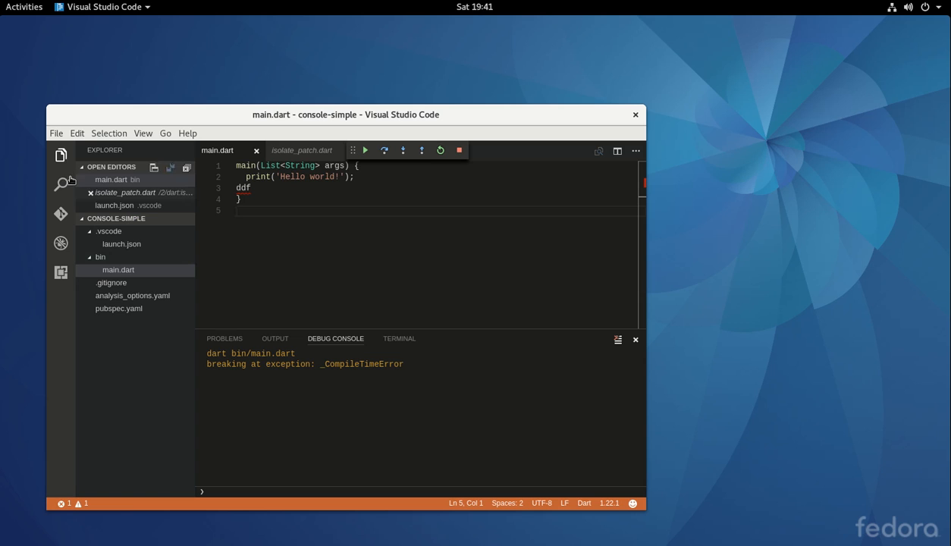
{"action": "left_click", "coordinate": [118, 269]}
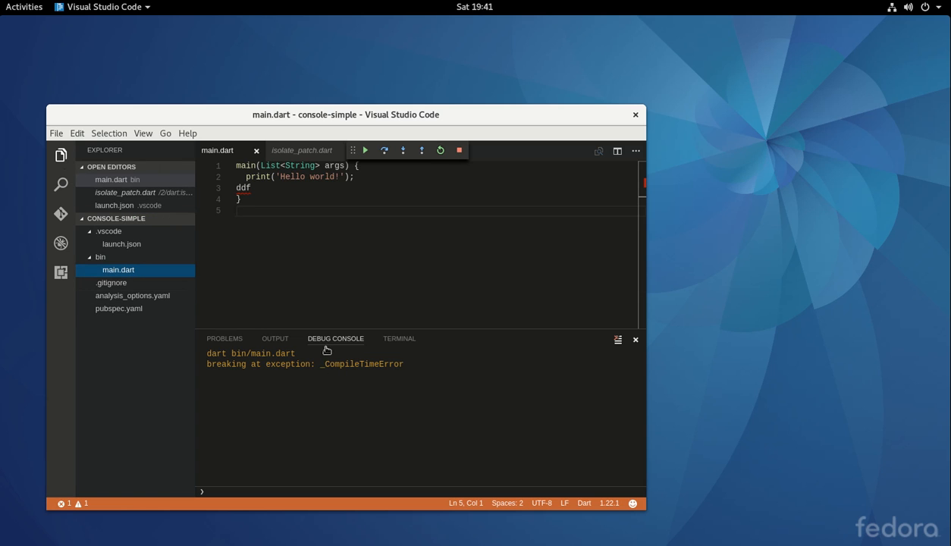
{"action": "mouse_move", "coordinate": [348, 366]}
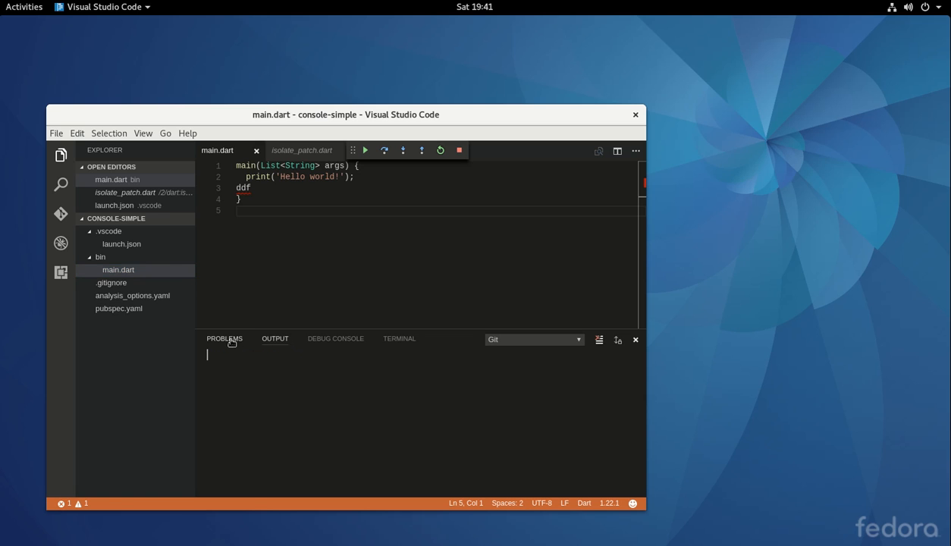
{"action": "left_click", "coordinate": [224, 339]}
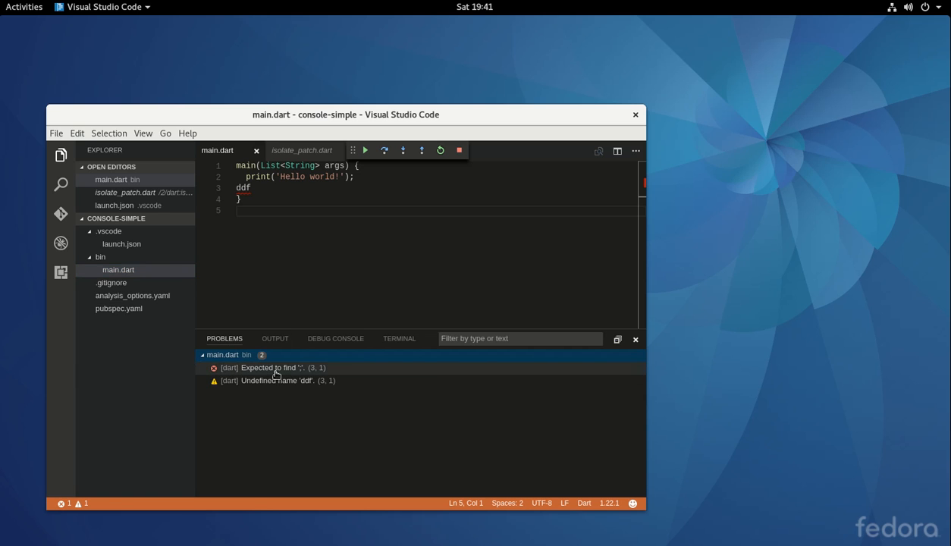
{"action": "mouse_move", "coordinate": [302, 373]}
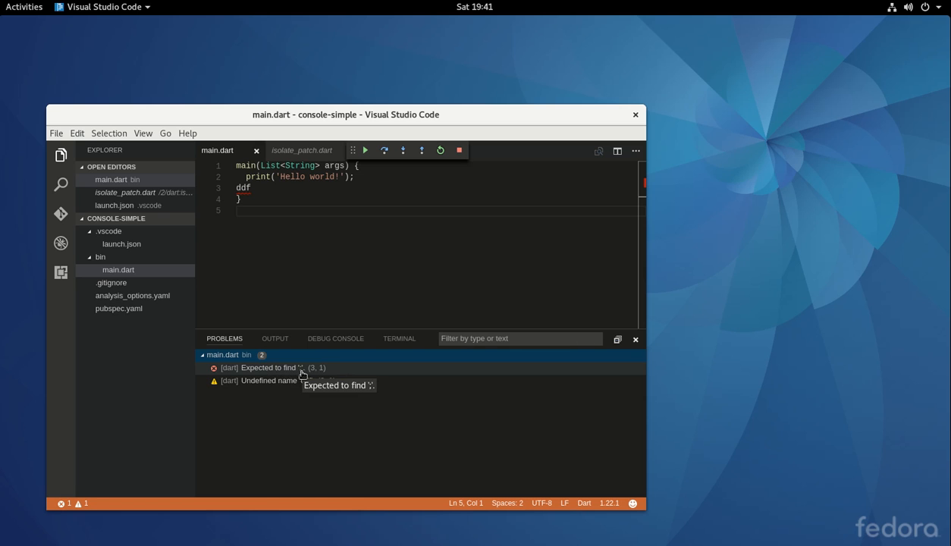
{"action": "mouse_move", "coordinate": [341, 387]}
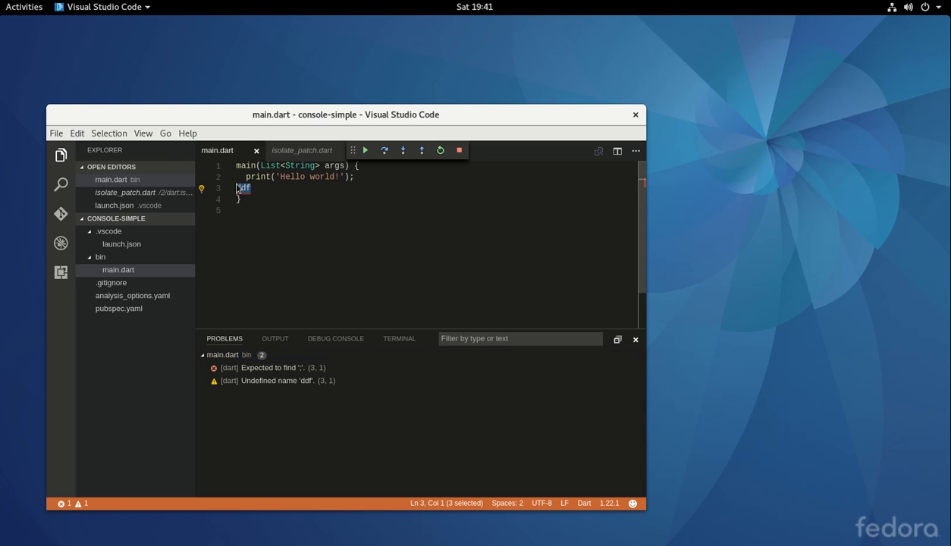
{"action": "key", "text": "Delete"}
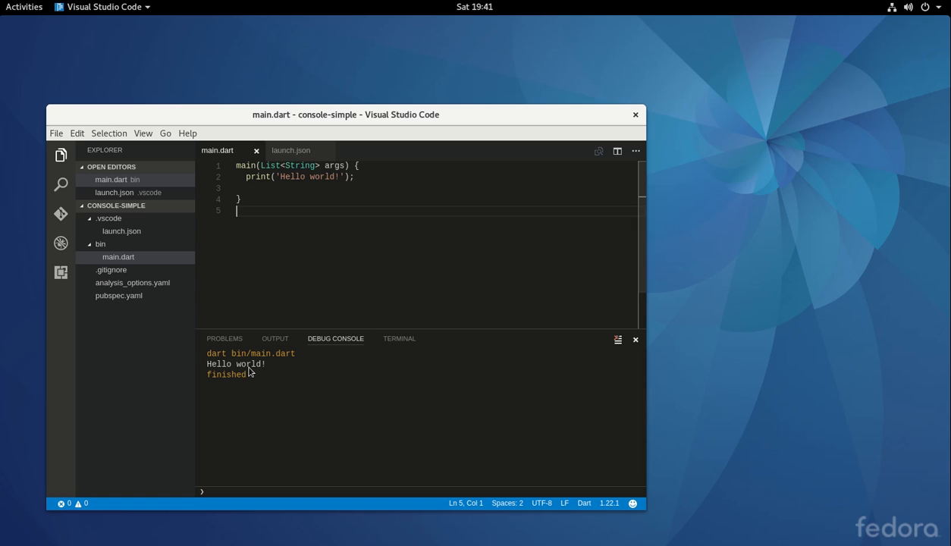
{"action": "mouse_move", "coordinate": [287, 371]}
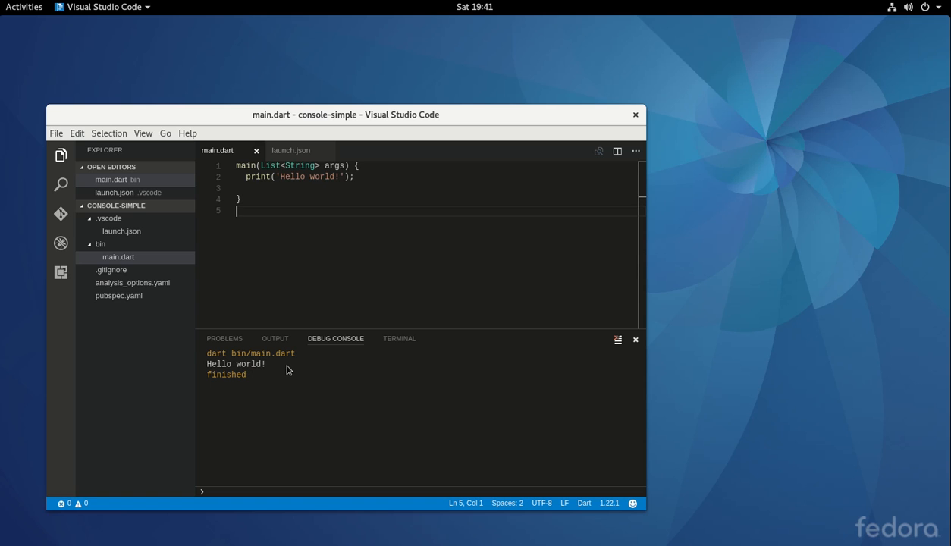
{"action": "mouse_move", "coordinate": [62, 169]}
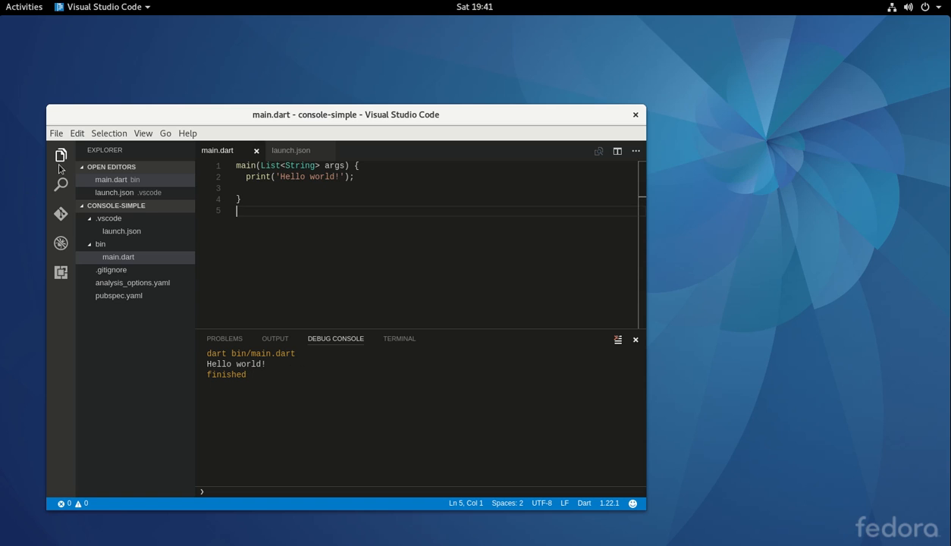
Create a simple-web folder in dart_apps, open it as workspace, and hide the sidebar
{"action": "left_click", "coordinate": [56, 133]}
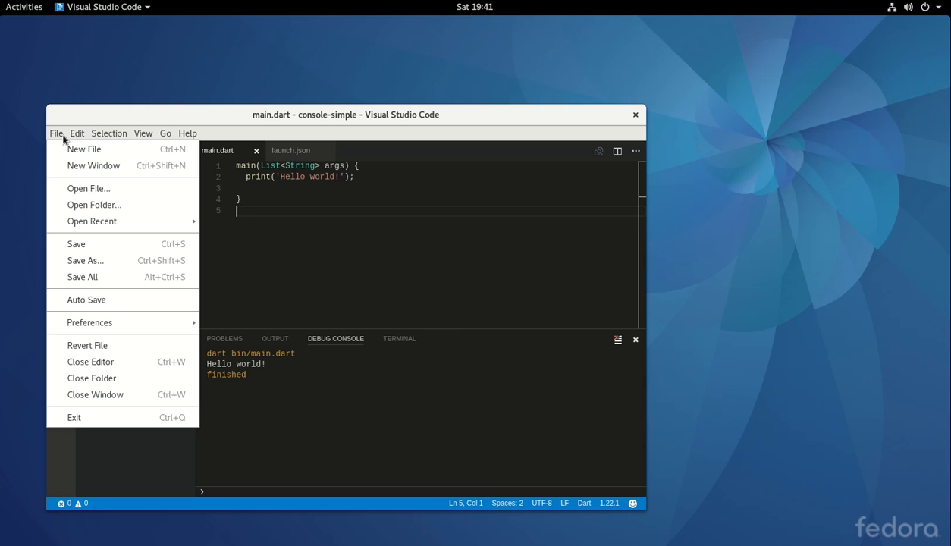
{"action": "mouse_move", "coordinate": [94, 204]}
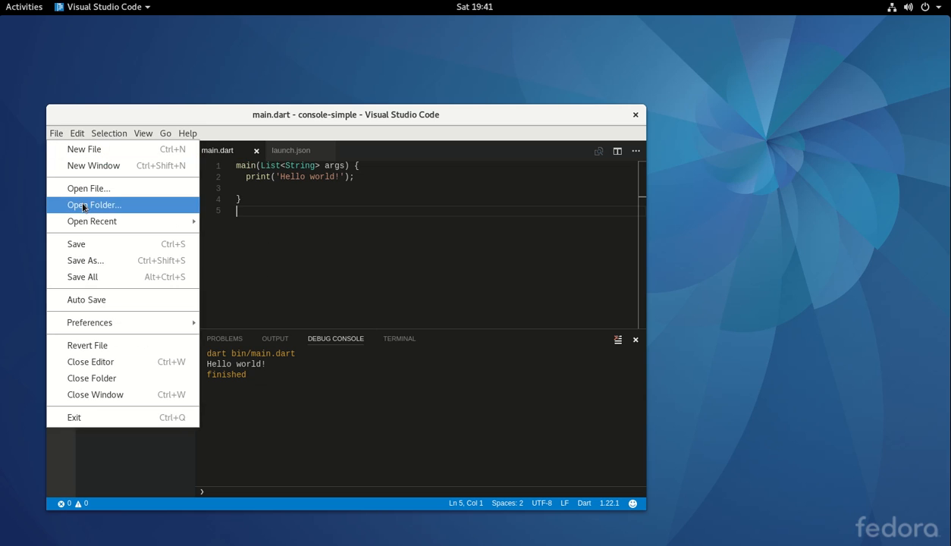
{"action": "left_click", "coordinate": [94, 205]}
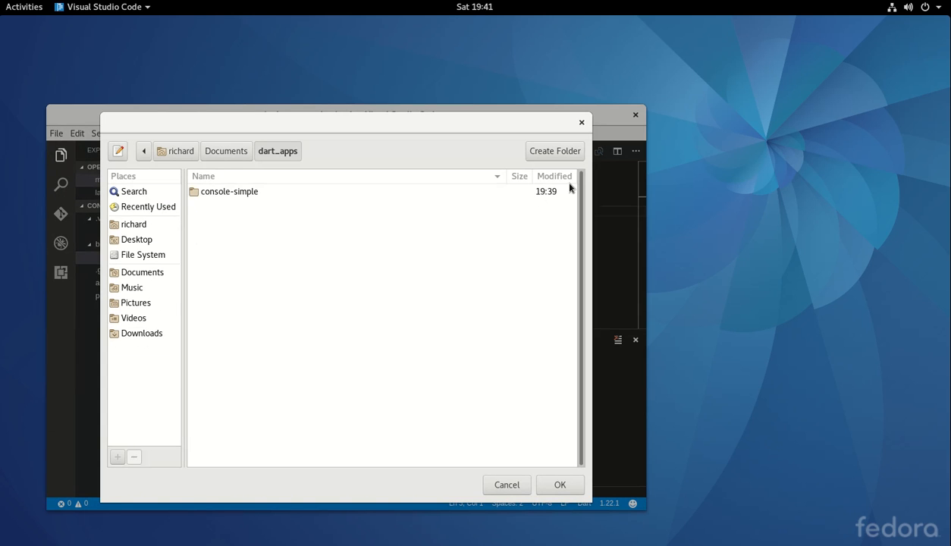
{"action": "left_click", "coordinate": [554, 150]}
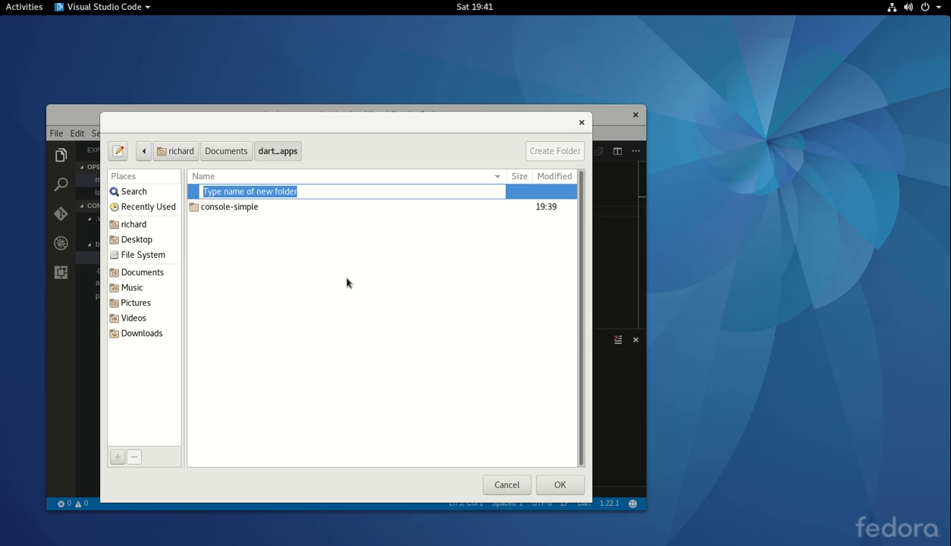
{"action": "type", "text": "simple-"}
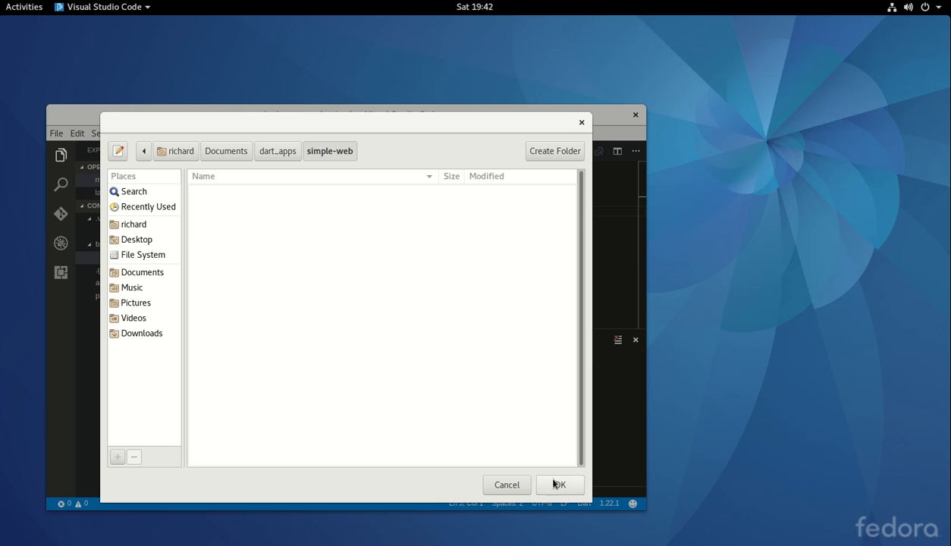
{"action": "left_click", "coordinate": [559, 484]}
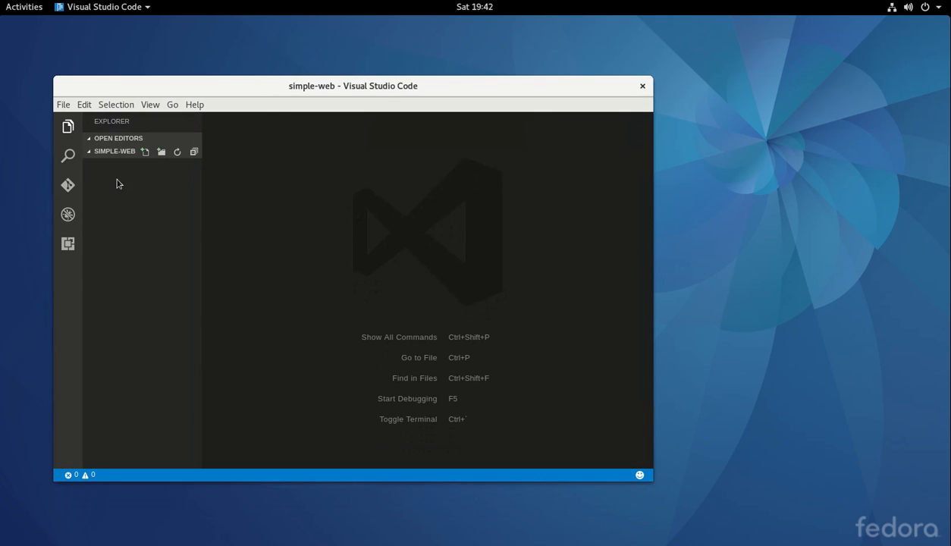
{"action": "left_click", "coordinate": [68, 126]}
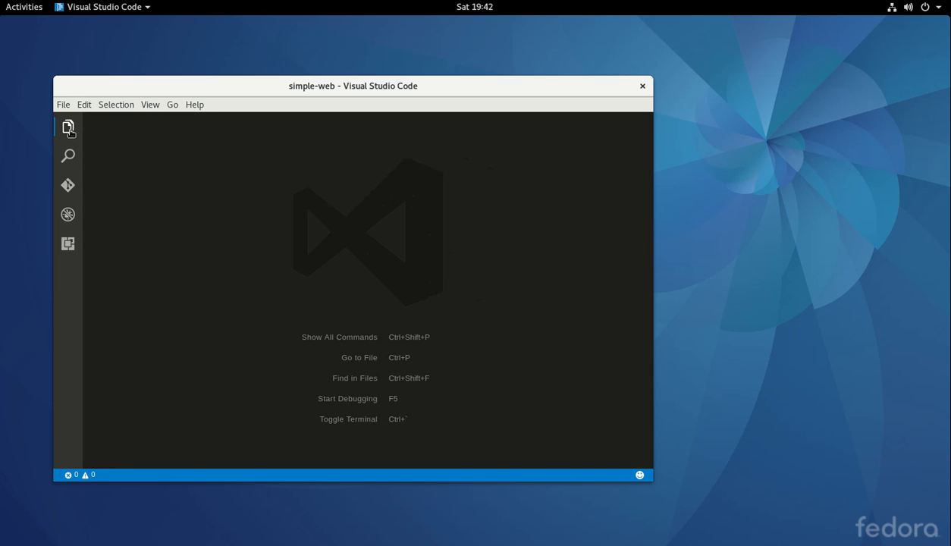
{"action": "mouse_move", "coordinate": [69, 215]}
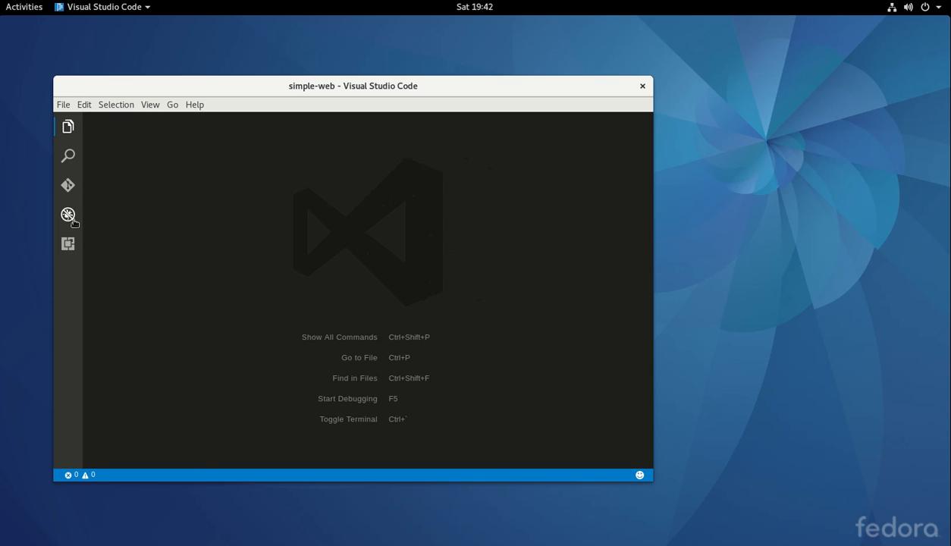
Run 'stagehand web-simple' in the integrated terminal to scaffold the nine project files
{"action": "left_click", "coordinate": [68, 216]}
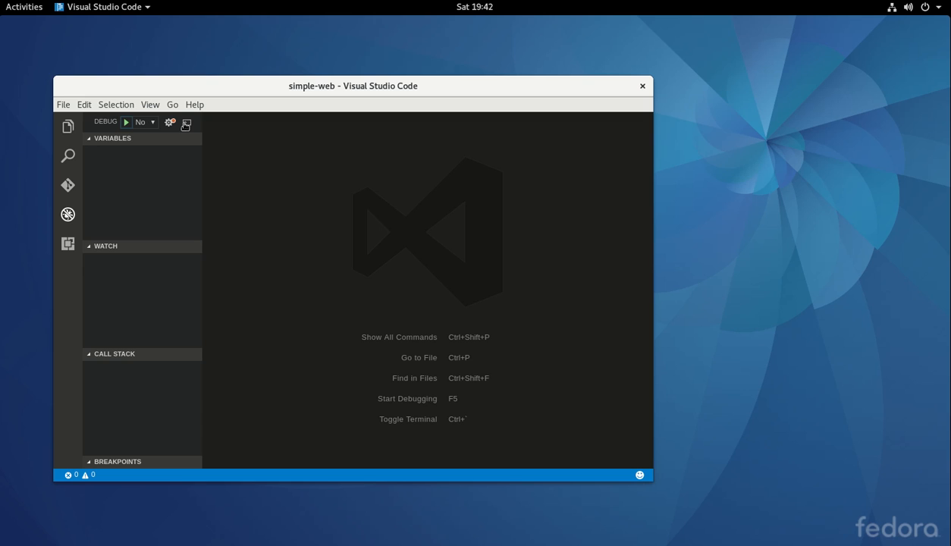
{"action": "left_click", "coordinate": [187, 122]}
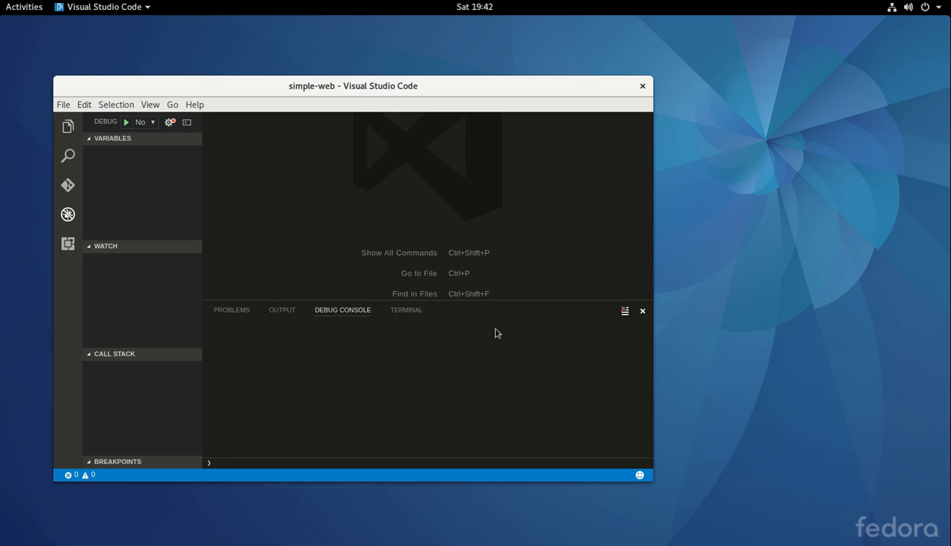
{"action": "left_click", "coordinate": [406, 310]}
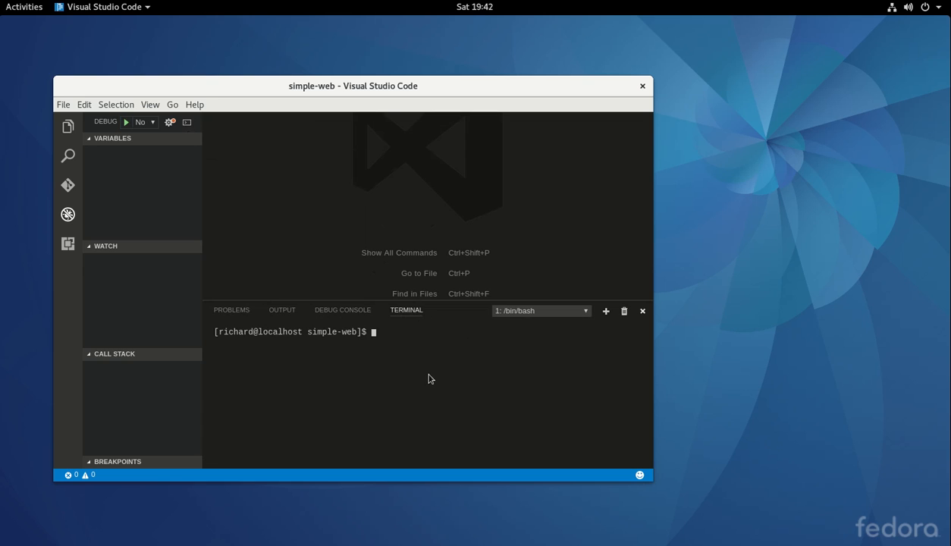
{"action": "type", "text": "stagehand we"}
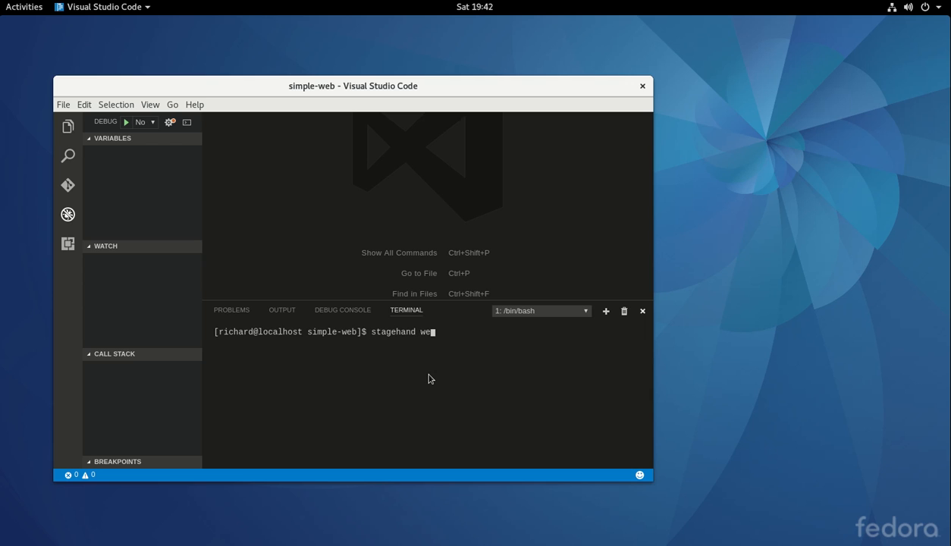
{"action": "type", "text": "b="}
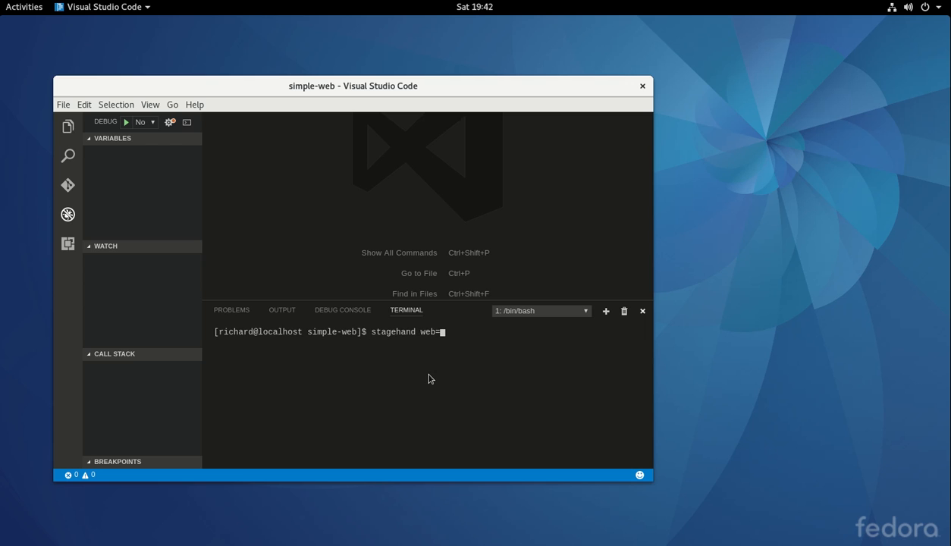
{"action": "type", "text": "-simple"}
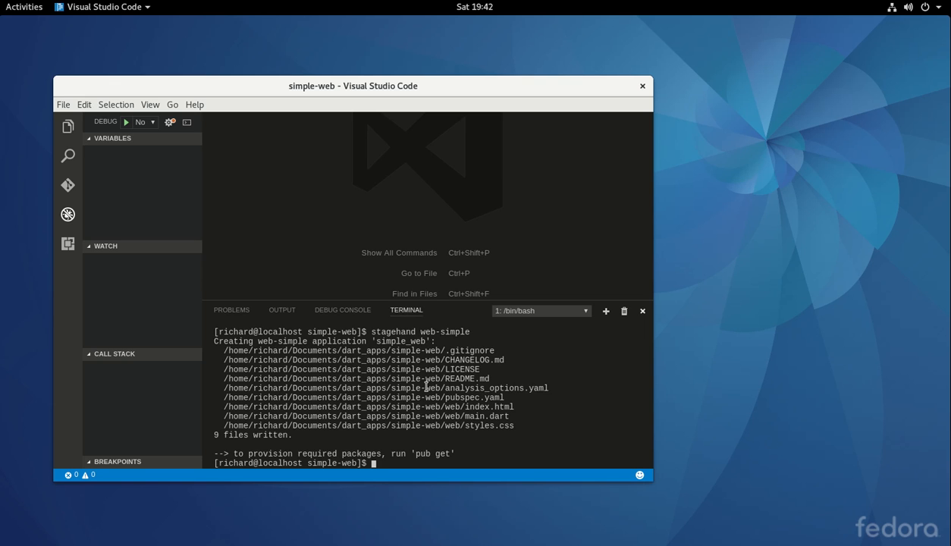
Open the Explorer and expand the web folder to show index.html, main.dart and styles.css
{"action": "left_click", "coordinate": [68, 127]}
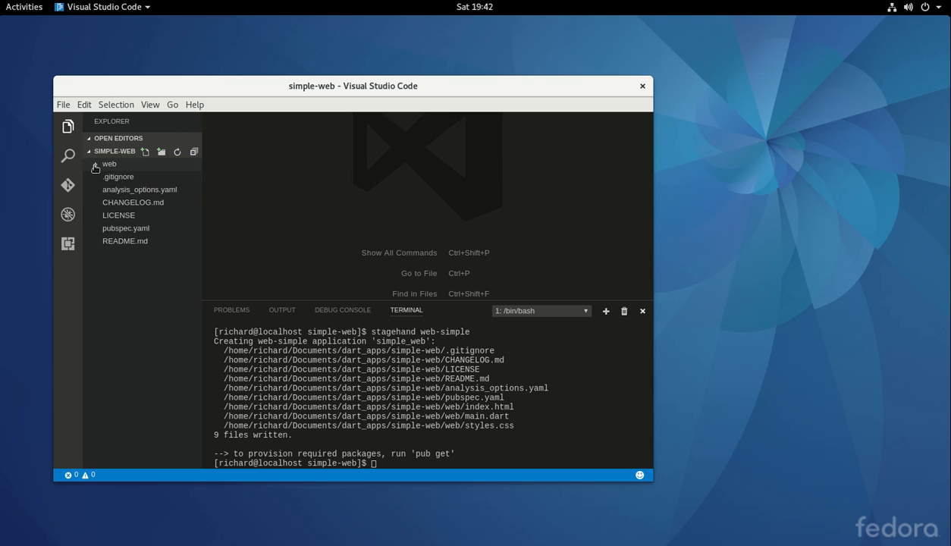
{"action": "left_click", "coordinate": [109, 164]}
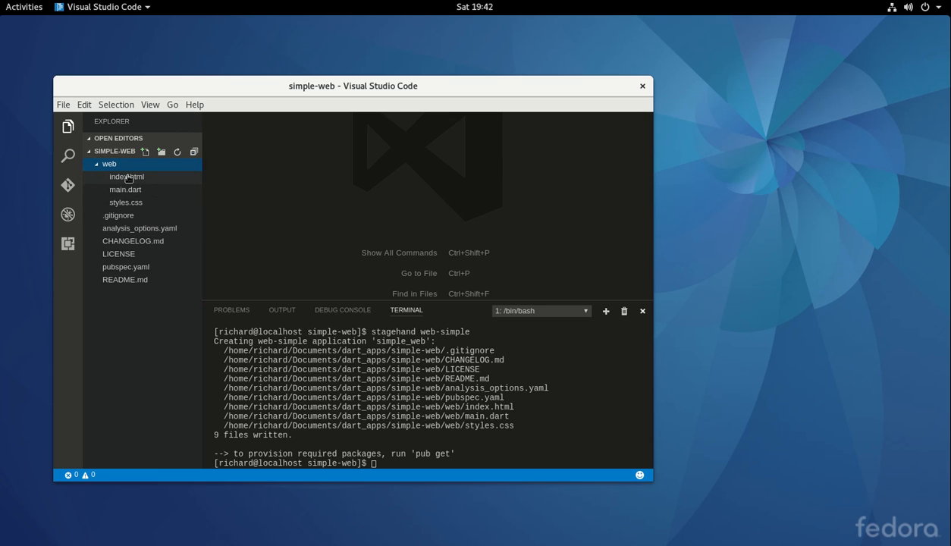
{"action": "mouse_move", "coordinate": [126, 203]}
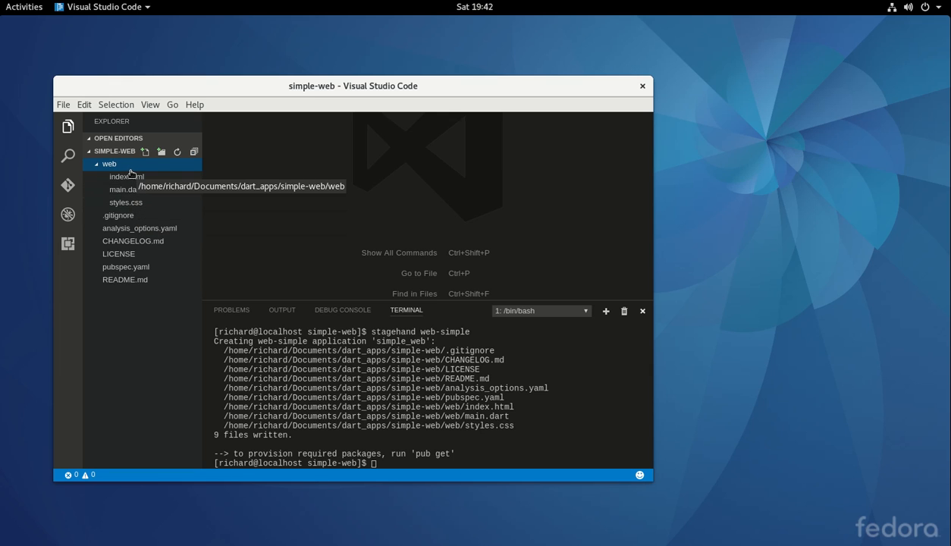
{"action": "mouse_move", "coordinate": [126, 177]}
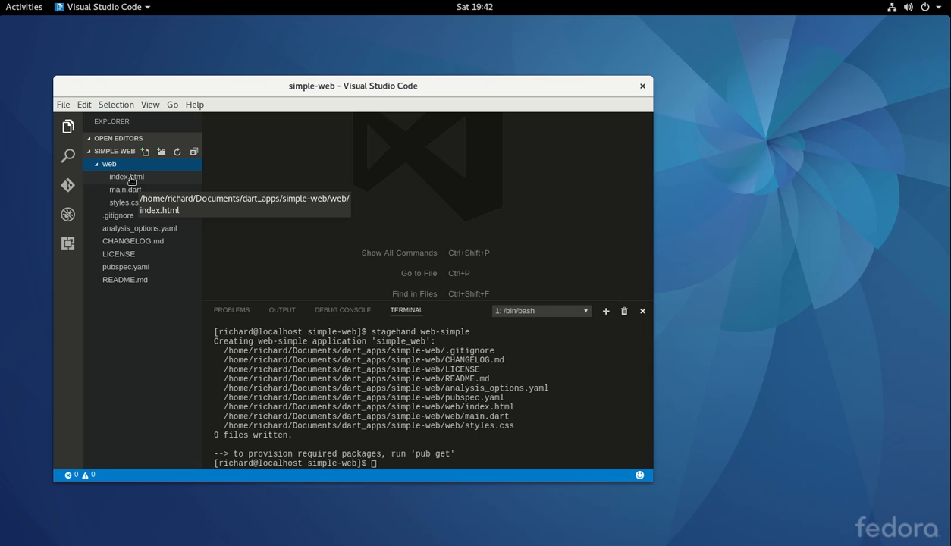
{"action": "mouse_move", "coordinate": [131, 182]}
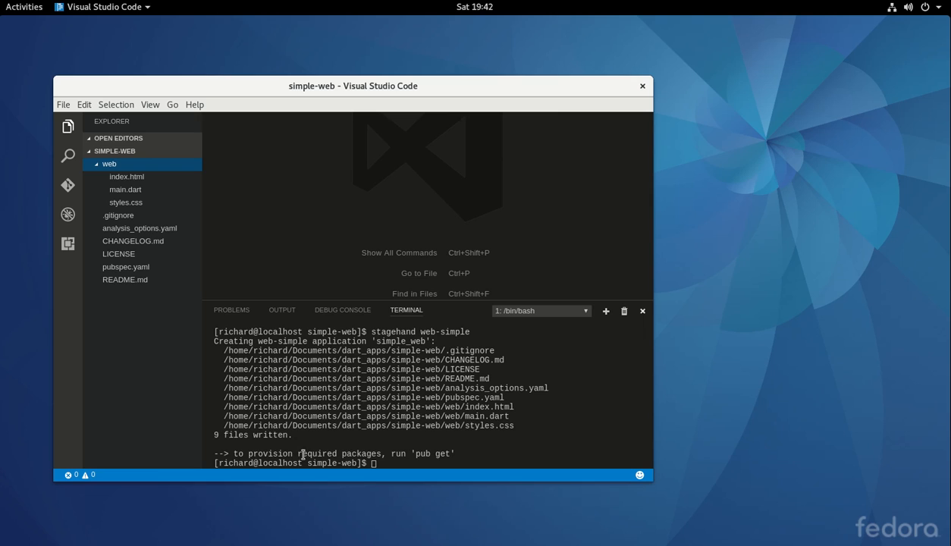
{"action": "mouse_move", "coordinate": [439, 455]}
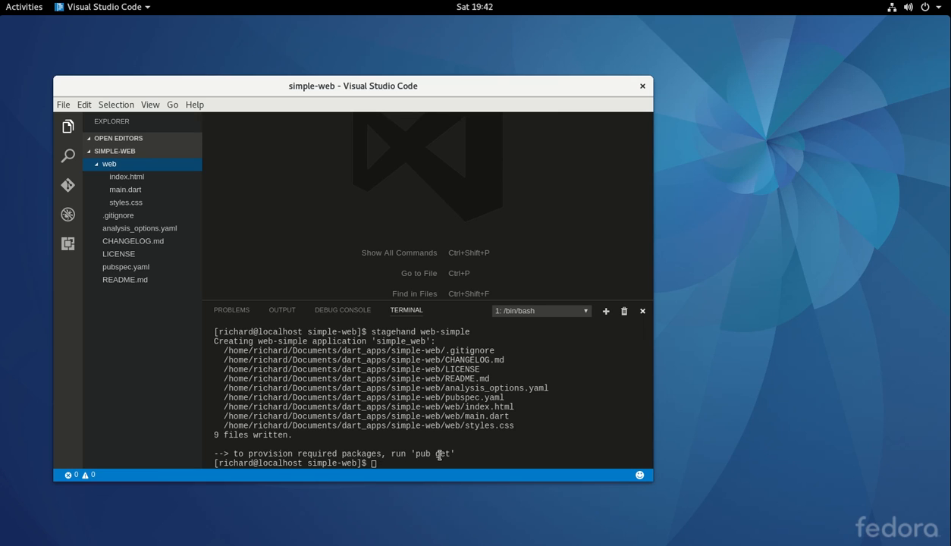
Type the 'pub global activate stagehand' command in the simple-web terminal without running it
{"action": "type", "text": "o"}
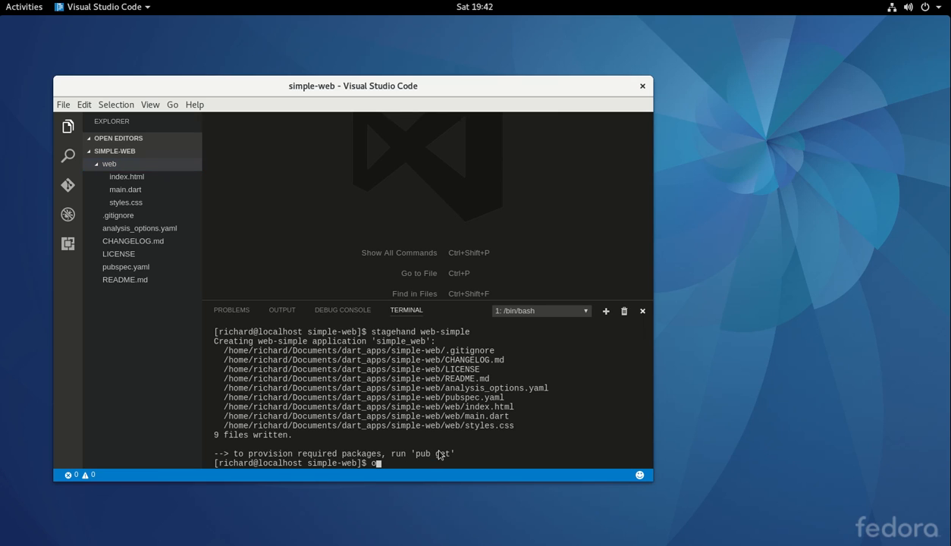
{"action": "type", "text": "ub"}
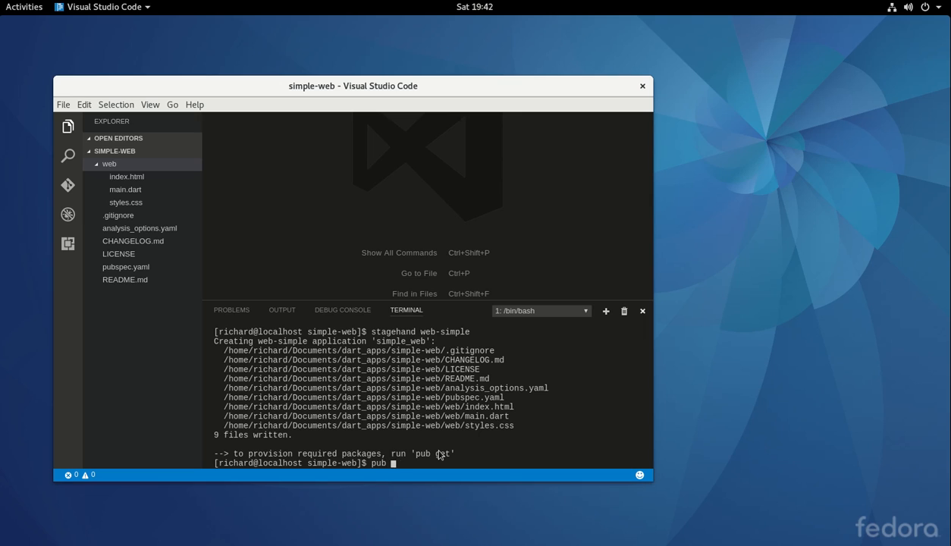
{"action": "type", "text": "global"}
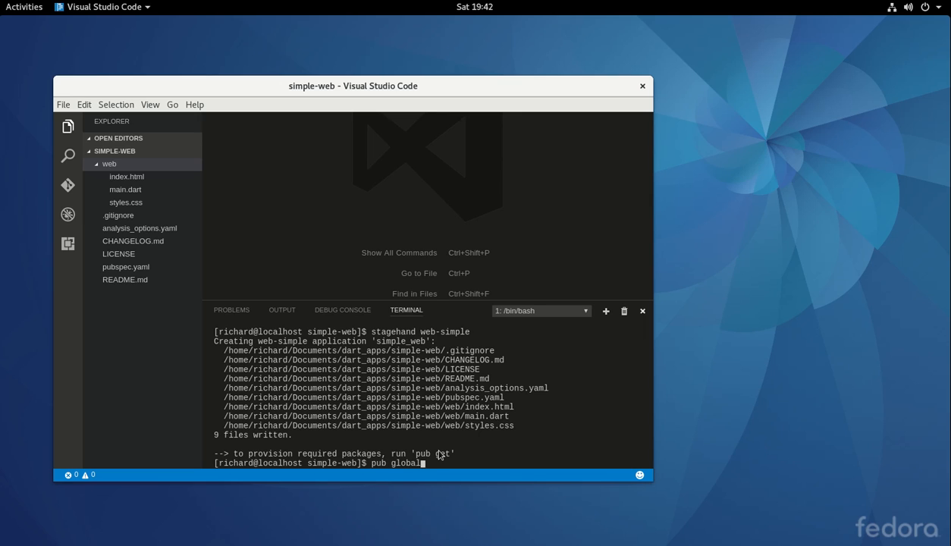
{"action": "type", "text": "activate stagehand"}
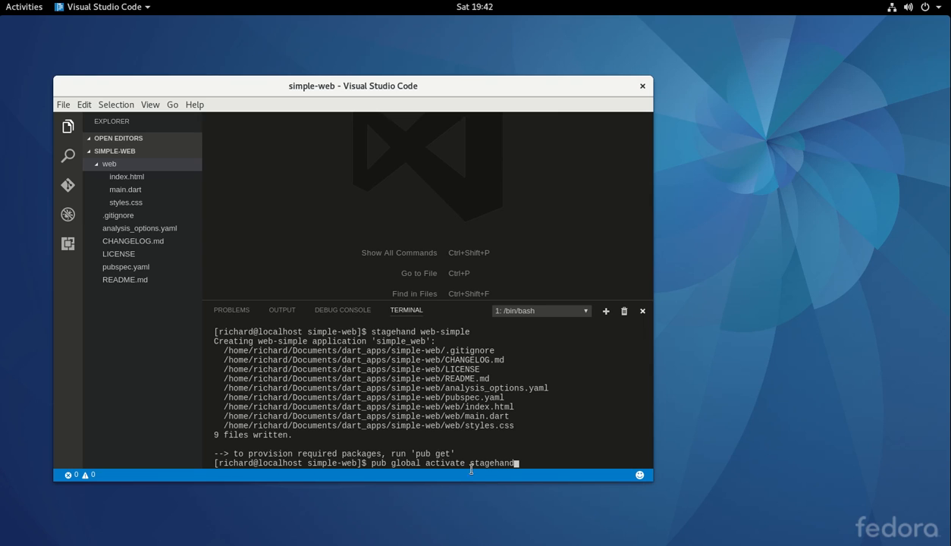
{"action": "mouse_move", "coordinate": [408, 461]}
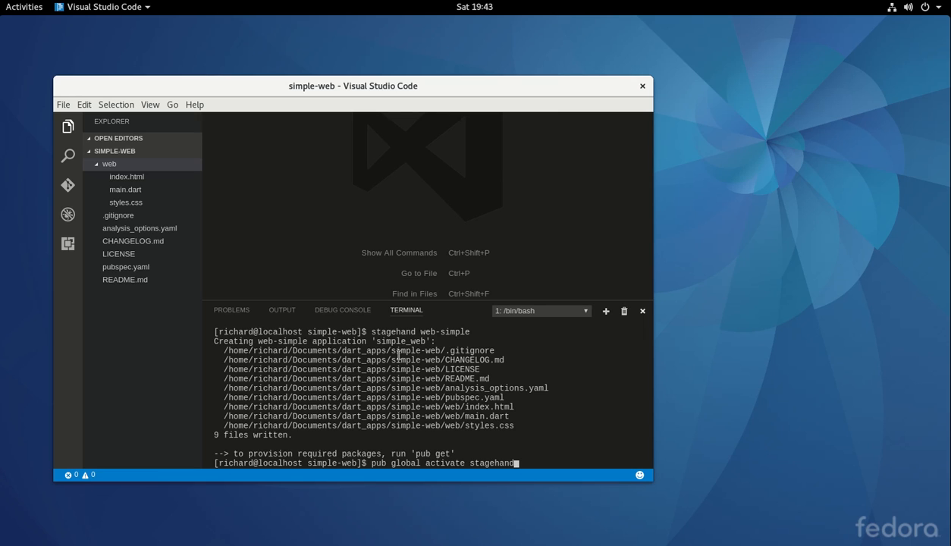
{"action": "mouse_move", "coordinate": [421, 351]}
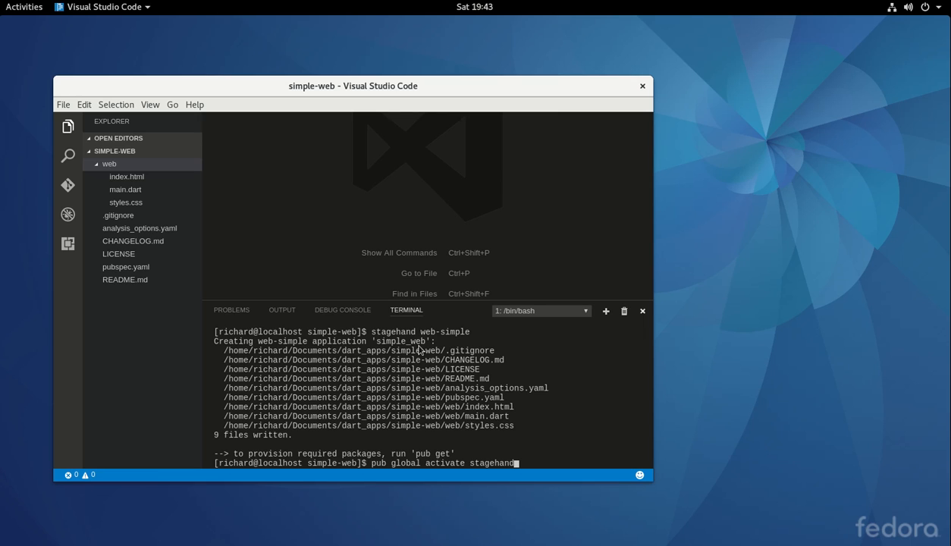
{"action": "mouse_move", "coordinate": [402, 391]}
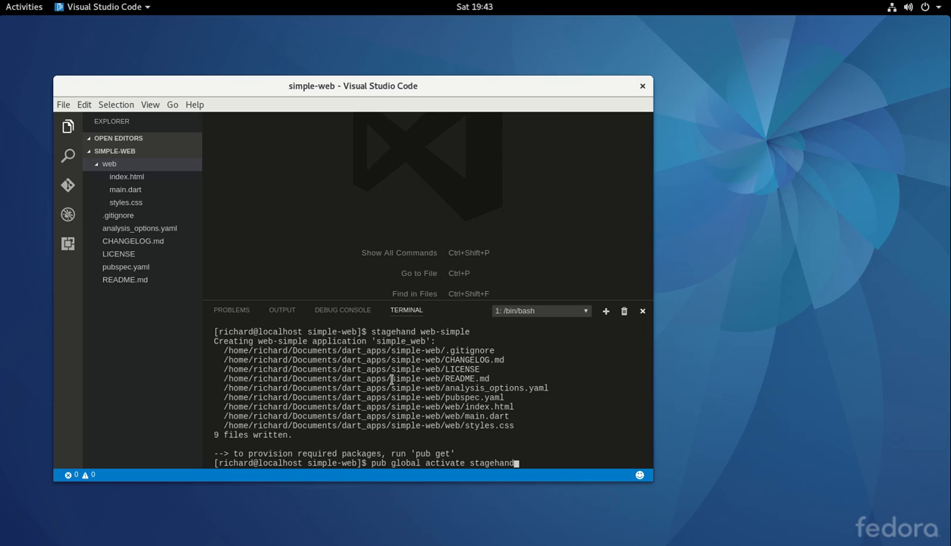
{"action": "mouse_move", "coordinate": [441, 373]}
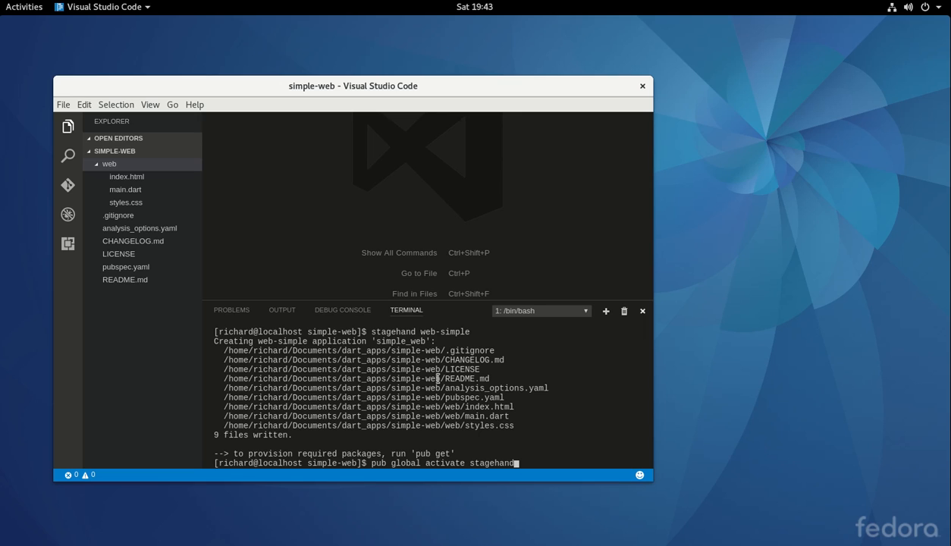
{"action": "mouse_move", "coordinate": [499, 350]}
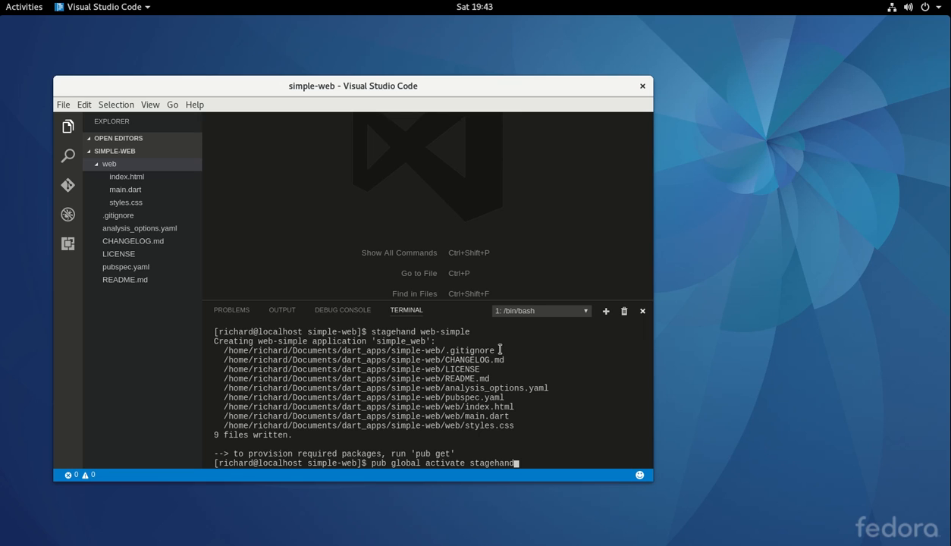
{"action": "mouse_move", "coordinate": [535, 353]}
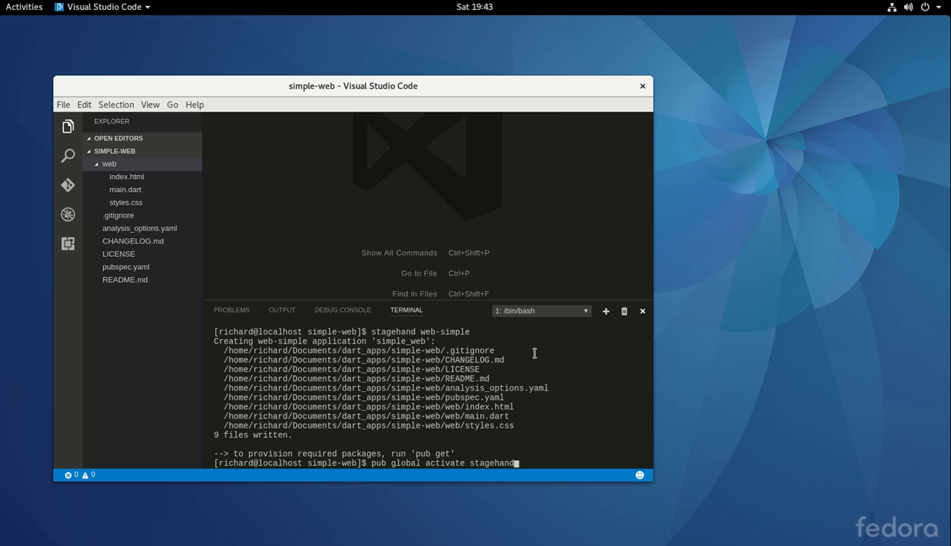
{"action": "mouse_move", "coordinate": [525, 364]}
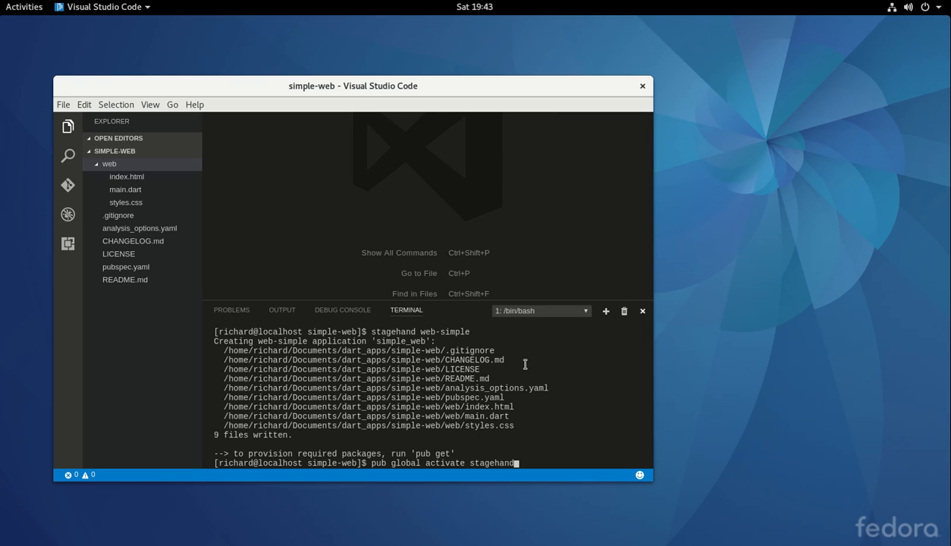
{"action": "mouse_move", "coordinate": [523, 360]}
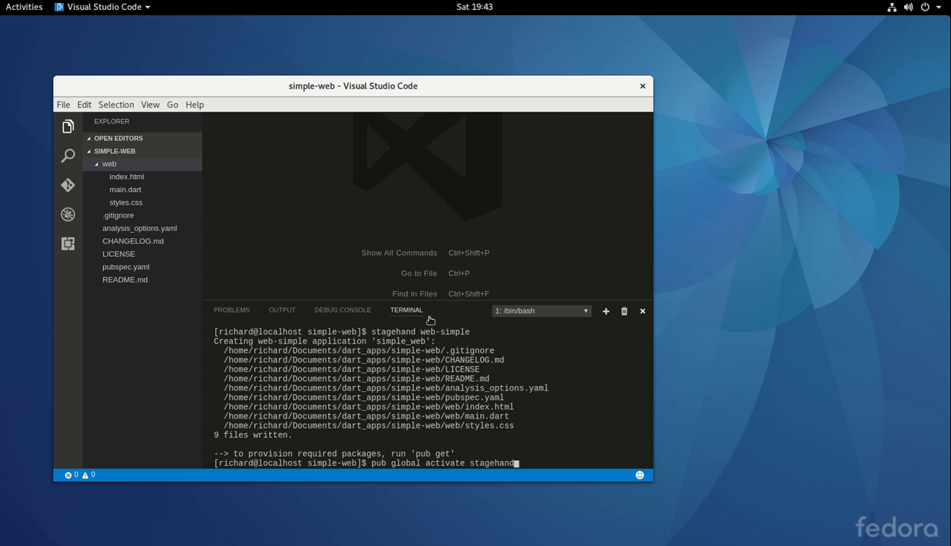
{"action": "mouse_move", "coordinate": [446, 339]}
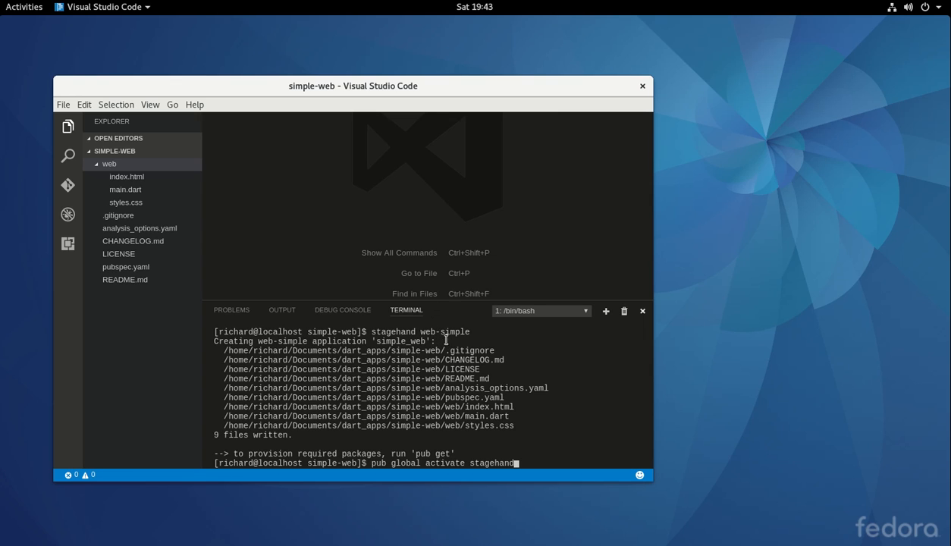
{"action": "mouse_move", "coordinate": [551, 208]}
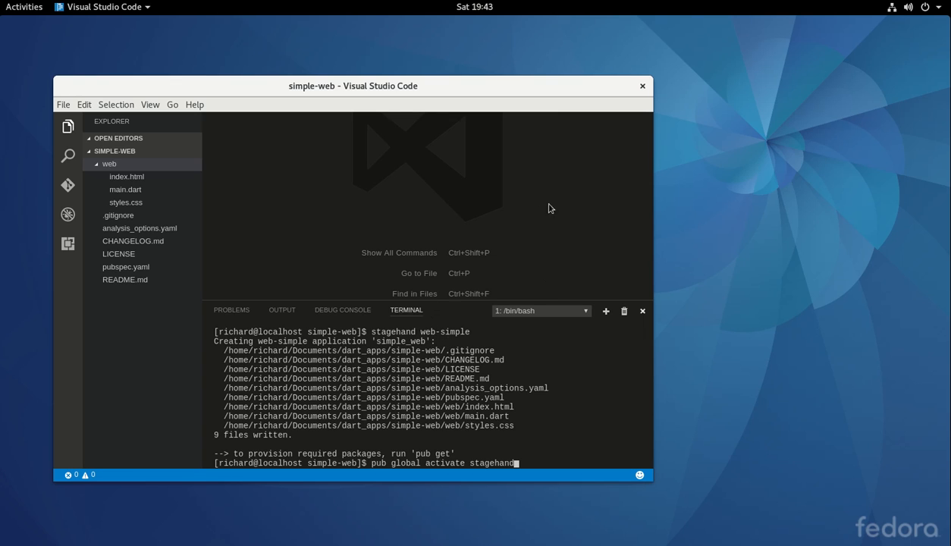
{"action": "mouse_move", "coordinate": [379, 382]}
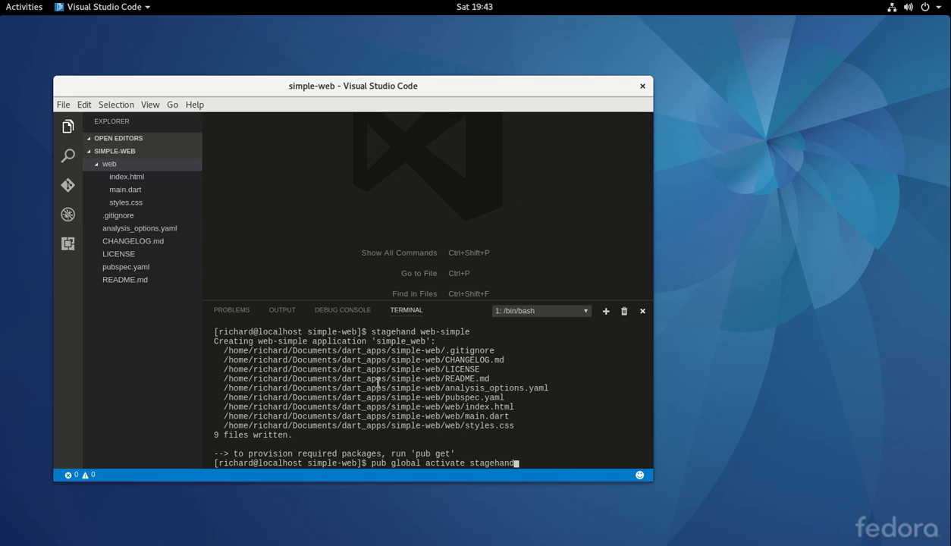
{"action": "mouse_move", "coordinate": [488, 397]}
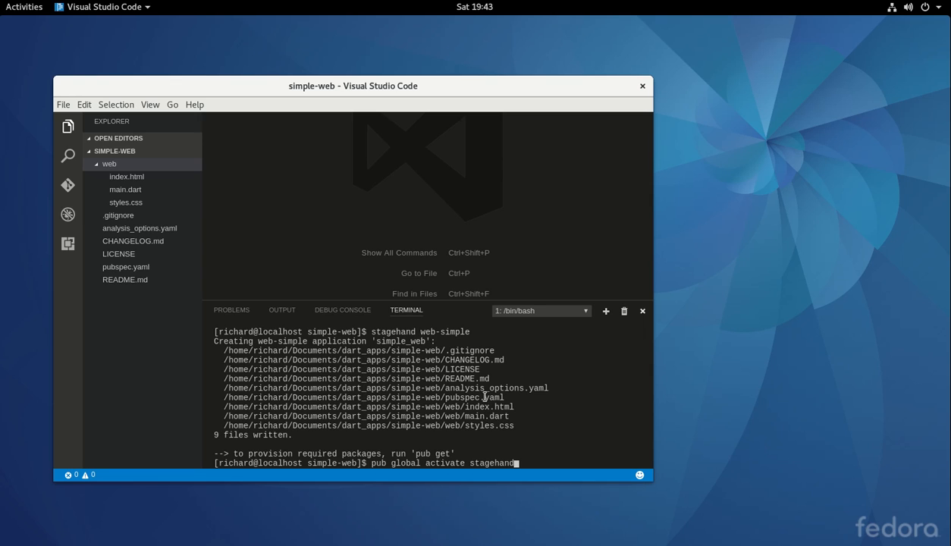
{"action": "mouse_move", "coordinate": [242, 206]}
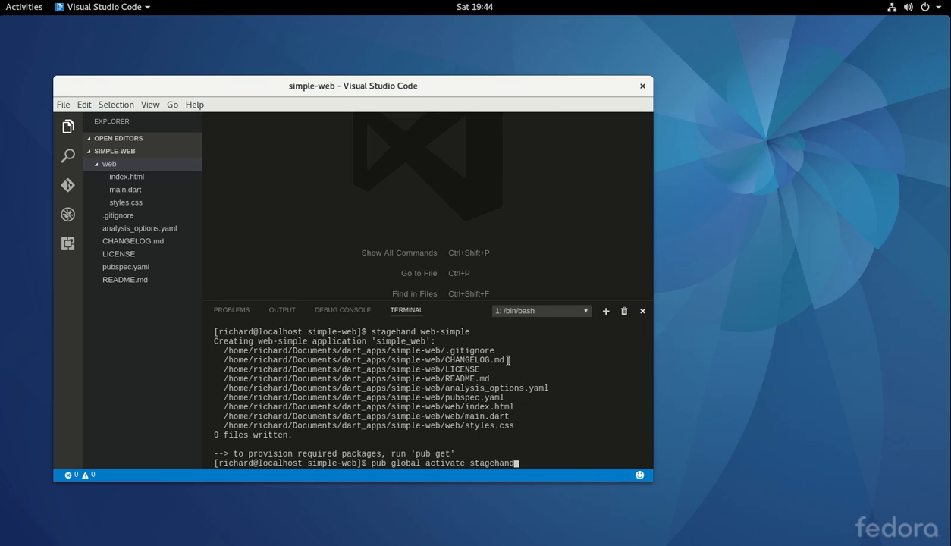
{"action": "mouse_move", "coordinate": [412, 388]}
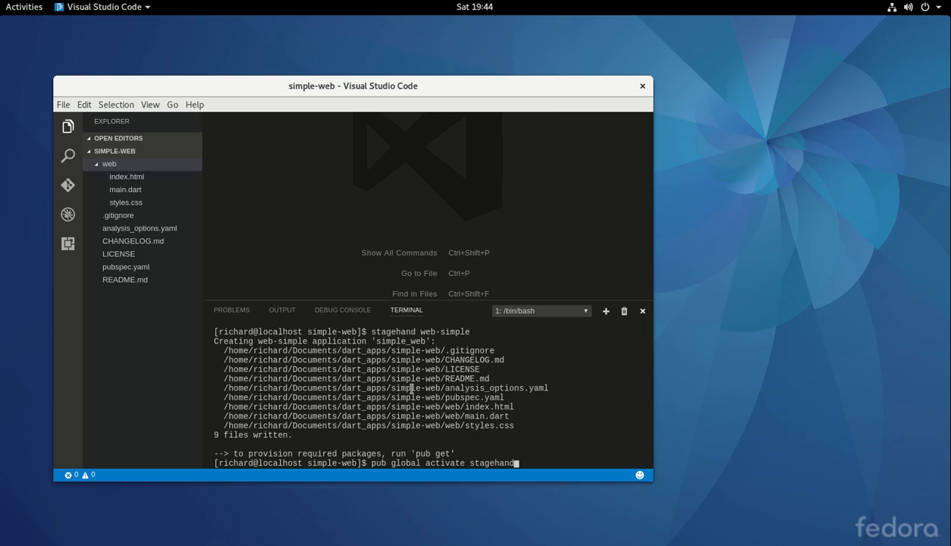
{"action": "mouse_move", "coordinate": [412, 388]}
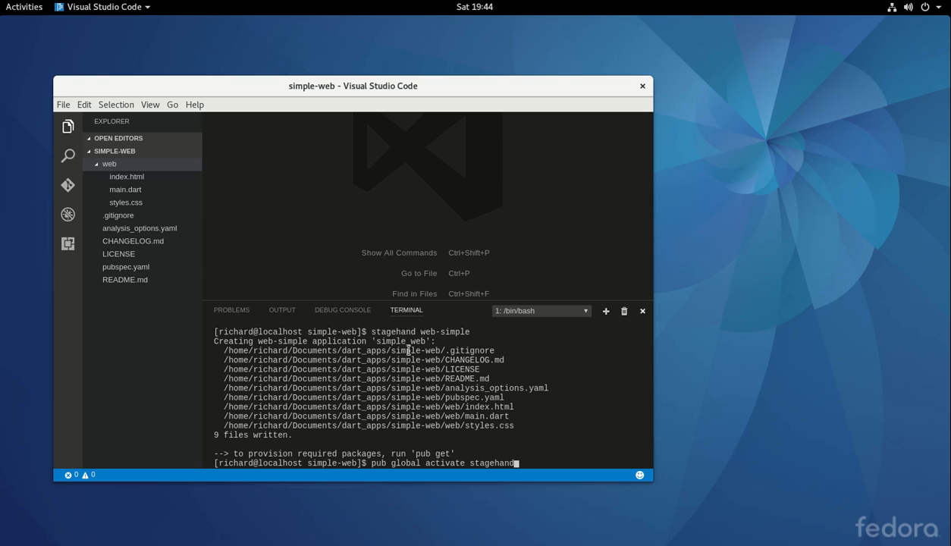
{"action": "mouse_move", "coordinate": [334, 363]}
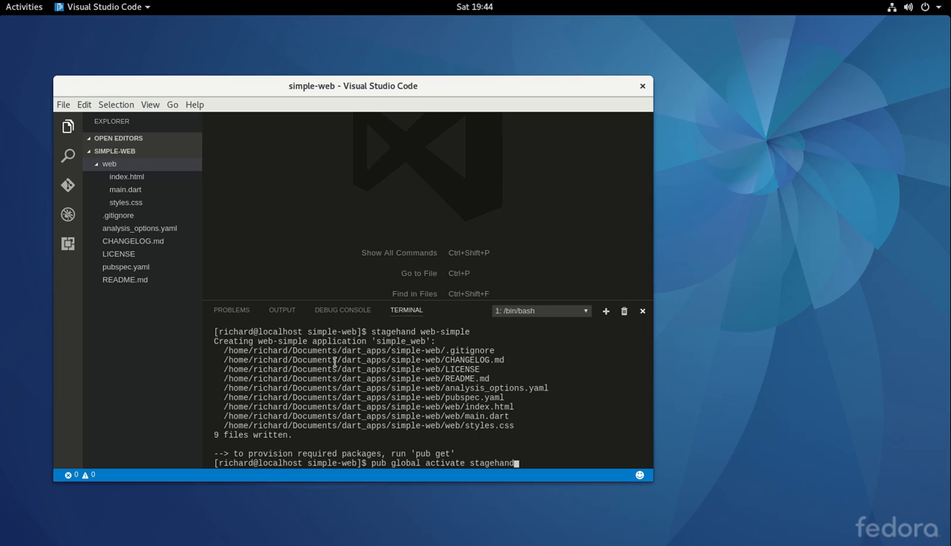
{"action": "mouse_move", "coordinate": [340, 379]}
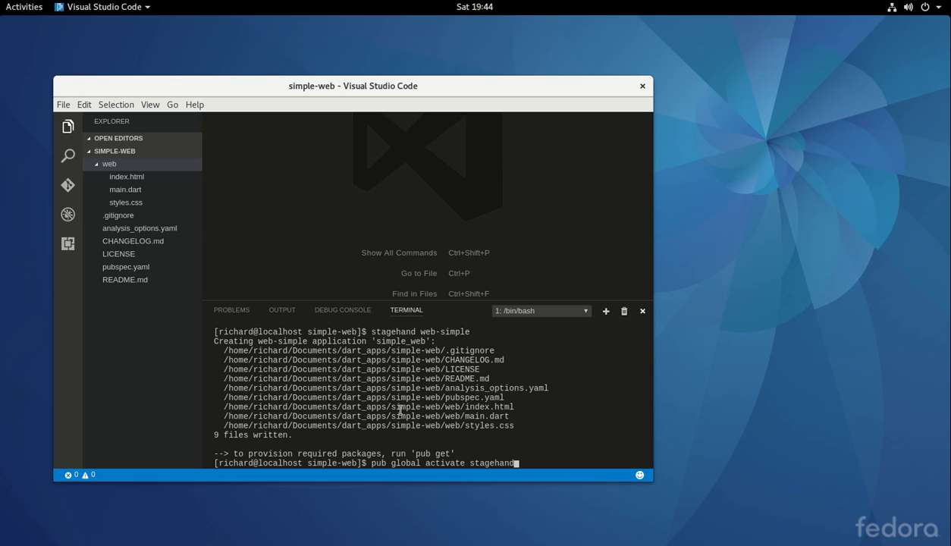
{"action": "mouse_move", "coordinate": [482, 308]}
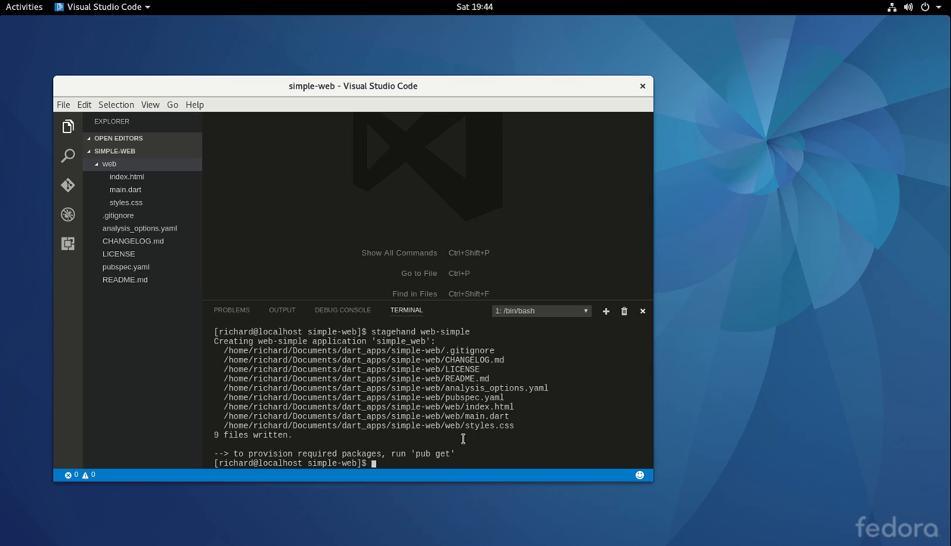
Run 'pub get' in the terminal, changing 15 dependencies and creating pubspec.lock
{"action": "type", "text": "pub get"}
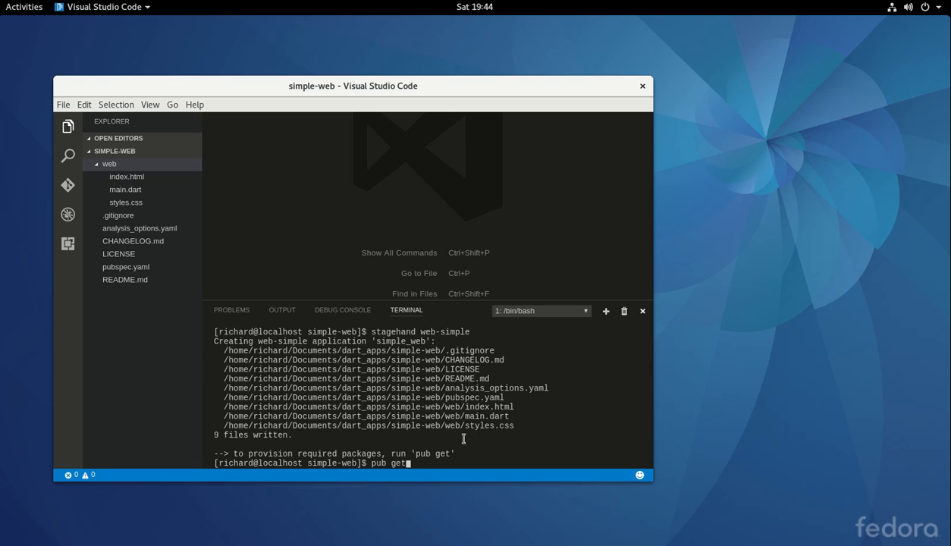
{"action": "key", "text": "Return"}
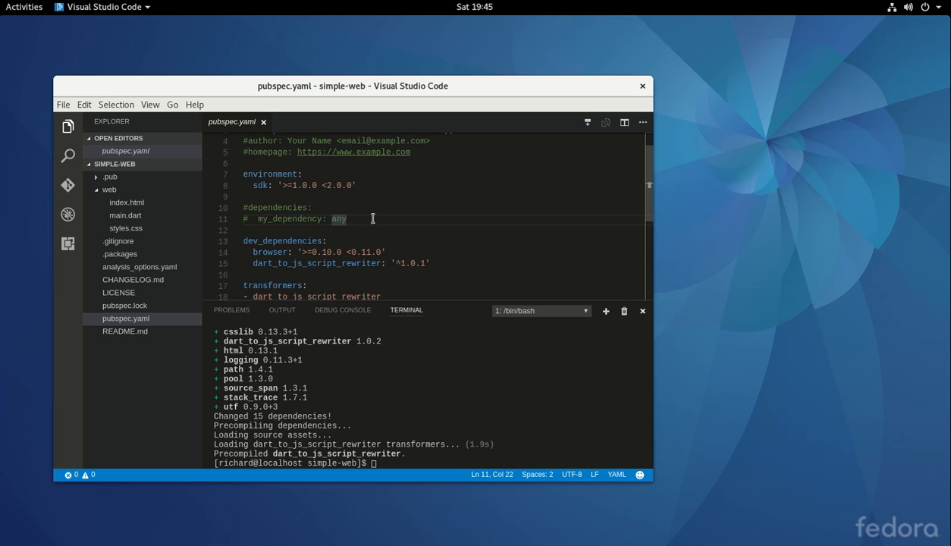
Select the dev_dependencies lines in pubspec.yaml and attempt Pub Get, which reports 'pub.get' not found
{"action": "left_click", "coordinate": [248, 207]}
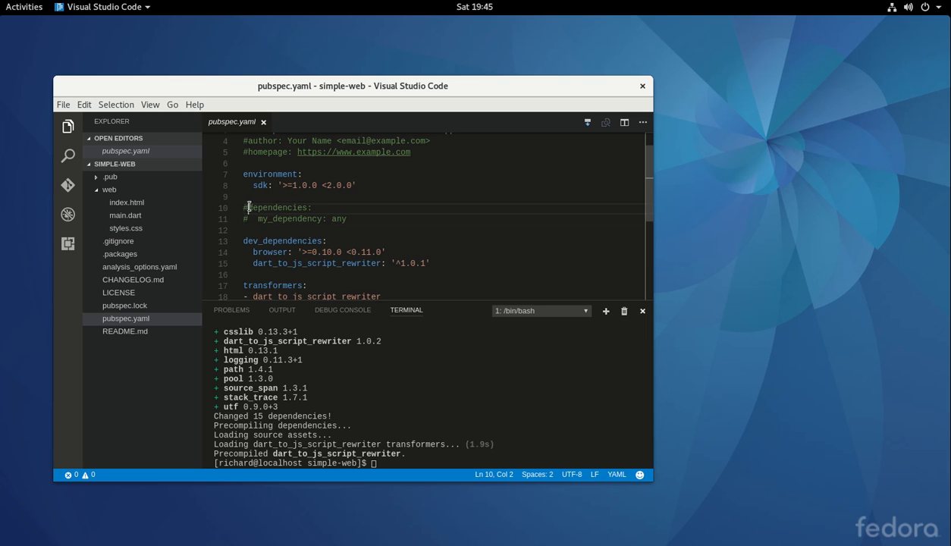
{"action": "double_click", "coordinate": [276, 207]}
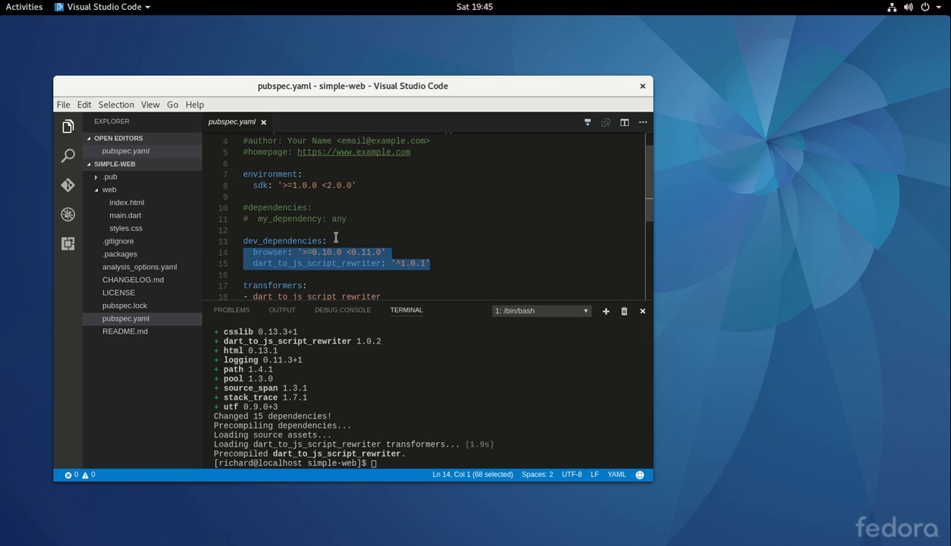
{"action": "mouse_move", "coordinate": [334, 240]}
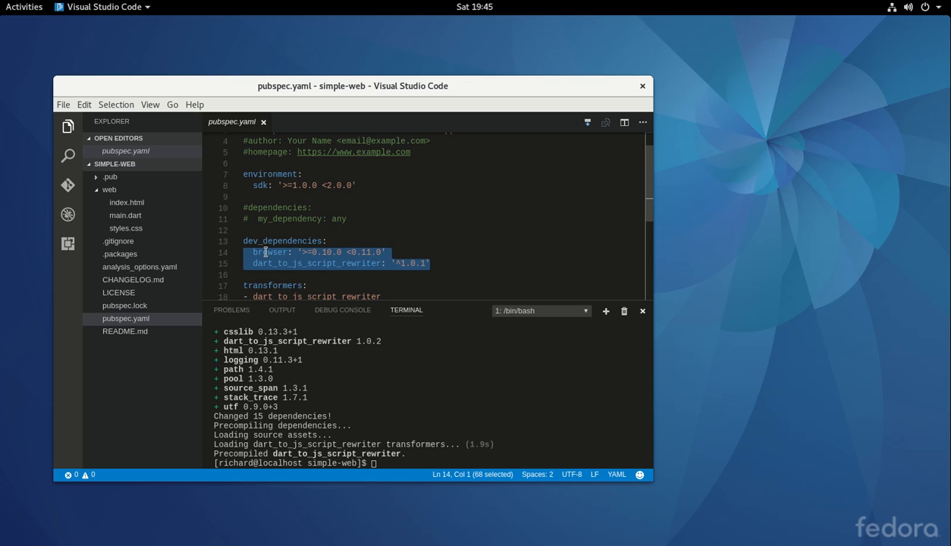
{"action": "left_click", "coordinate": [430, 263]}
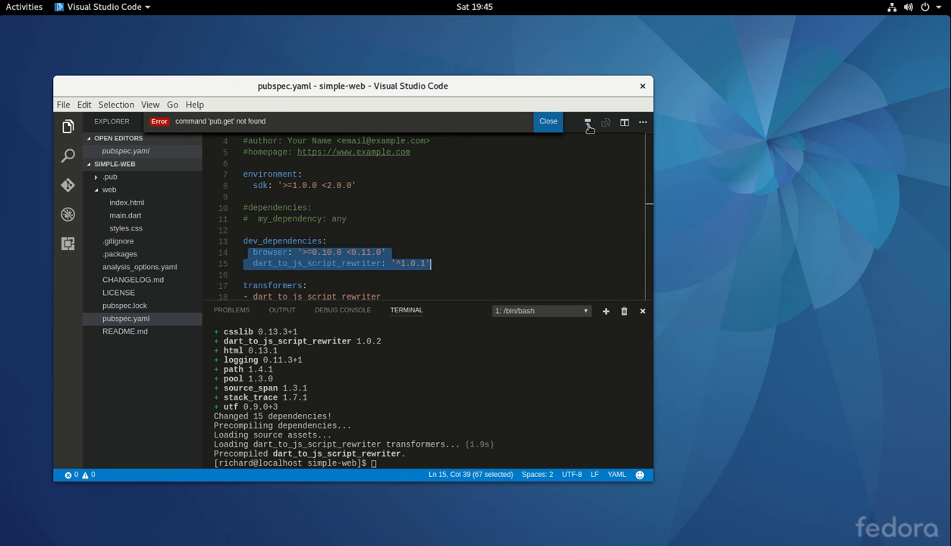
{"action": "mouse_move", "coordinate": [273, 130]}
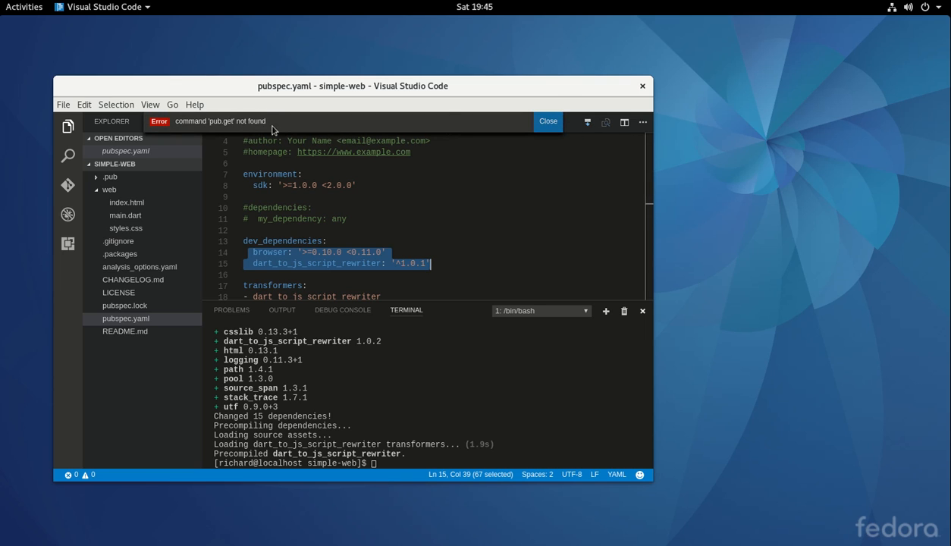
Choose Pub Get from pubspec.yaml's context menu, then run 'pub get' in the terminal
{"action": "left_click", "coordinate": [126, 317]}
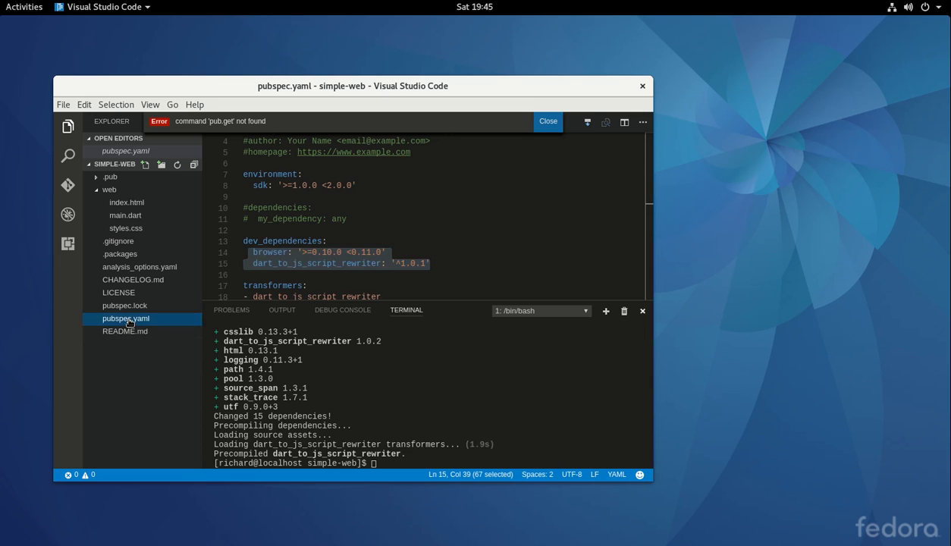
{"action": "right_click", "coordinate": [126, 318]}
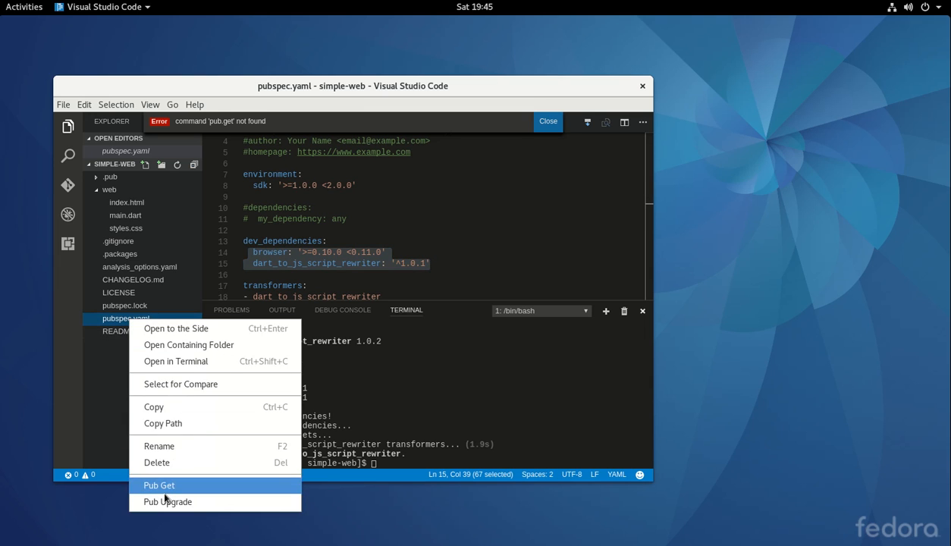
{"action": "left_click", "coordinate": [159, 484]}
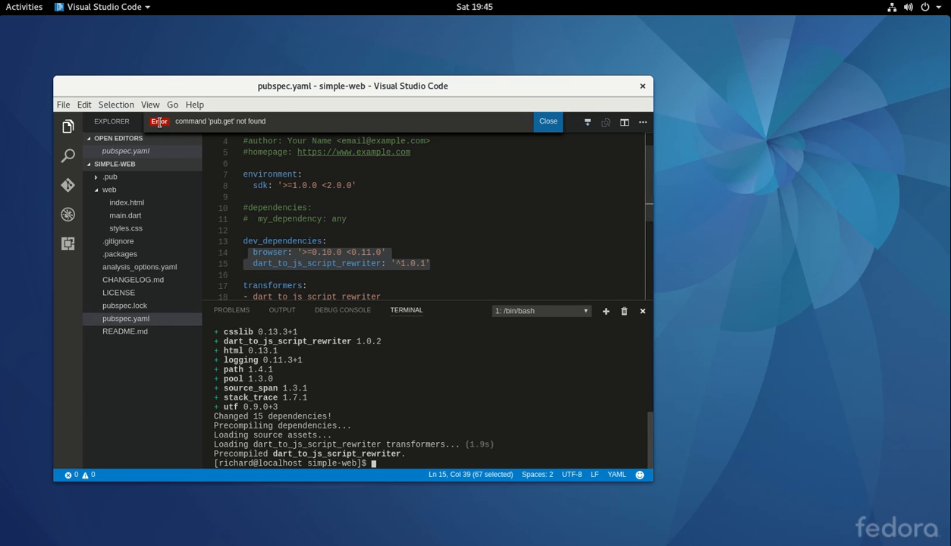
{"action": "mouse_move", "coordinate": [433, 457]}
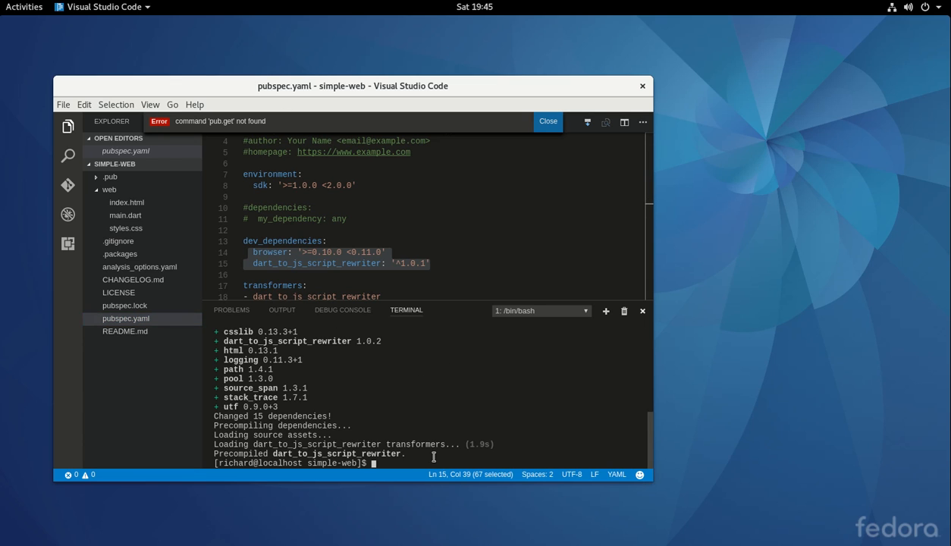
{"action": "type", "text": "pub get"}
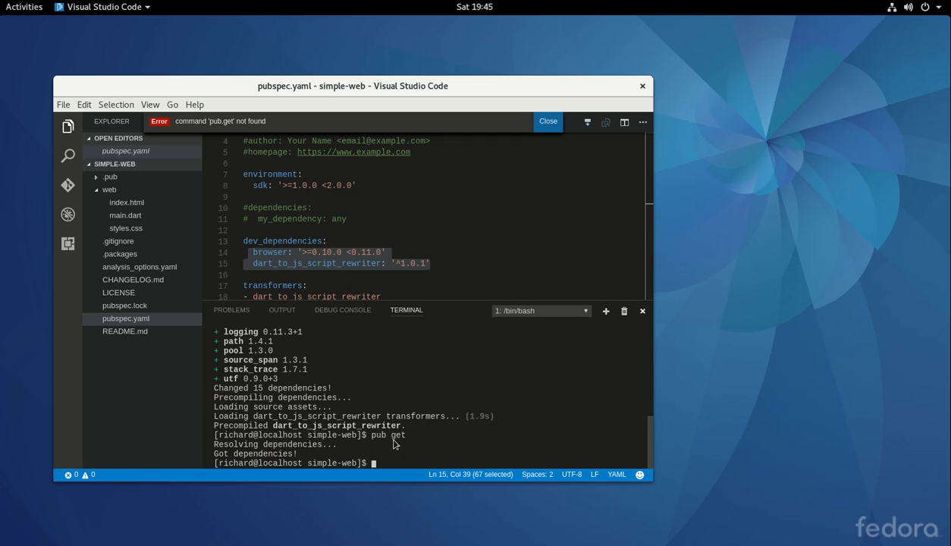
{"action": "mouse_move", "coordinate": [585, 129]}
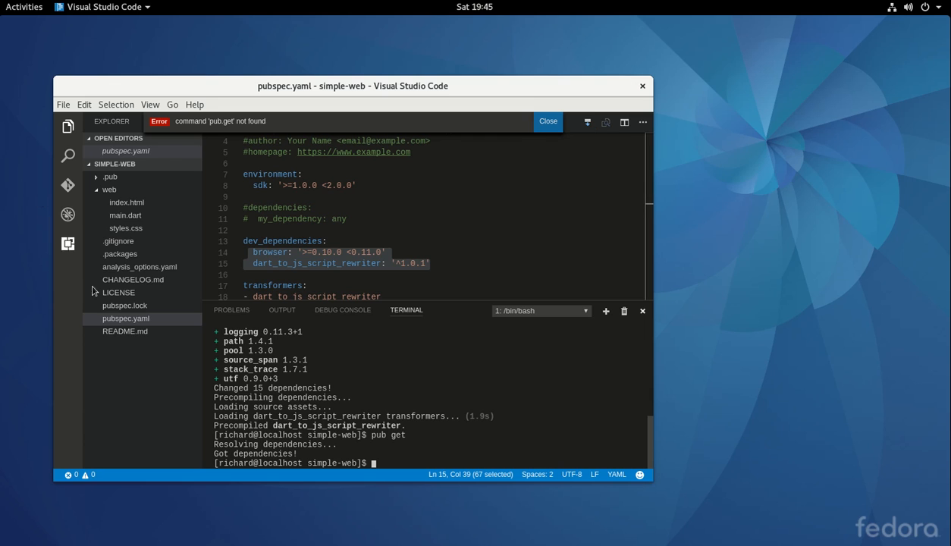
{"action": "mouse_move", "coordinate": [285, 352]}
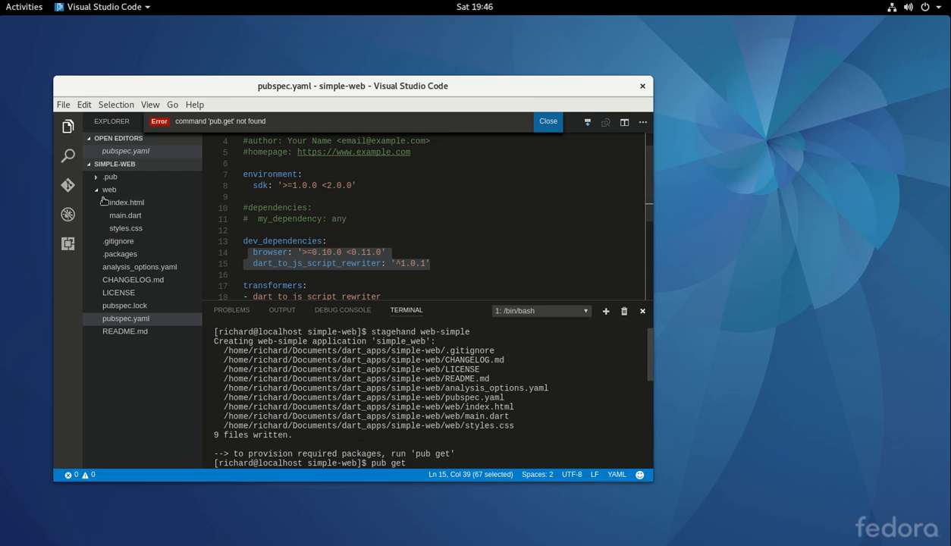
Switch from Debug to Explorer and back, leaving the debugging view beside pubspec.yaml
{"action": "left_click", "coordinate": [67, 185]}
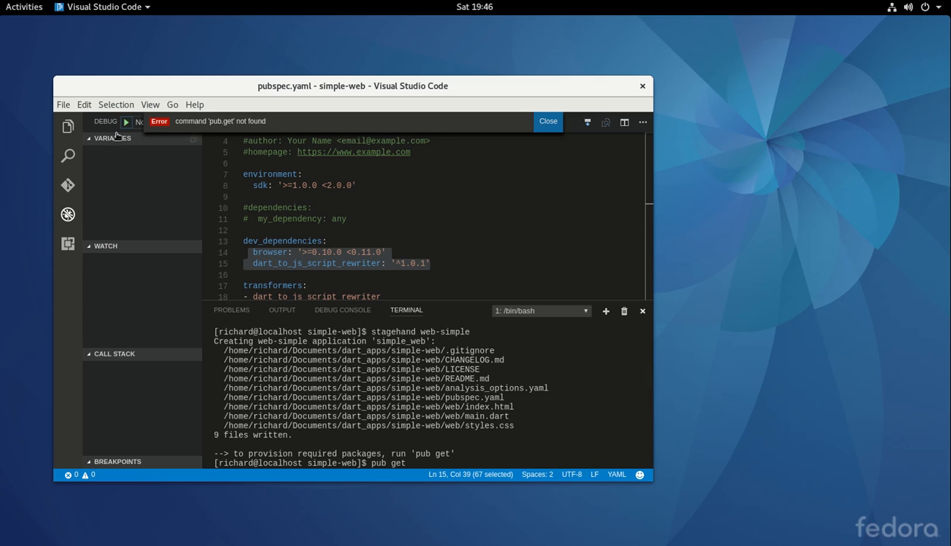
{"action": "mouse_move", "coordinate": [126, 122]}
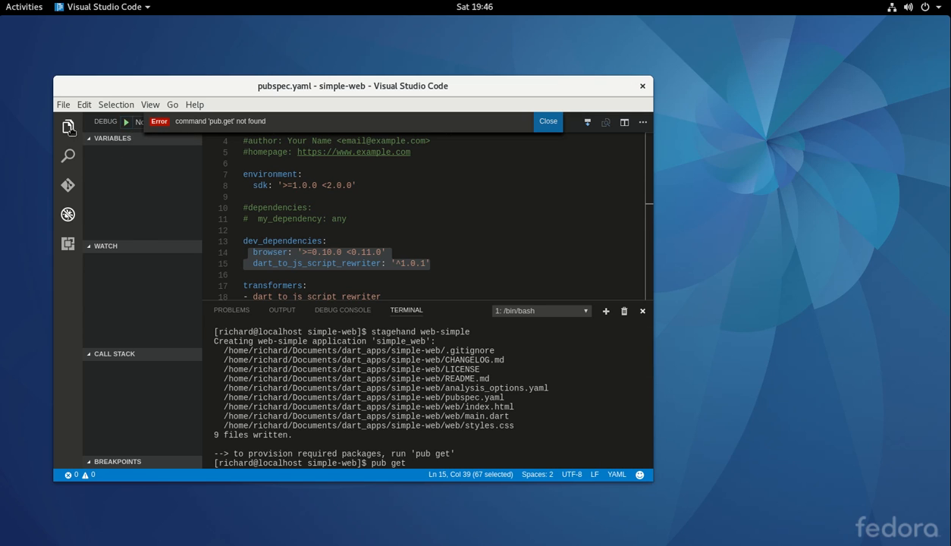
{"action": "left_click", "coordinate": [67, 126]}
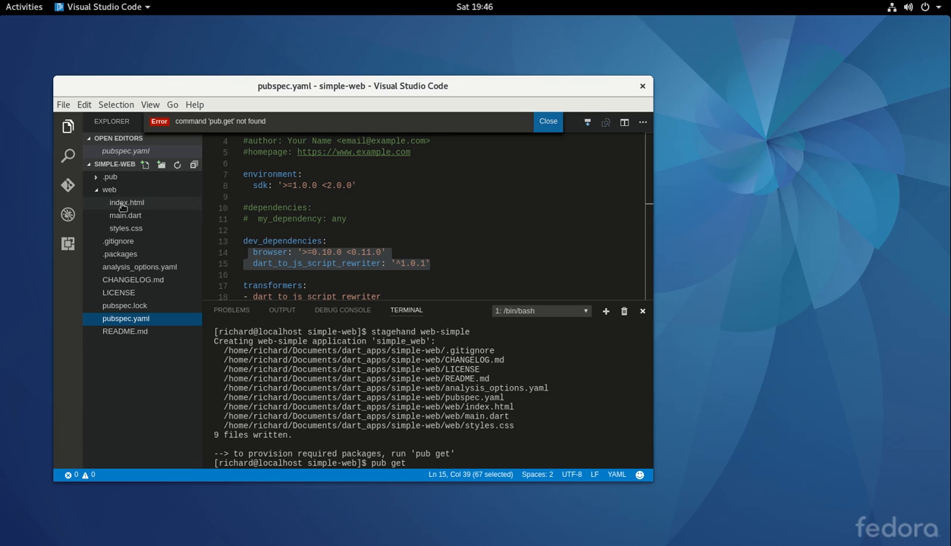
{"action": "mouse_move", "coordinate": [126, 228]}
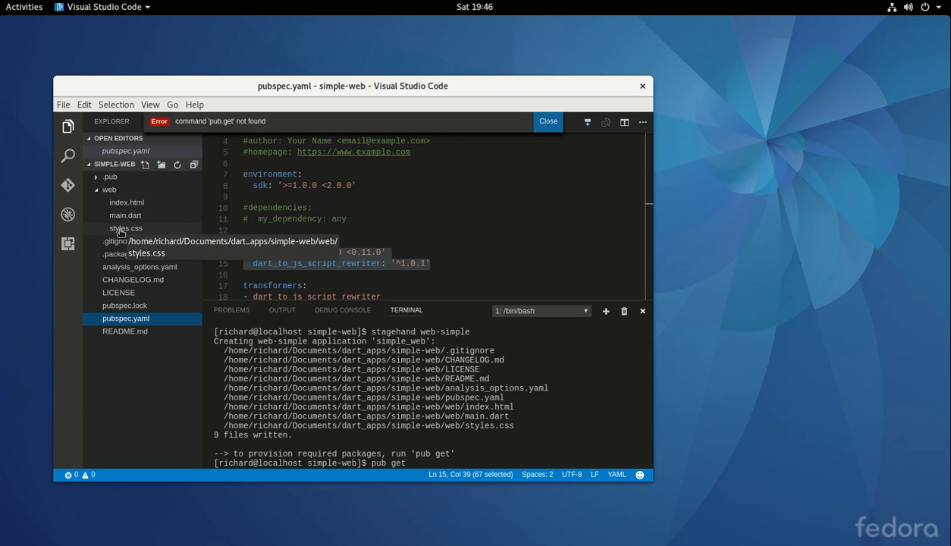
{"action": "left_click", "coordinate": [548, 122]}
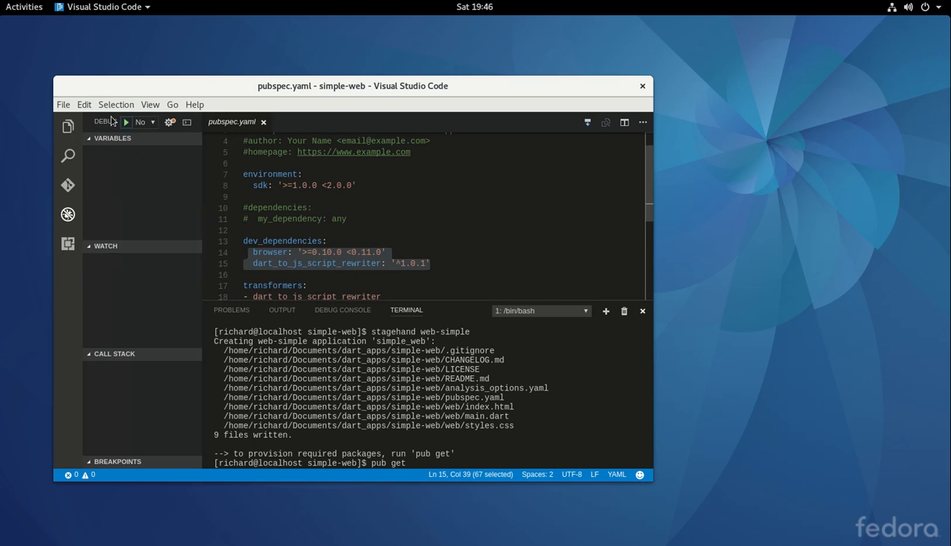
{"action": "mouse_move", "coordinate": [126, 121]}
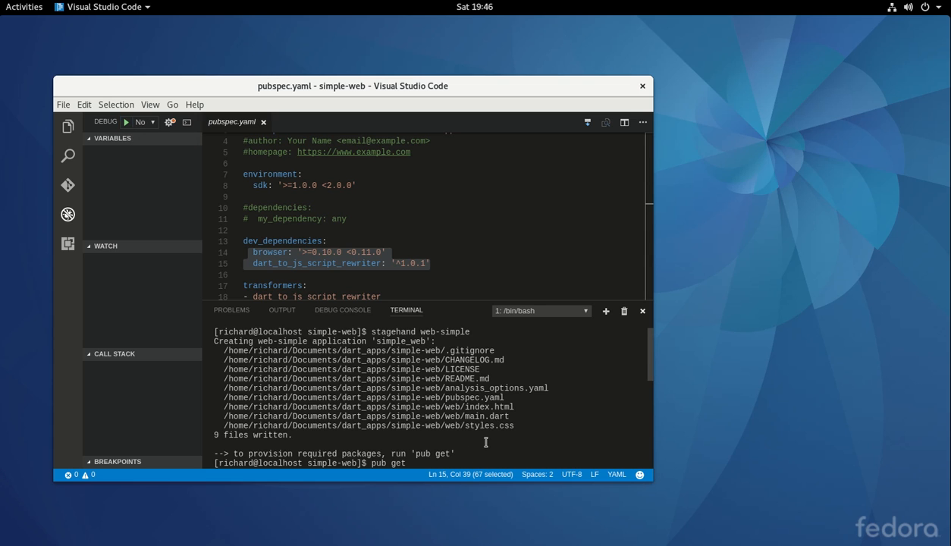
{"action": "key", "text": "Return"}
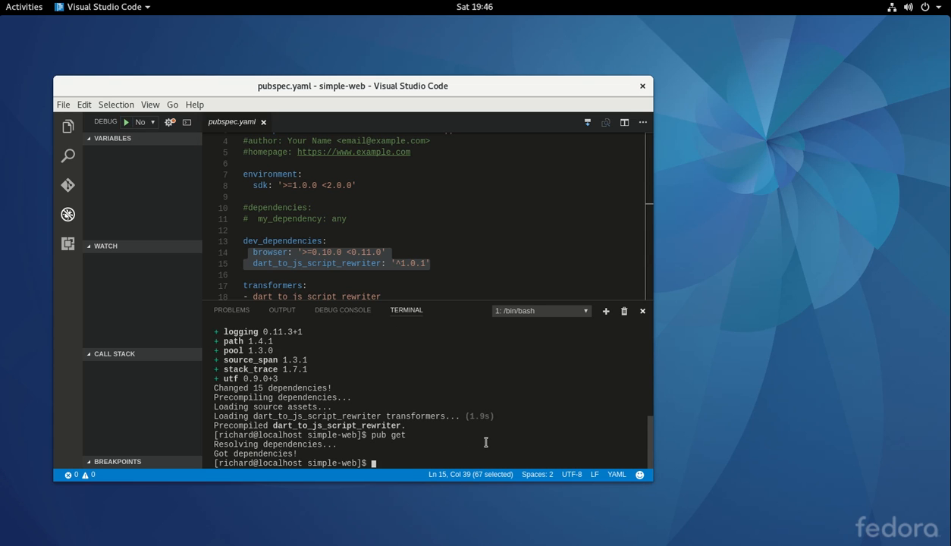
{"action": "type", "text": "pub serve"}
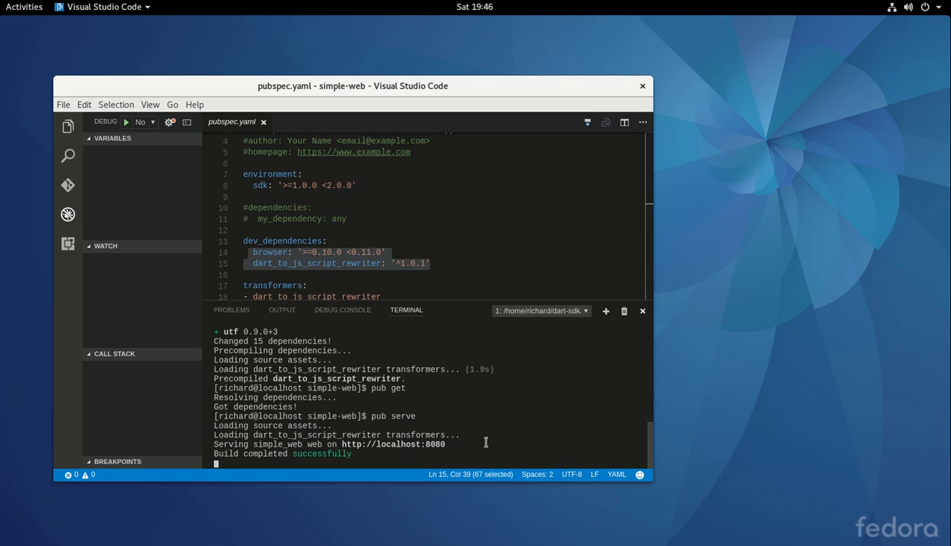
{"action": "mouse_move", "coordinate": [407, 309]}
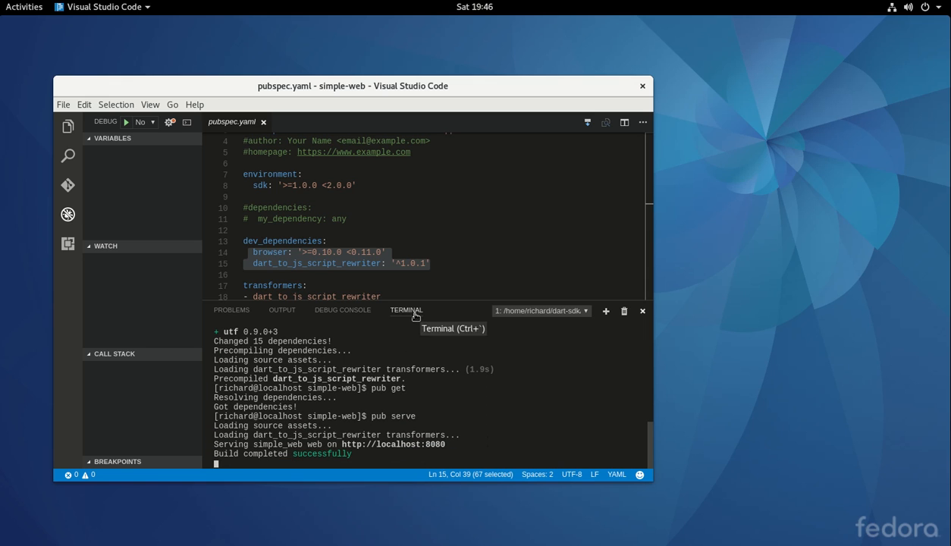
{"action": "mouse_move", "coordinate": [225, 213]}
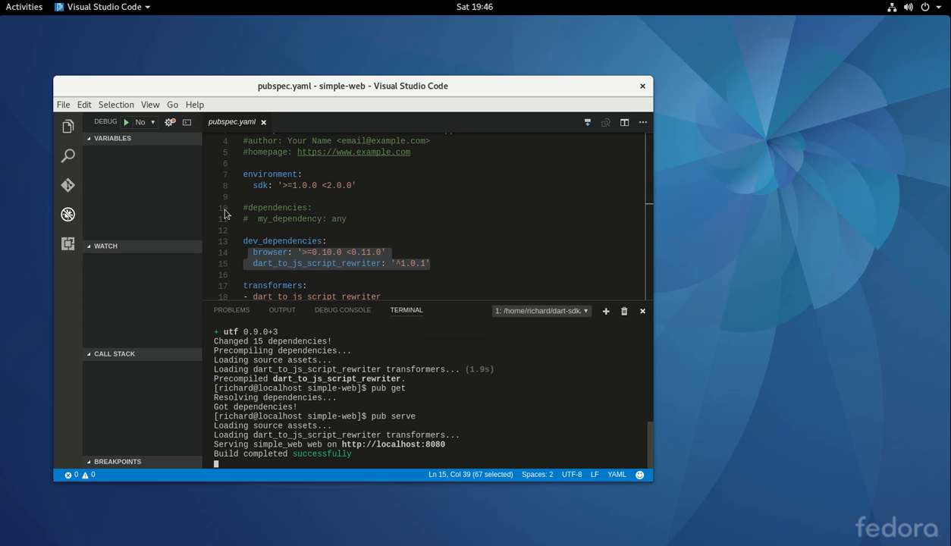
{"action": "mouse_move", "coordinate": [451, 406]}
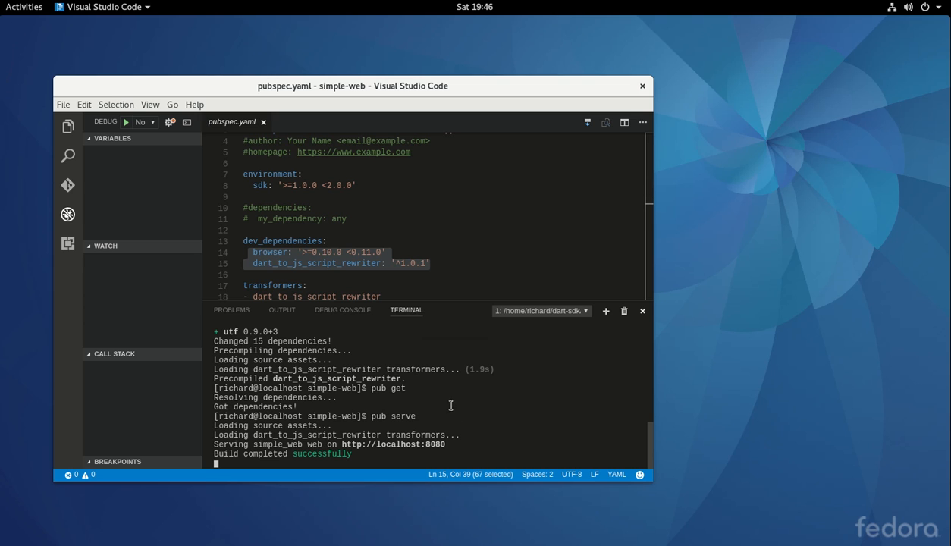
Launch Chromium and dismiss the sandbox and default-browser warning bars above the Dart app page
{"action": "left_click", "coordinate": [23, 6]}
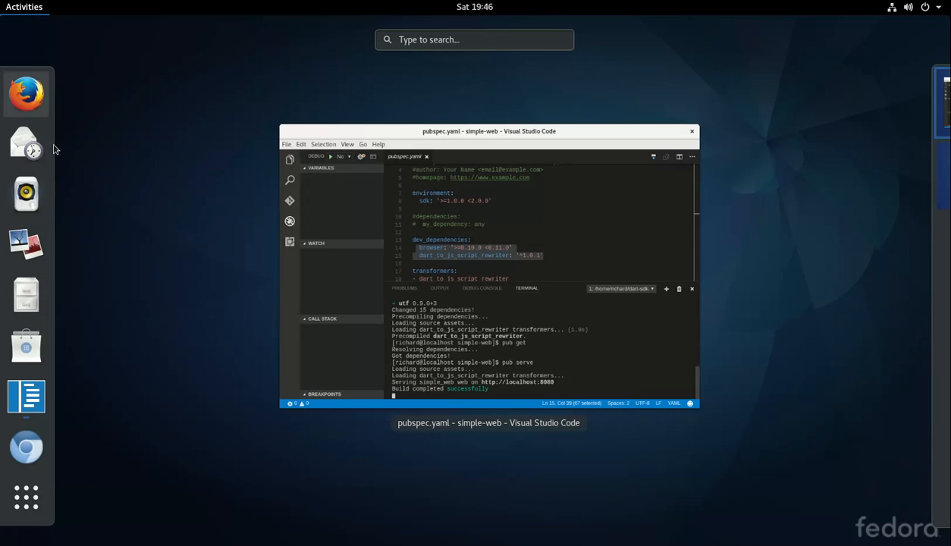
{"action": "mouse_move", "coordinate": [26, 447]}
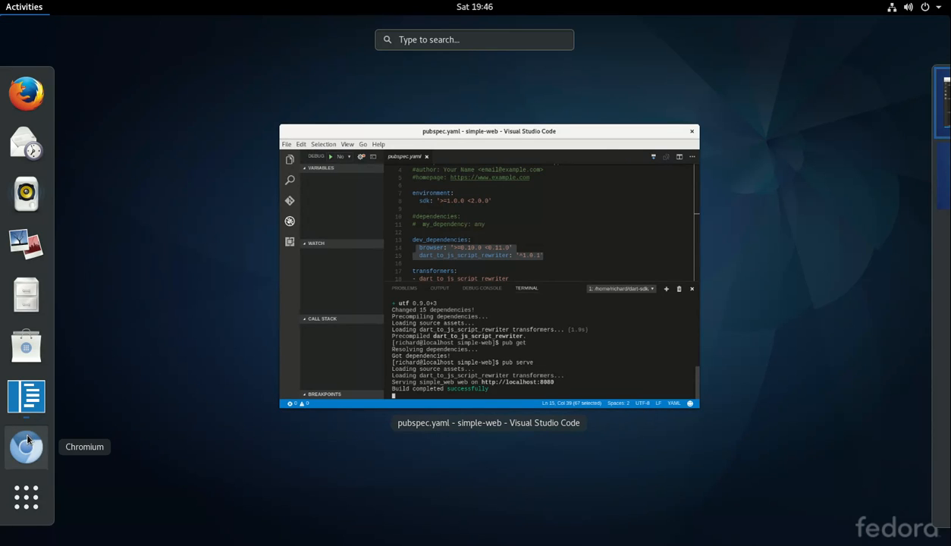
{"action": "left_click", "coordinate": [26, 447]}
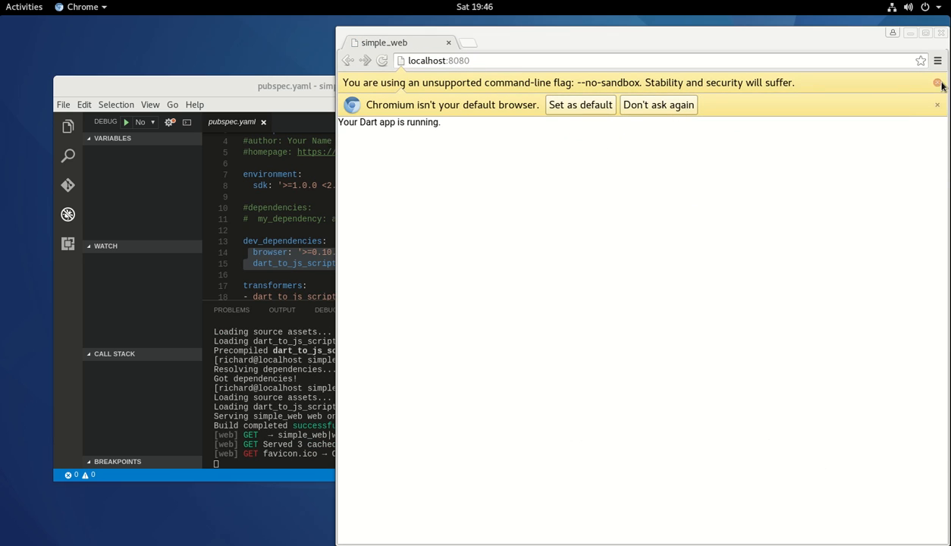
{"action": "left_click", "coordinate": [938, 83]}
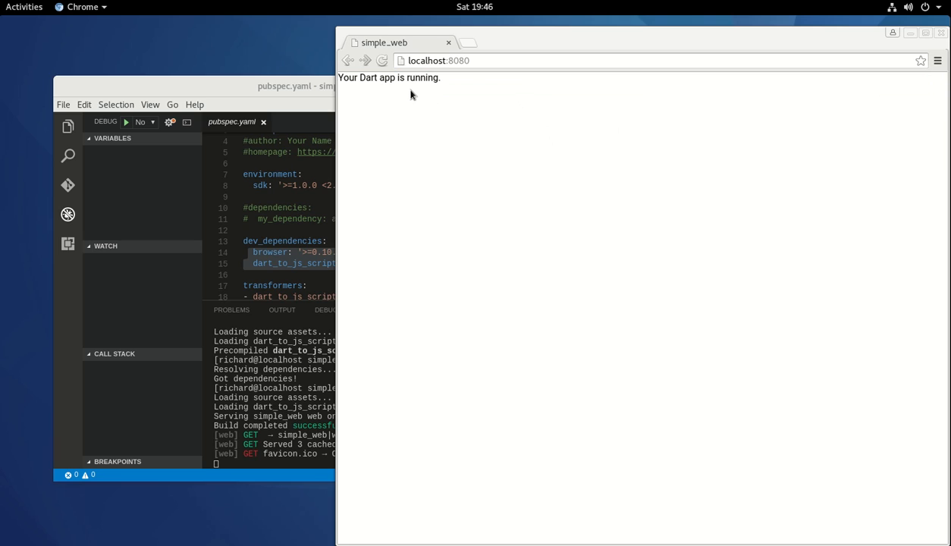
{"action": "mouse_move", "coordinate": [386, 90]}
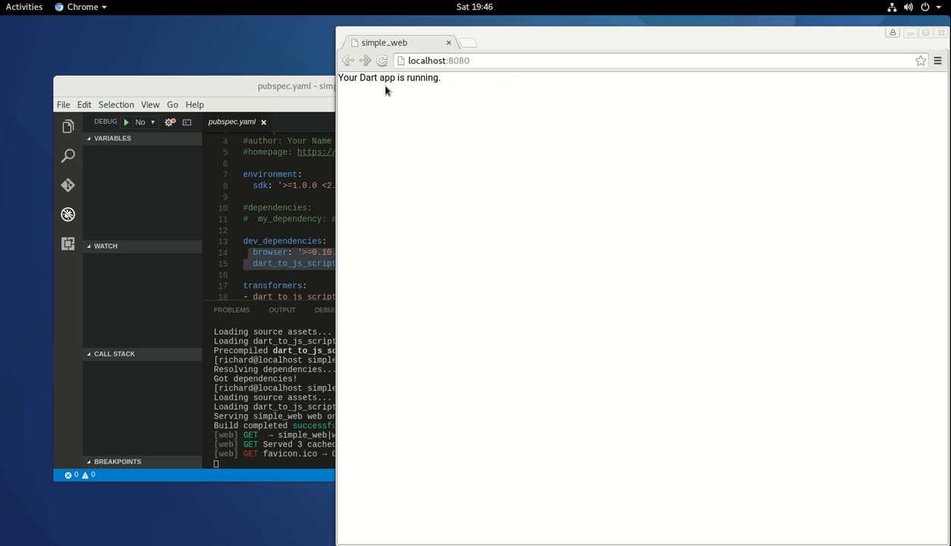
{"action": "mouse_move", "coordinate": [385, 173]}
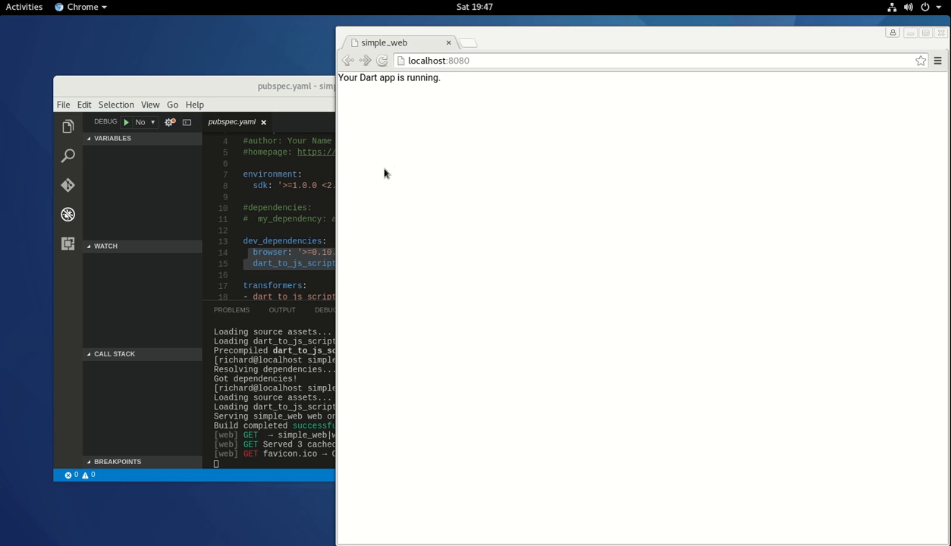
{"action": "mouse_move", "coordinate": [741, 96]}
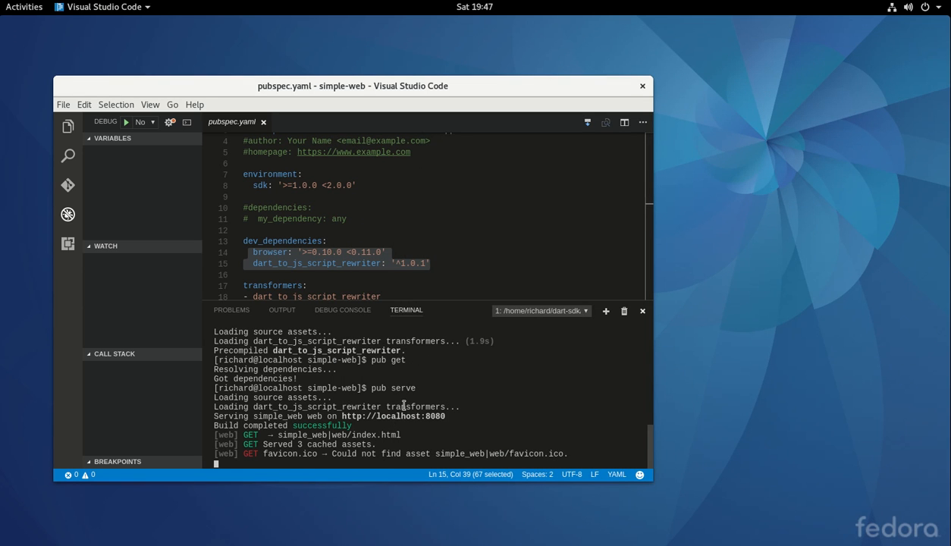
Launch Firefox and load localhost:8080 to view the served Dart app
{"action": "left_click", "coordinate": [24, 6]}
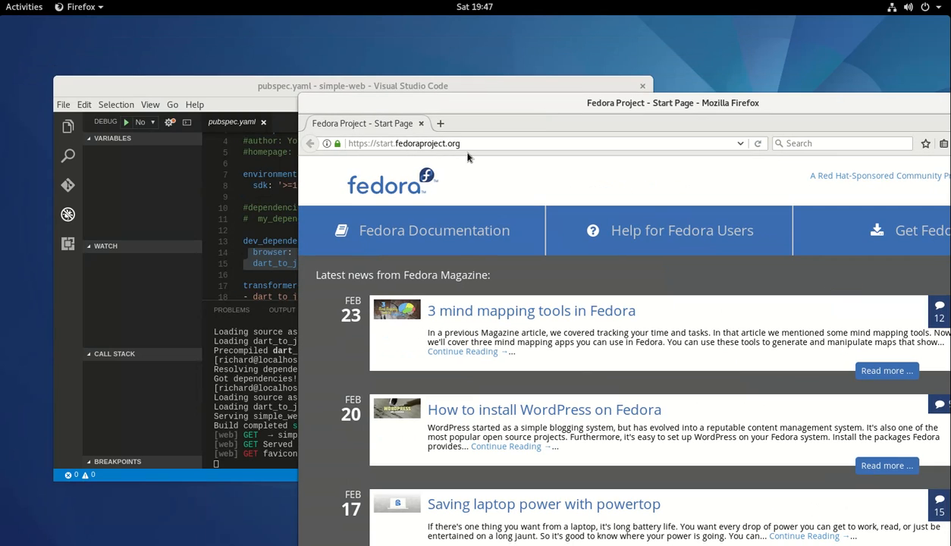
{"action": "left_click", "coordinate": [531, 143]}
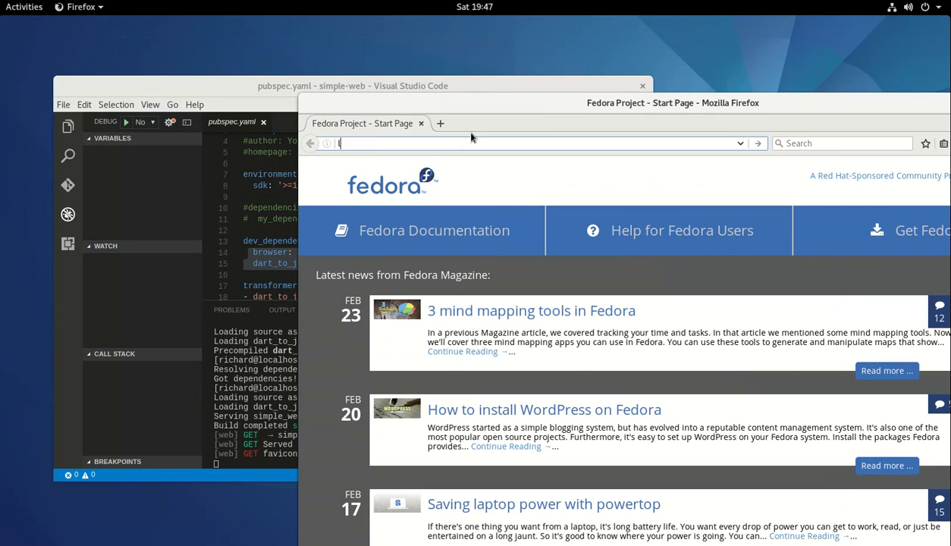
{"action": "type", "text": "localhost:8080"}
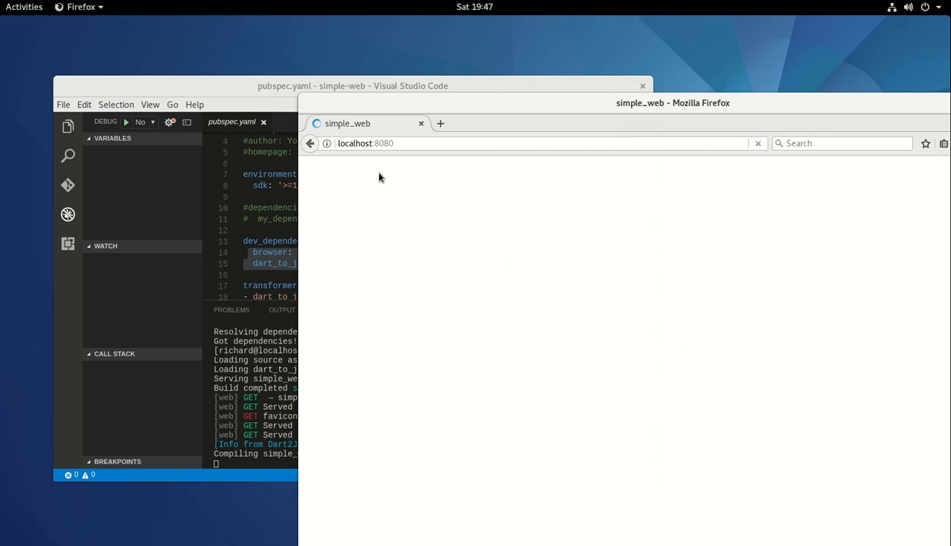
{"action": "left_click", "coordinate": [757, 143]}
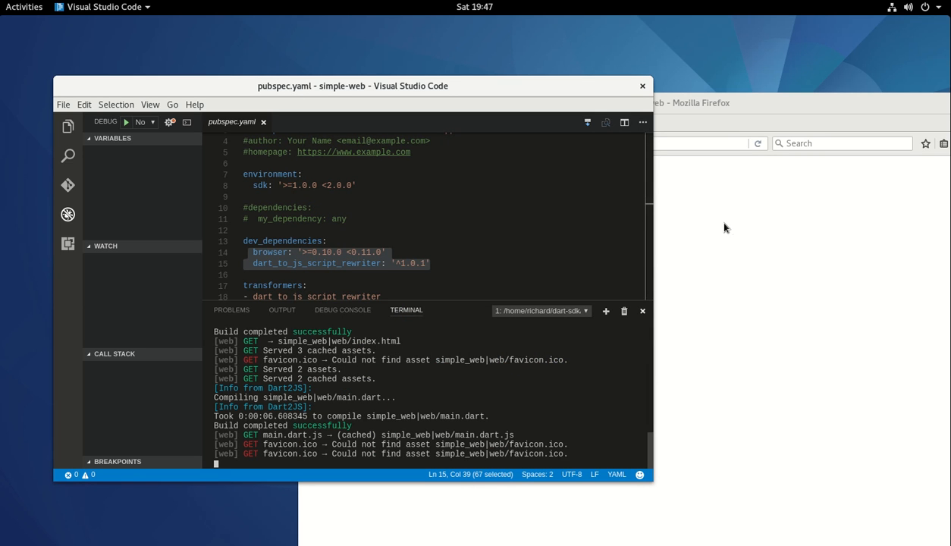
{"action": "mouse_move", "coordinate": [720, 214]}
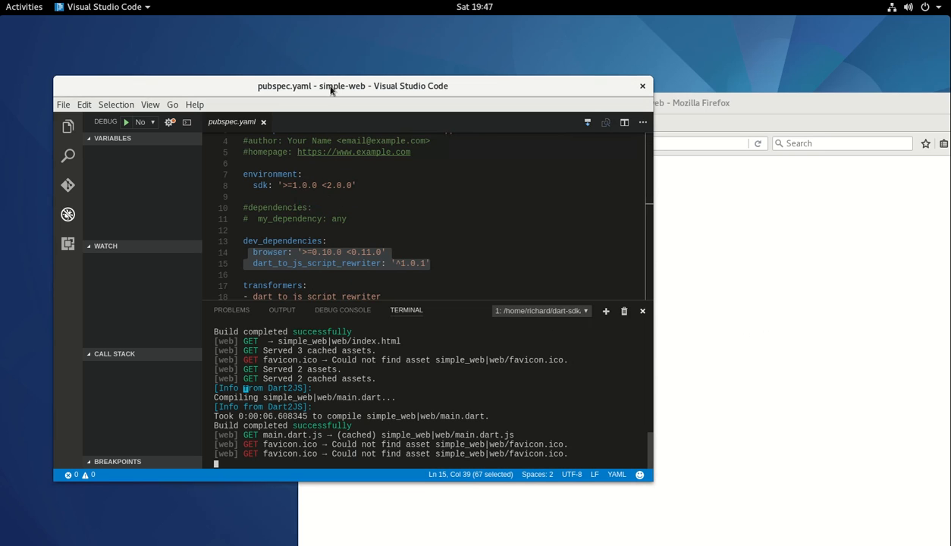
{"action": "mouse_move", "coordinate": [388, 104]}
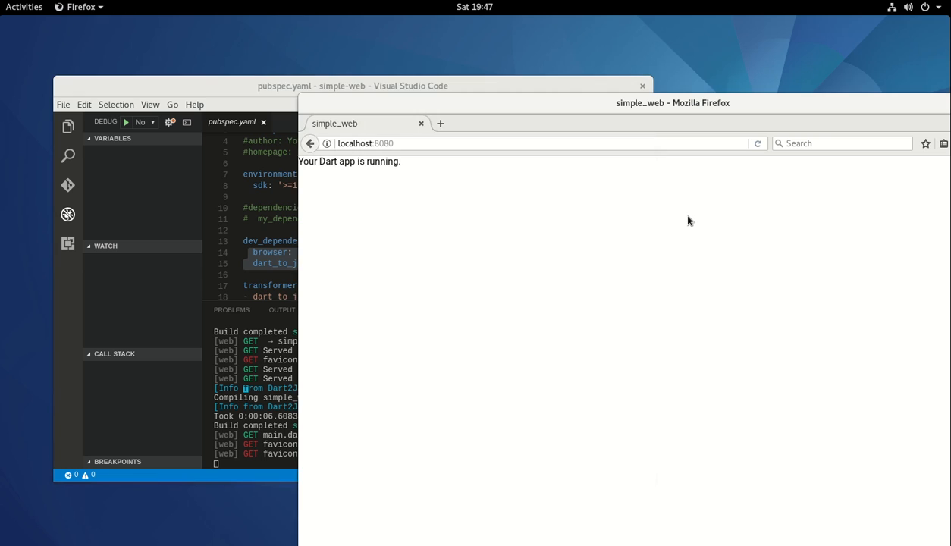
{"action": "mouse_move", "coordinate": [684, 225]}
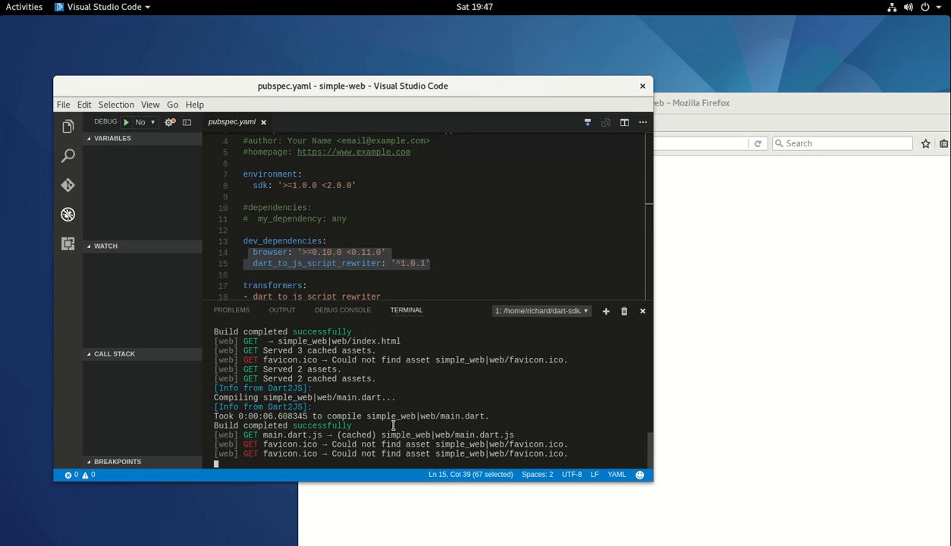
{"action": "mouse_move", "coordinate": [744, 369]}
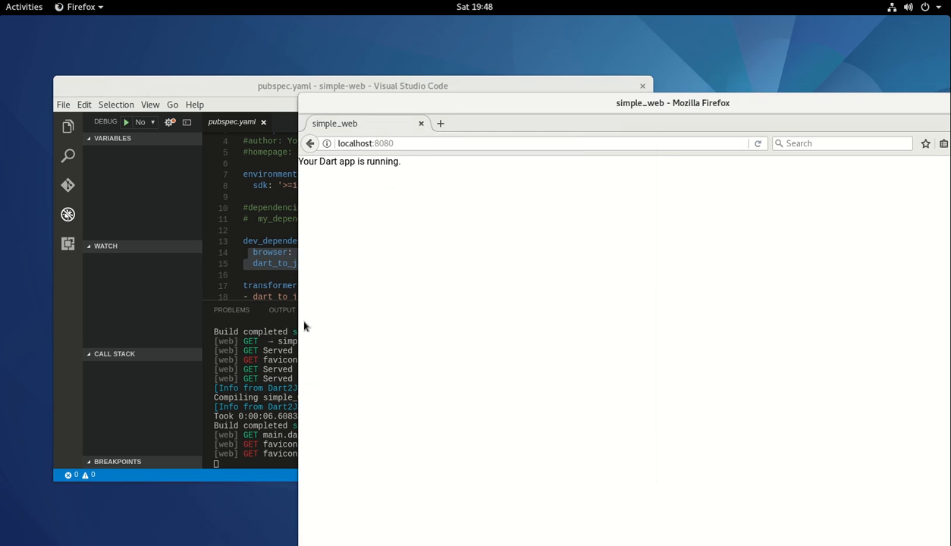
{"action": "mouse_move", "coordinate": [215, 239]}
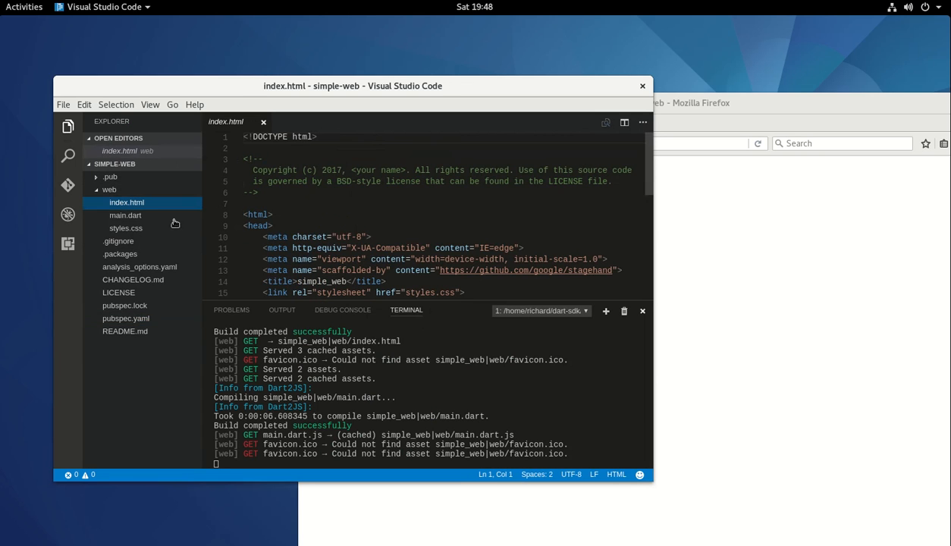
Replace the running message in web/main.dart with 'Hello, world.' and save the file
{"action": "left_click", "coordinate": [125, 214]}
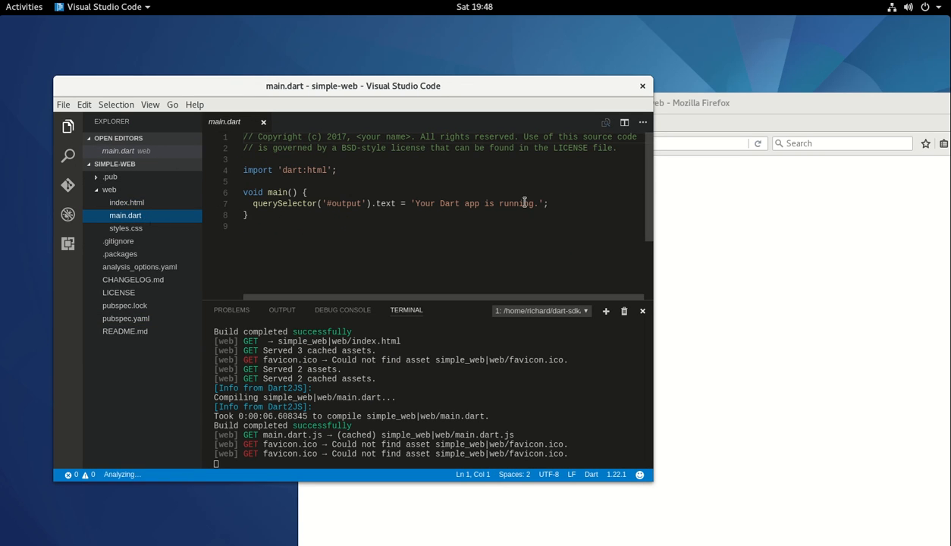
{"action": "left_click_drag", "start_coordinate": [418, 203], "coordinate": [533, 203]}
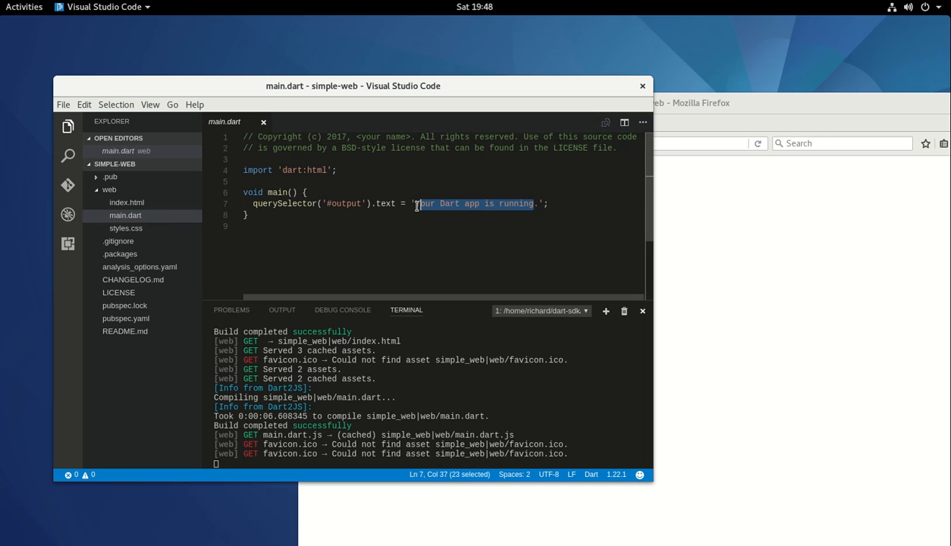
{"action": "type", "text": "Hello"}
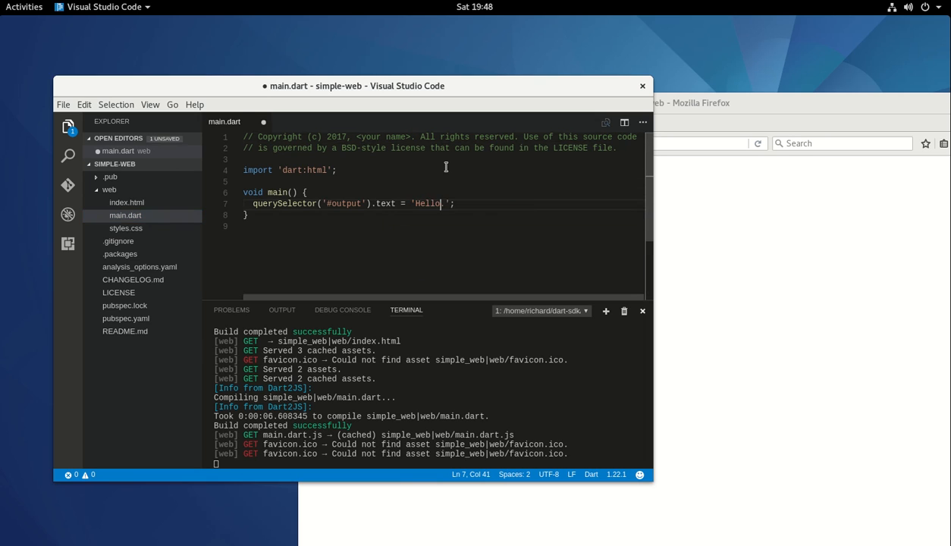
{"action": "type", "text": ","}
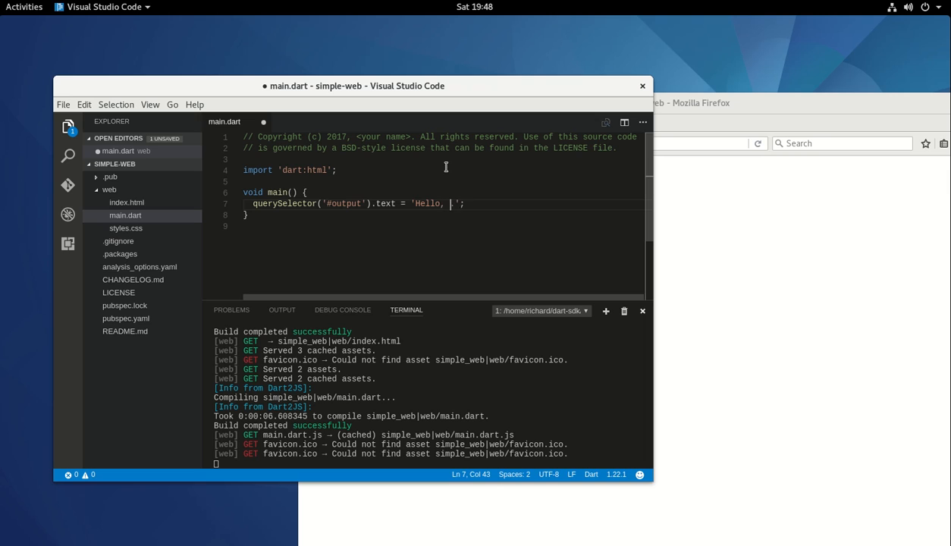
{"action": "type", "text": "wolr"}
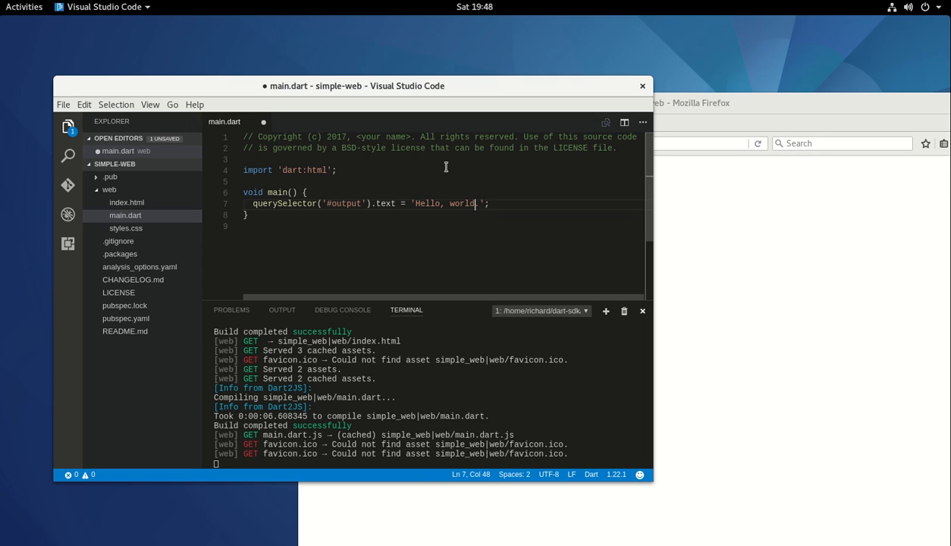
{"action": "left_click", "coordinate": [63, 103]}
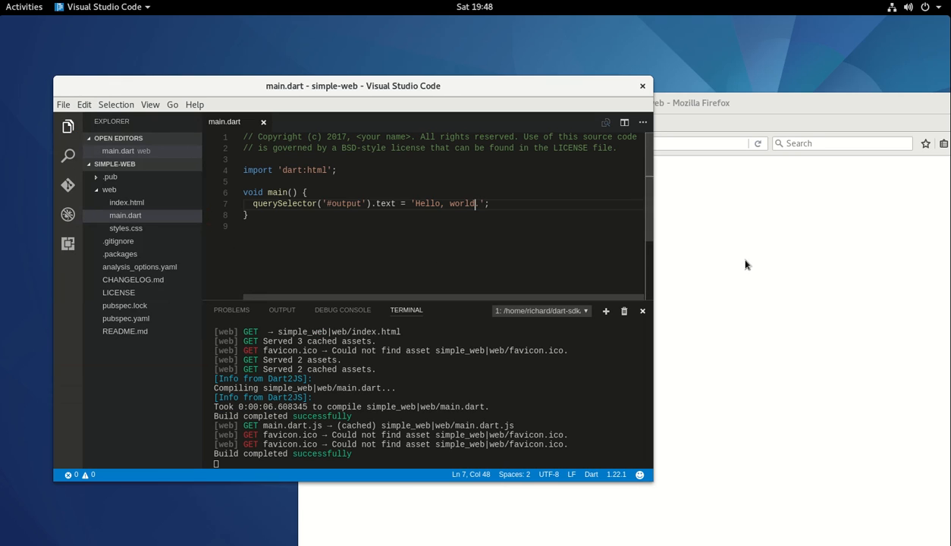
{"action": "left_click", "coordinate": [720, 102]}
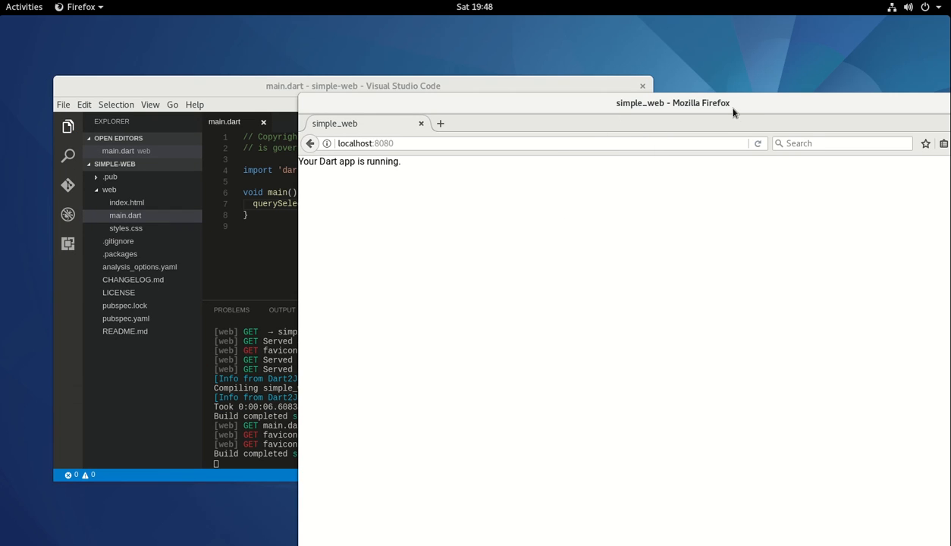
Reload localhost:8080 in Firefox to show 'Hello, world.'
{"action": "left_click", "coordinate": [758, 143]}
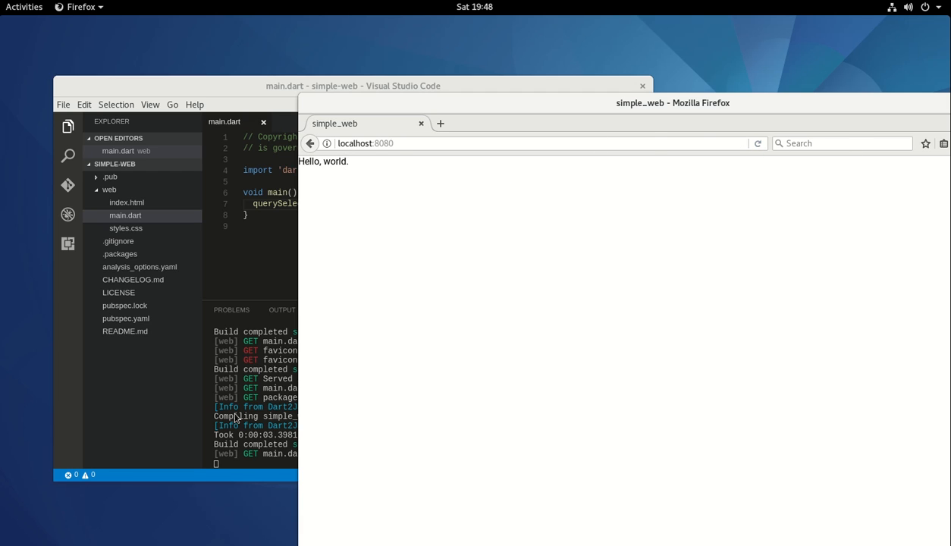
{"action": "mouse_move", "coordinate": [311, 207]}
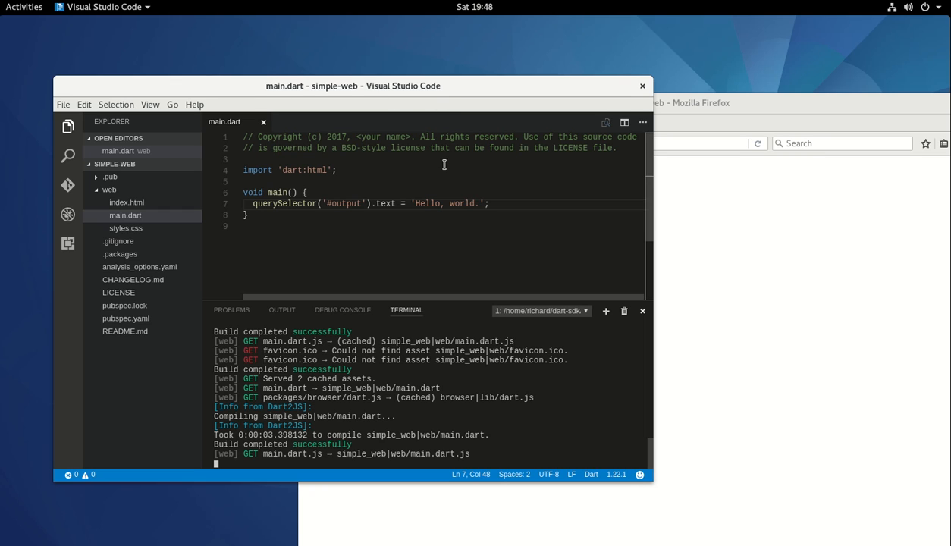
{"action": "mouse_move", "coordinate": [503, 209]}
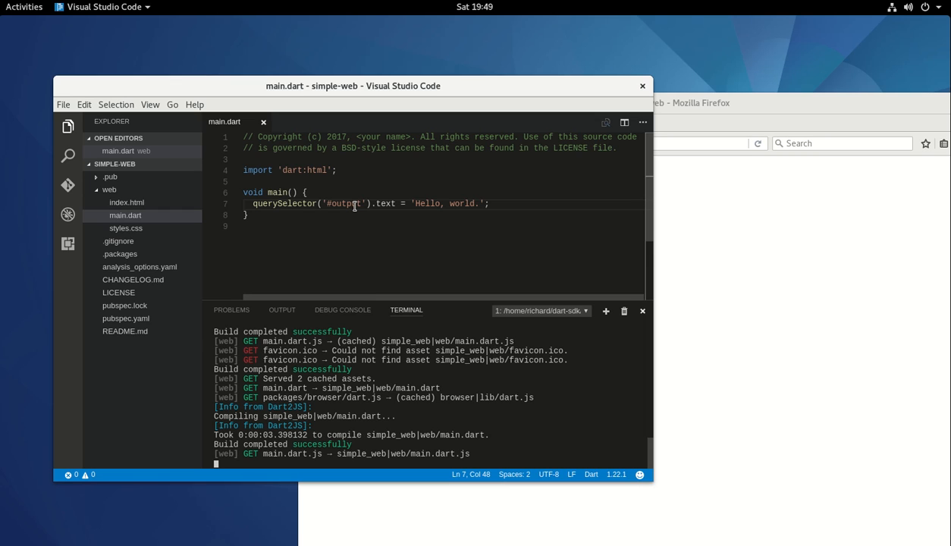
{"action": "mouse_move", "coordinate": [417, 204]}
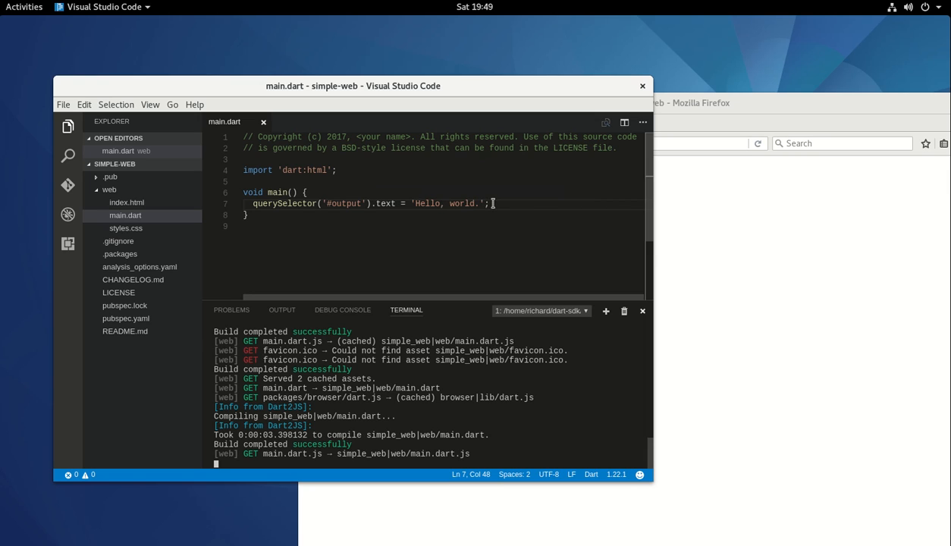
{"action": "mouse_move", "coordinate": [321, 216]}
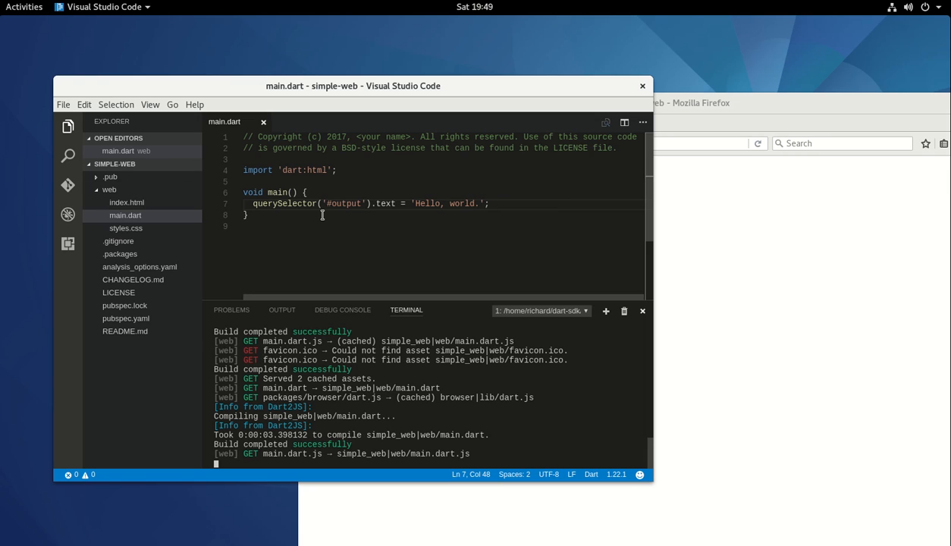